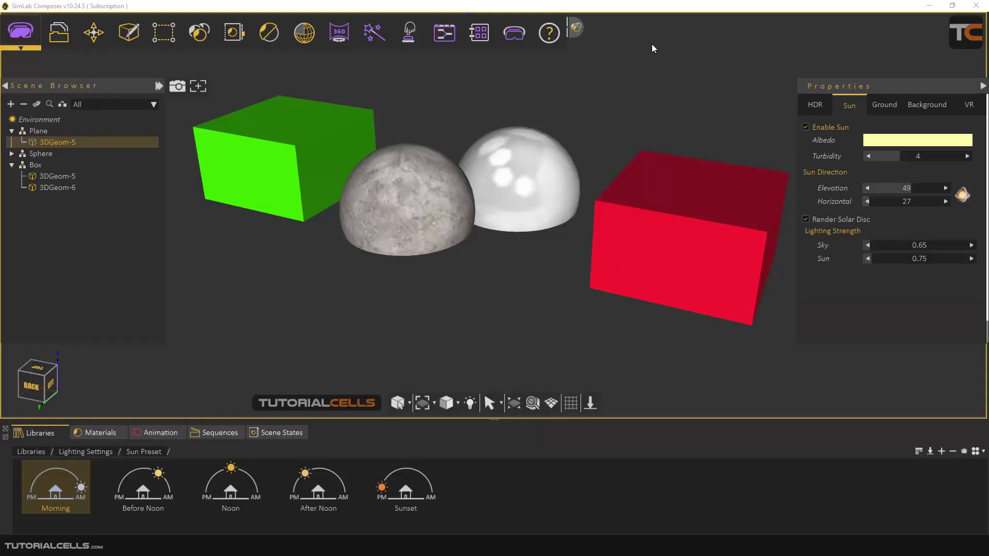
# - Open the rendering Output Settings page, showing JPEG format at 640x480
pyautogui.click(268, 32)
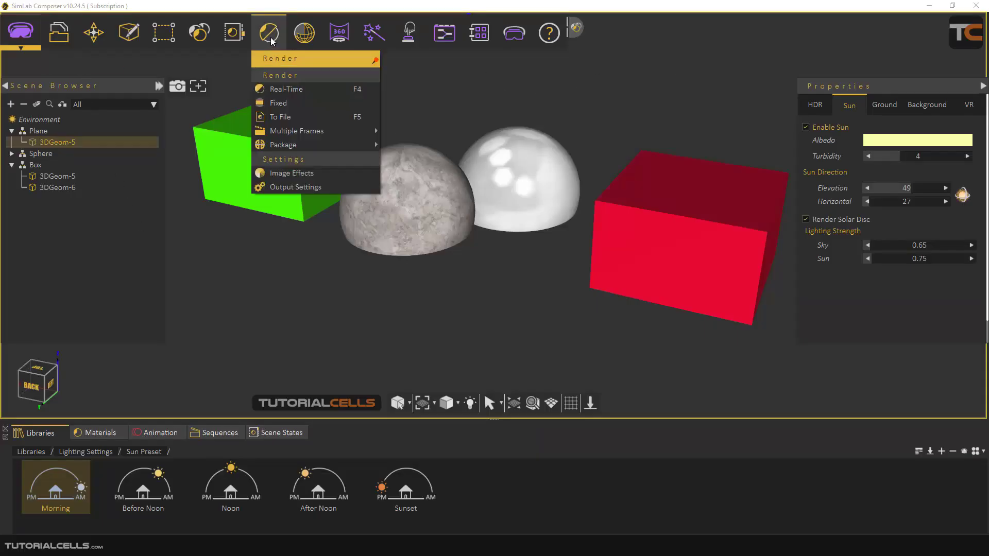
pyautogui.click(295, 186)
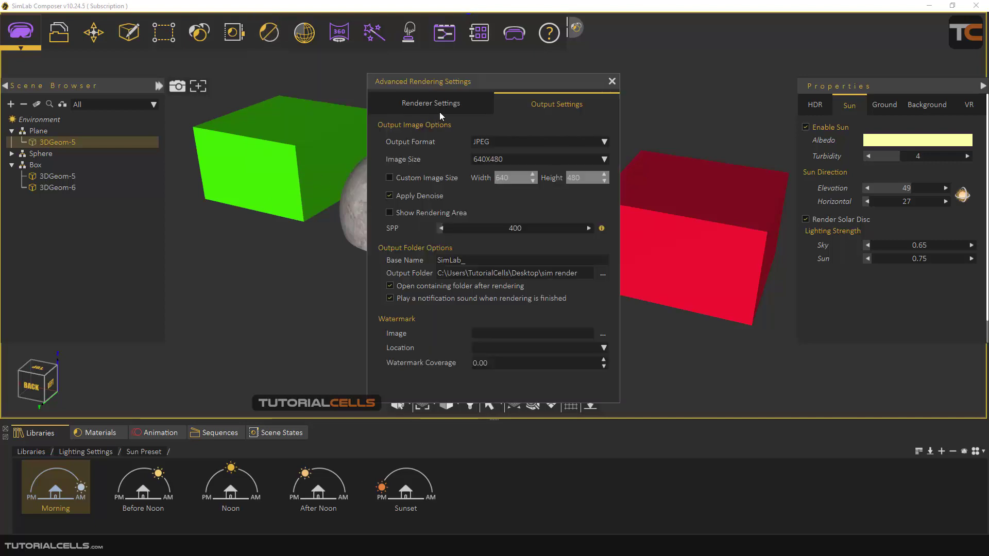
pyautogui.moveTo(521, 112)
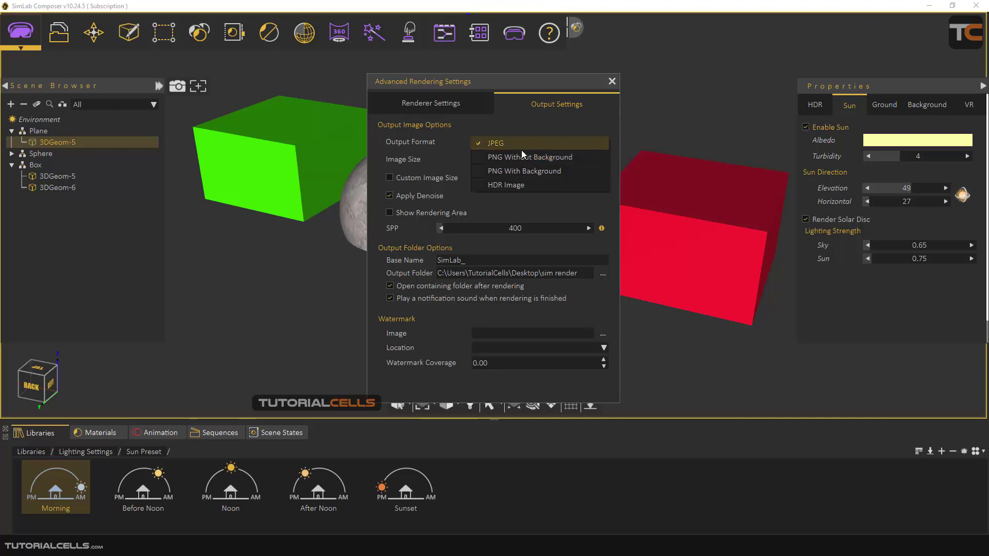
pyautogui.moveTo(511, 185)
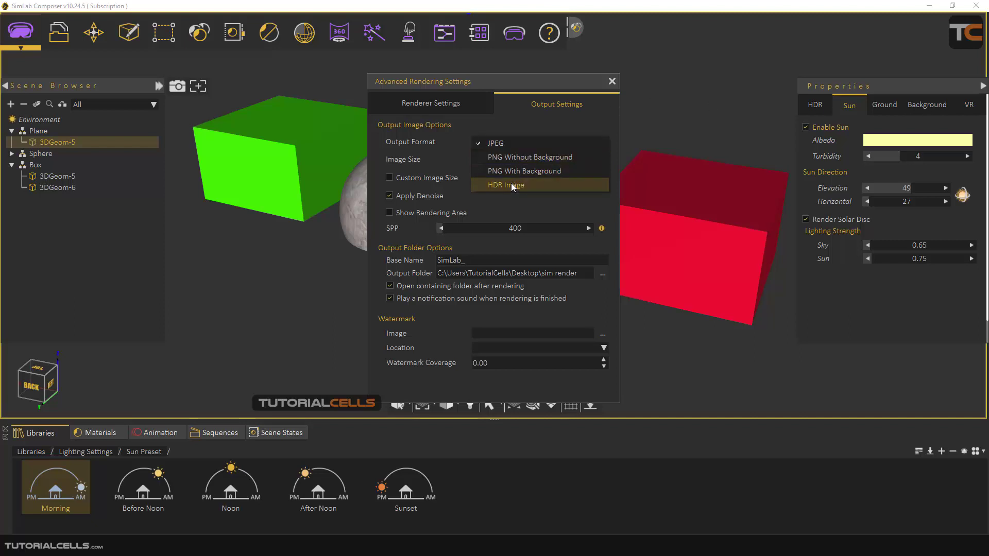
pyautogui.click(495, 142)
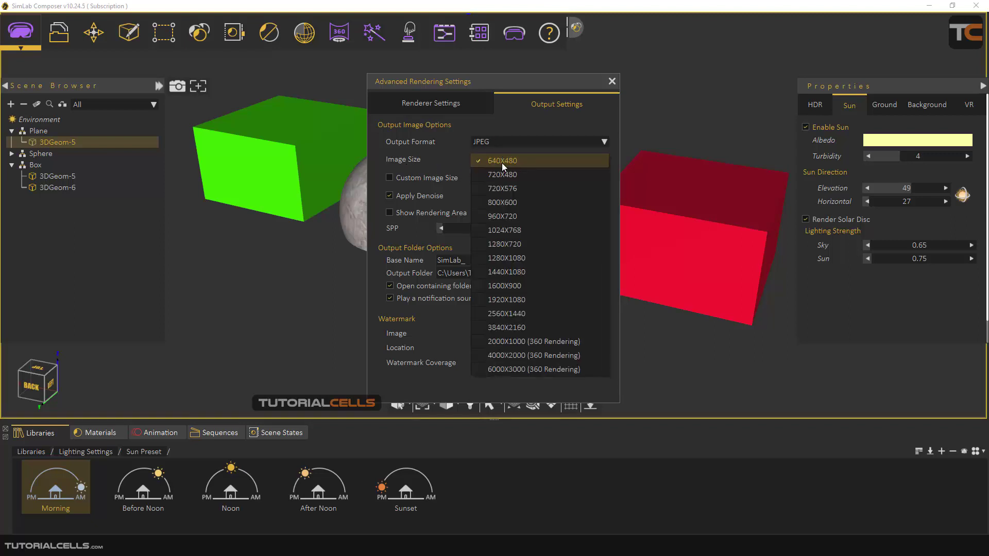
pyautogui.click(502, 161)
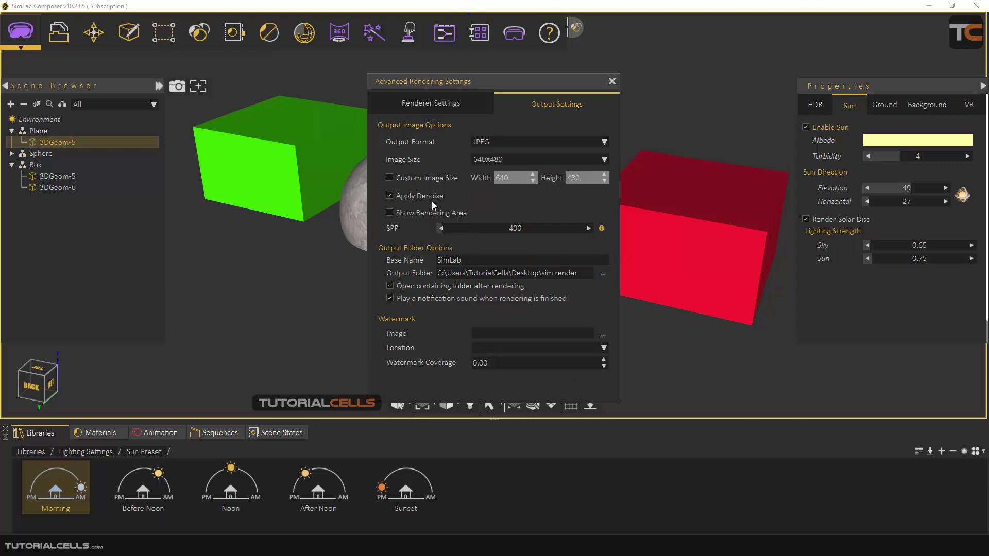
pyautogui.moveTo(418, 195)
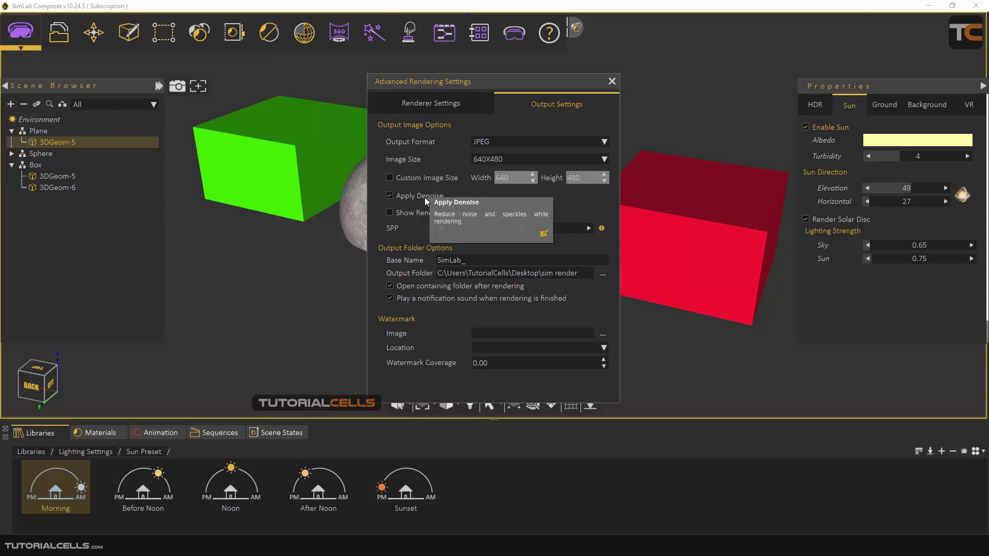
pyautogui.moveTo(456, 208)
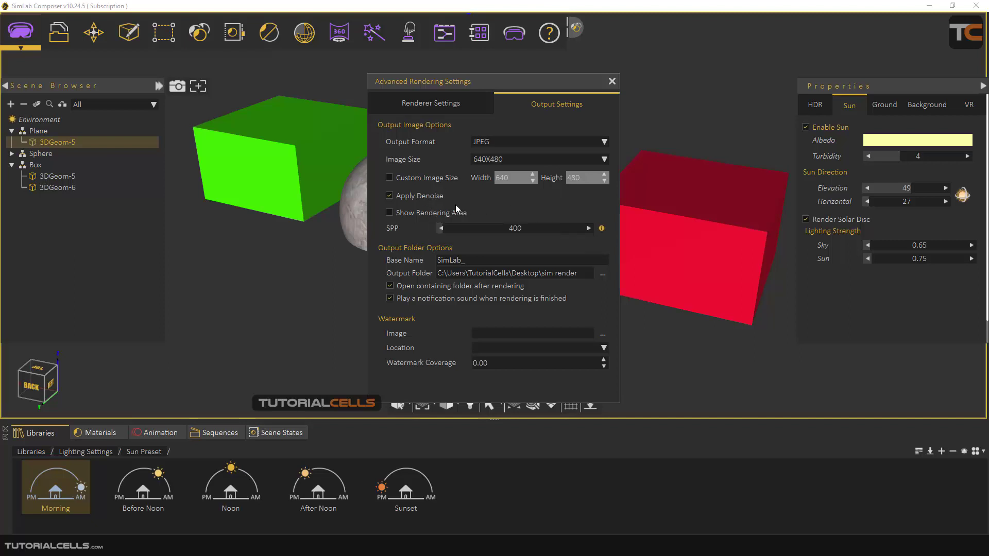
pyautogui.moveTo(692, 194)
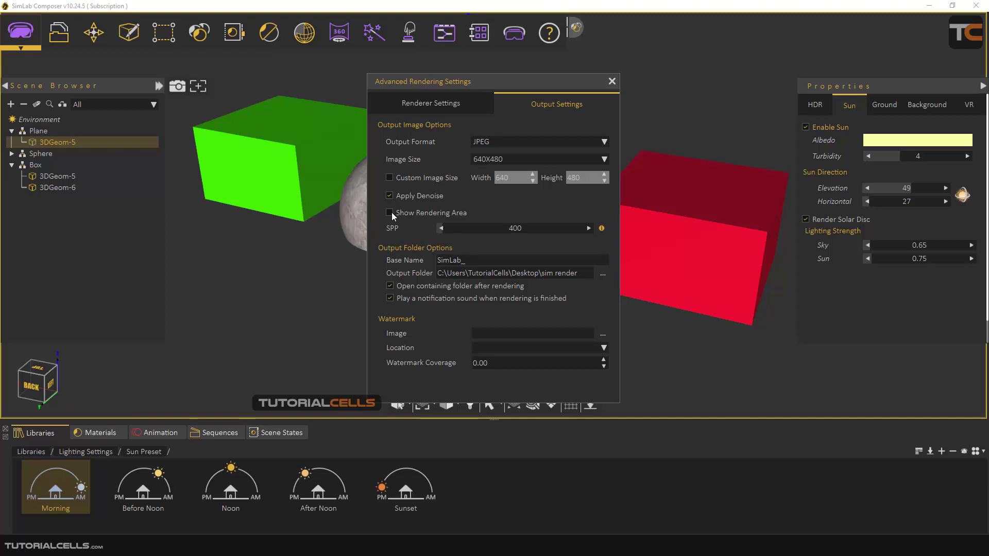
# - Enable Show Rendering Area in the viewport and open the spp.jpg comparison image
pyautogui.click(389, 213)
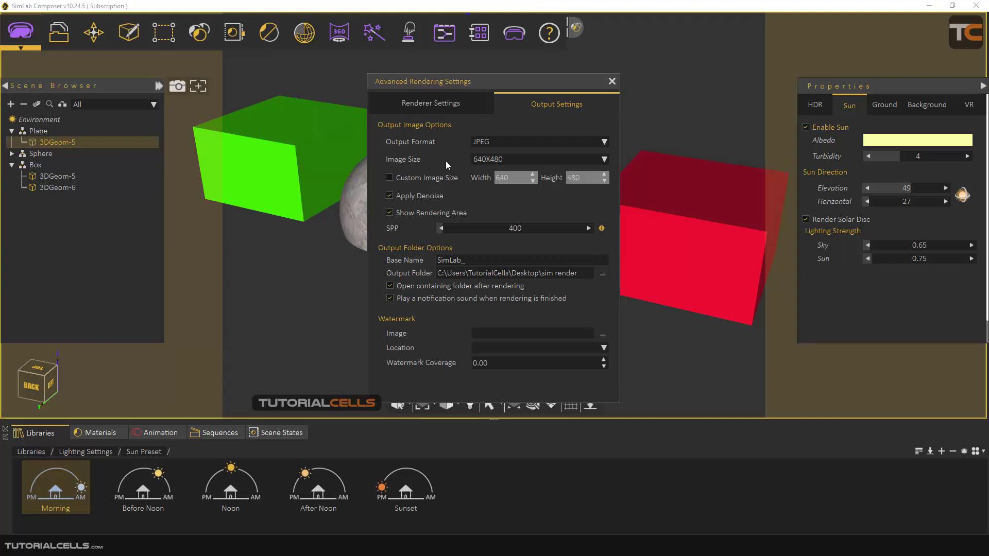
pyautogui.moveTo(252, 57)
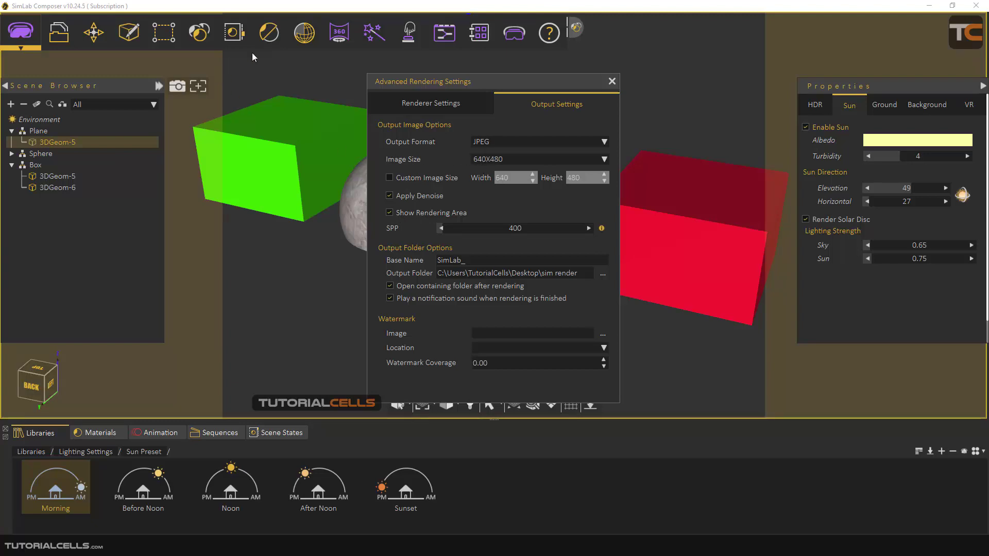
pyautogui.moveTo(241, 121)
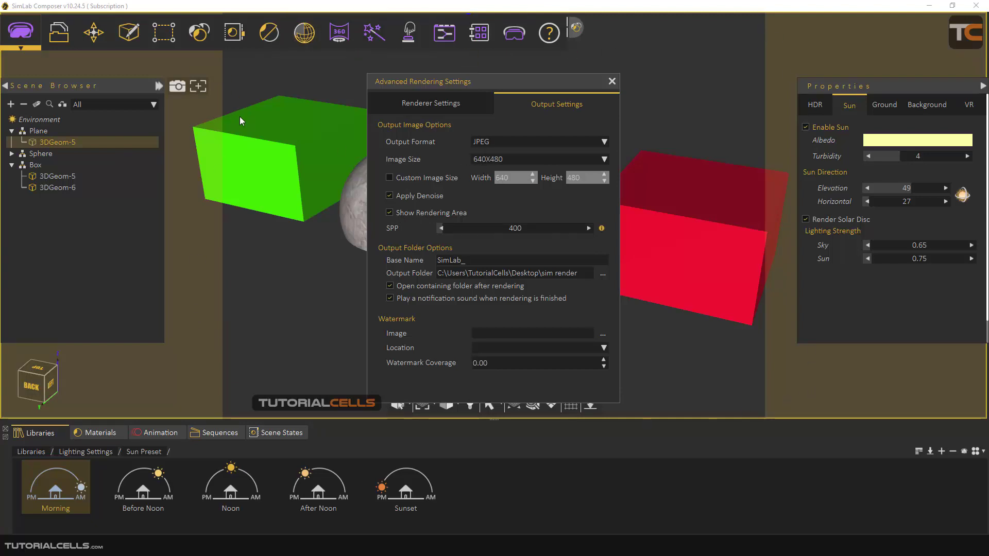
pyautogui.moveTo(439, 205)
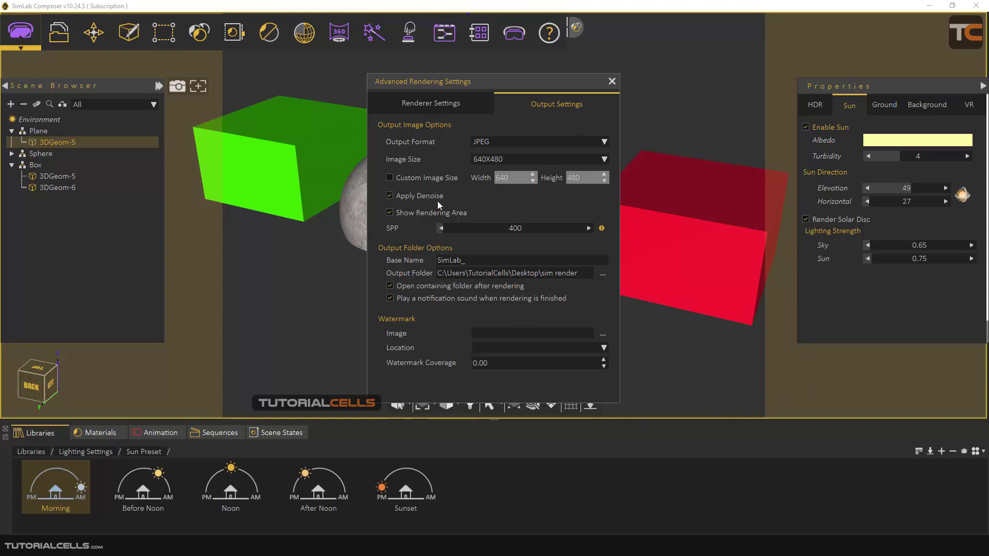
pyautogui.moveTo(685, 204)
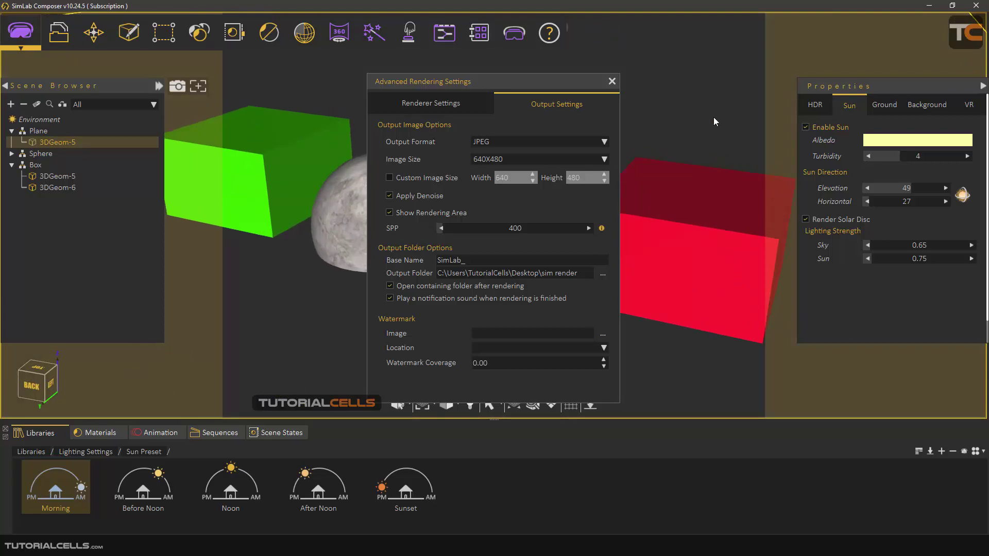
pyautogui.click(389, 213)
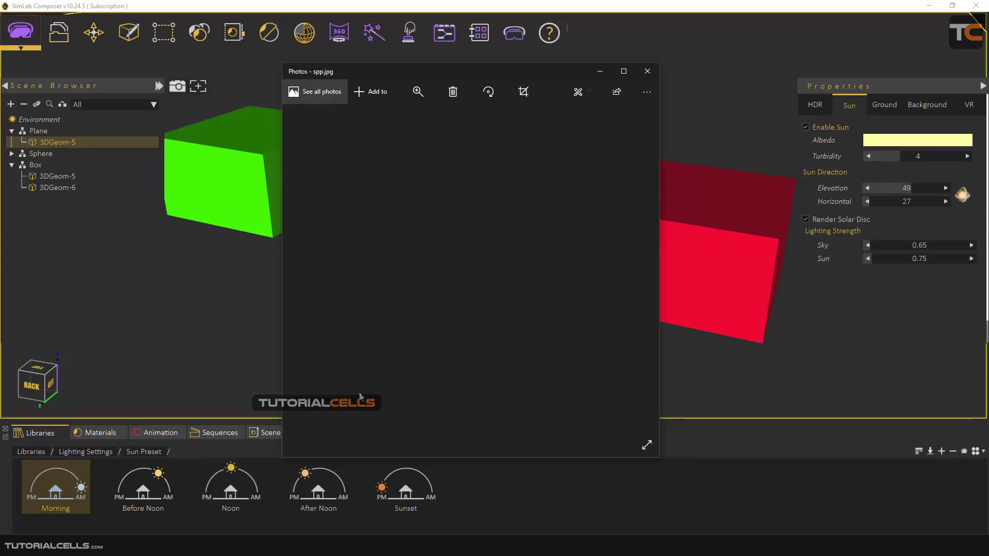
# - Maximize Photos to compare the 64, 128, 512 and 1024 sample renders
pyautogui.click(623, 71)
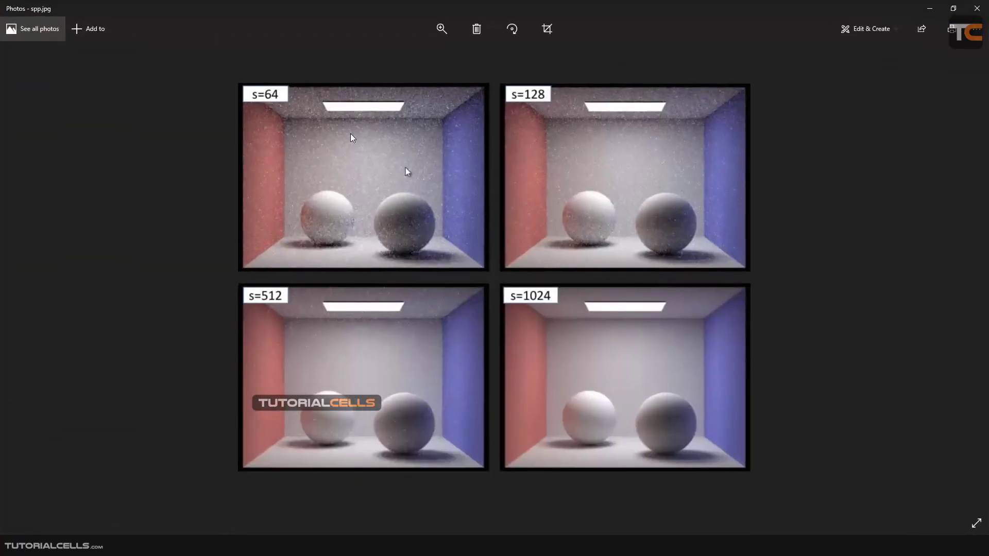
pyautogui.moveTo(370, 137)
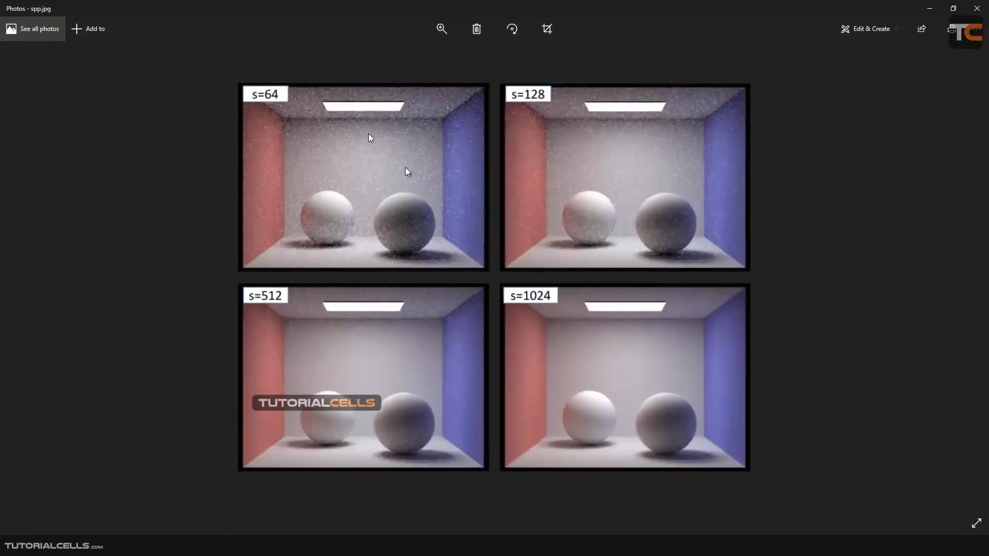
pyautogui.moveTo(551, 371)
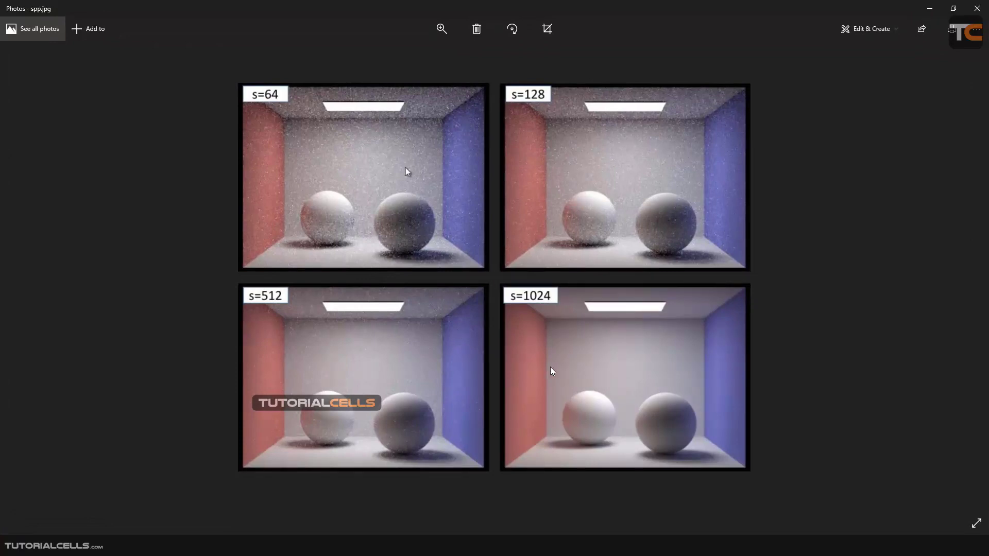
pyautogui.moveTo(409, 181)
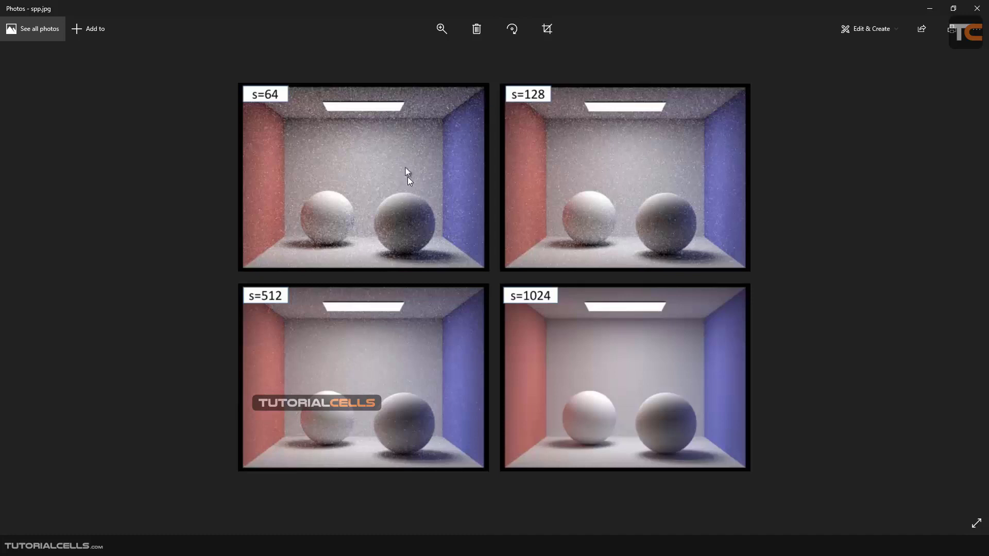
pyautogui.moveTo(598, 351)
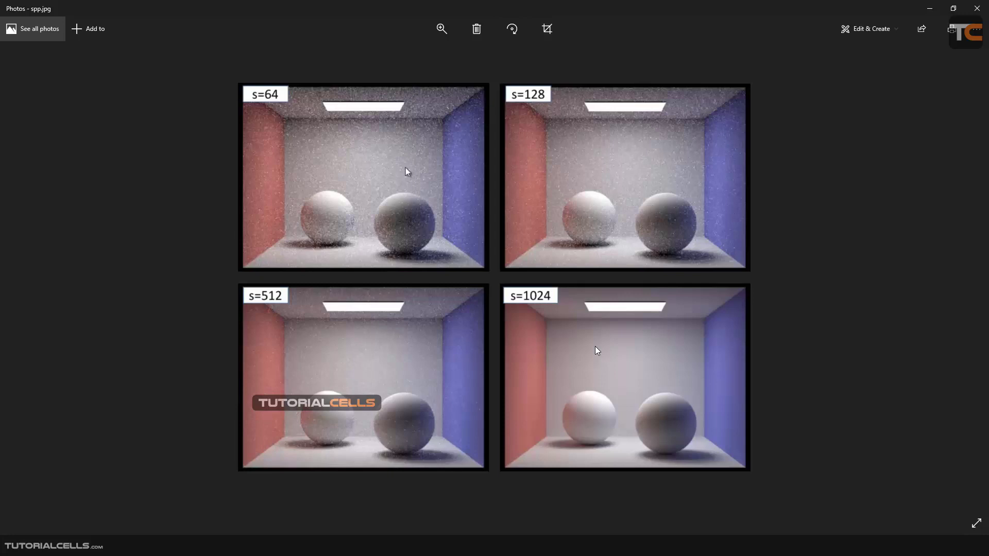
pyautogui.moveTo(607, 342)
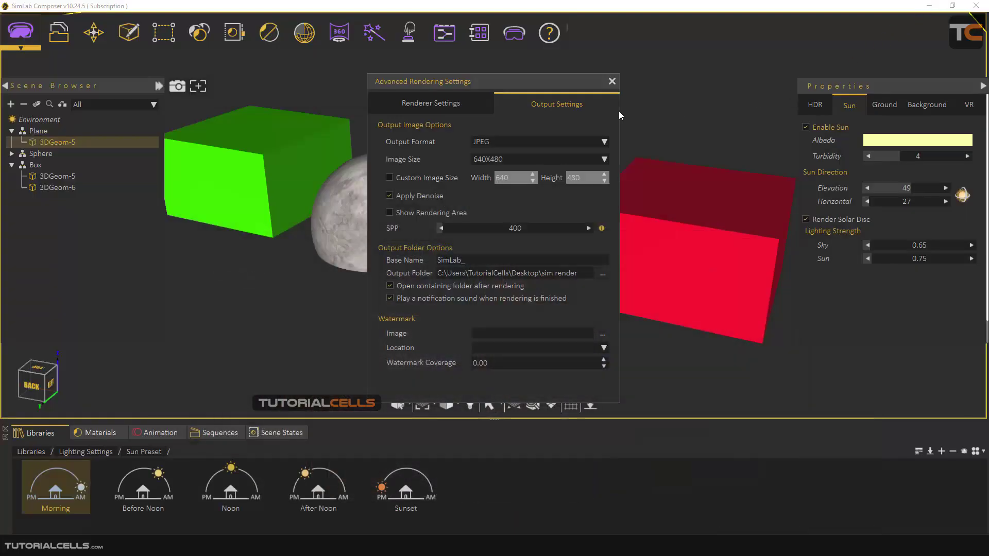
pyautogui.moveTo(512, 208)
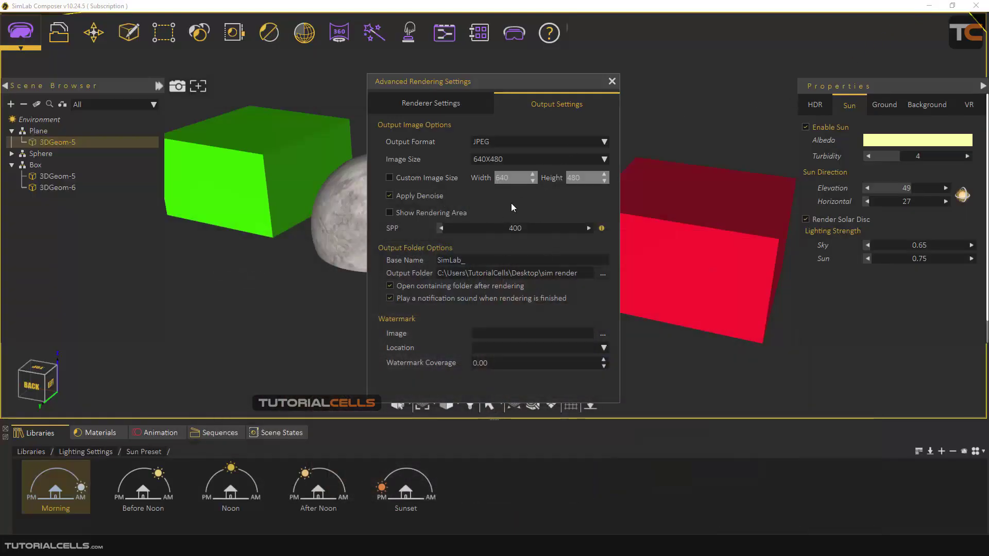
pyautogui.moveTo(522, 239)
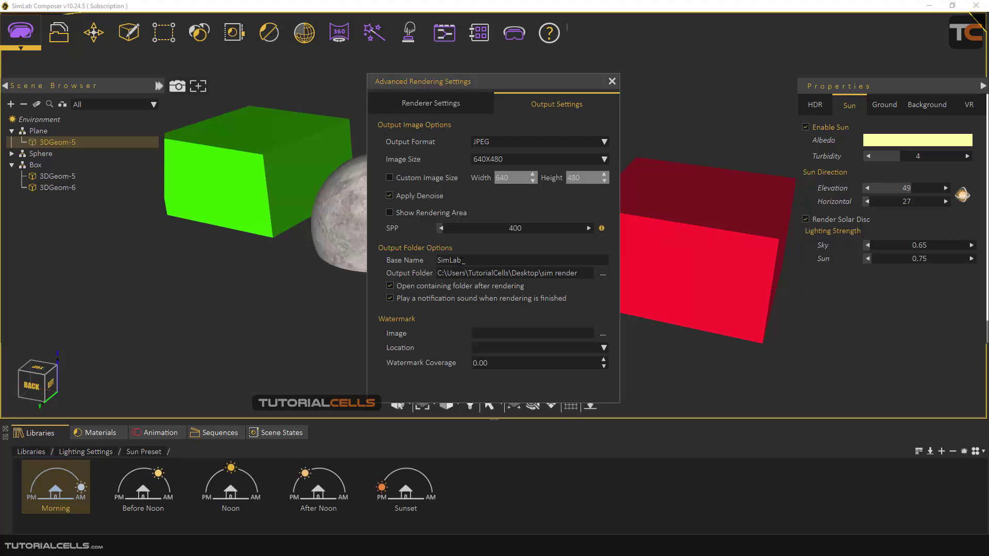
pyautogui.doubleClick(449, 260)
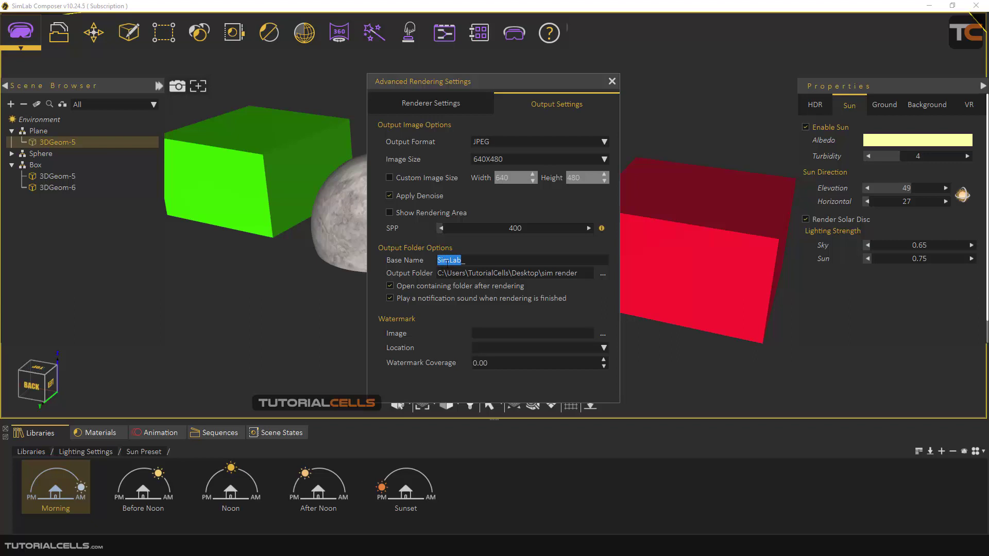
pyautogui.moveTo(417, 276)
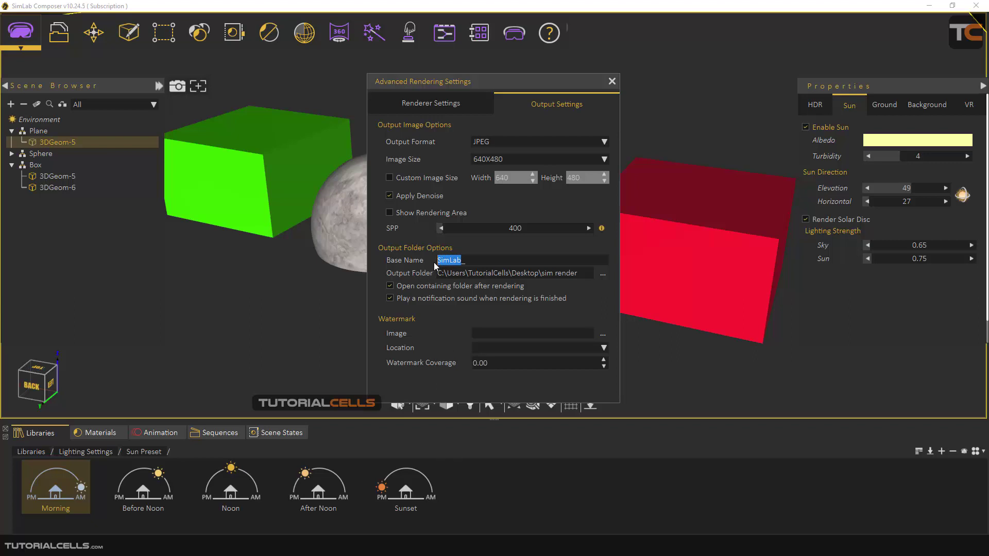
pyautogui.click(463, 260)
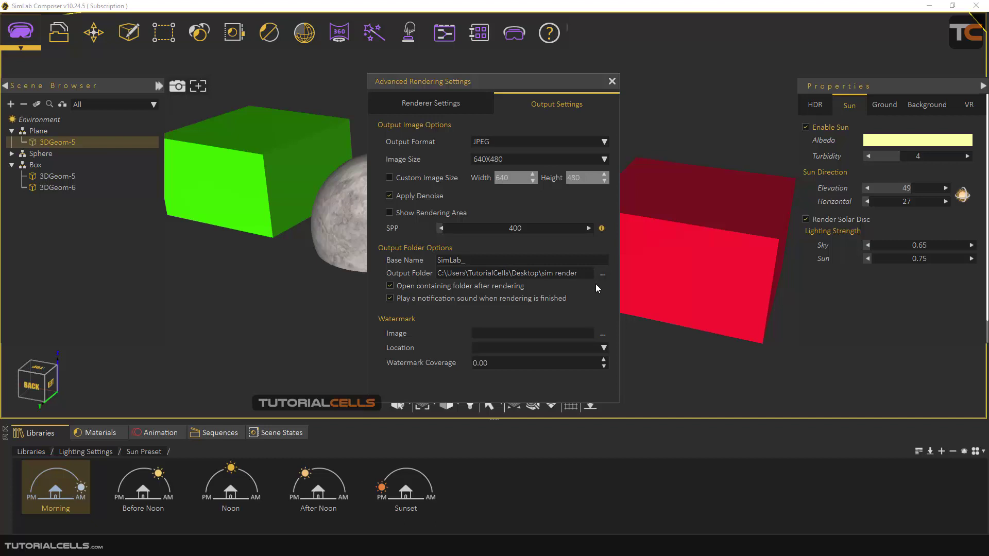
pyautogui.click(469, 260)
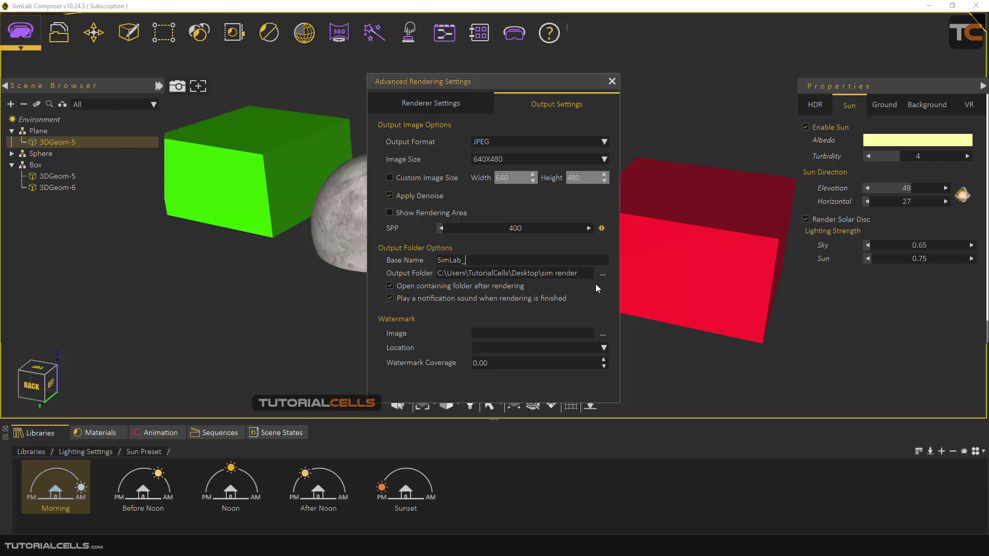
pyautogui.moveTo(570, 284)
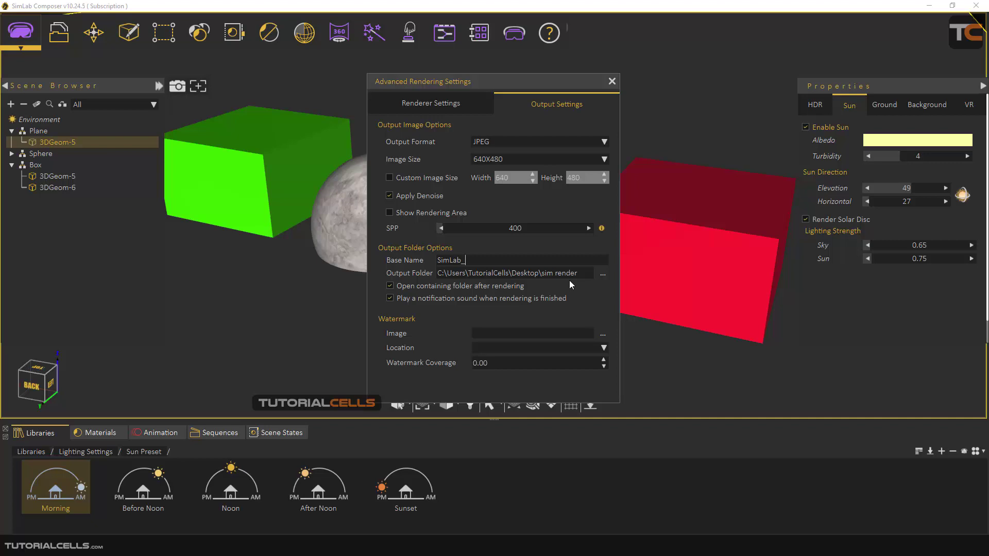
pyautogui.moveTo(427, 307)
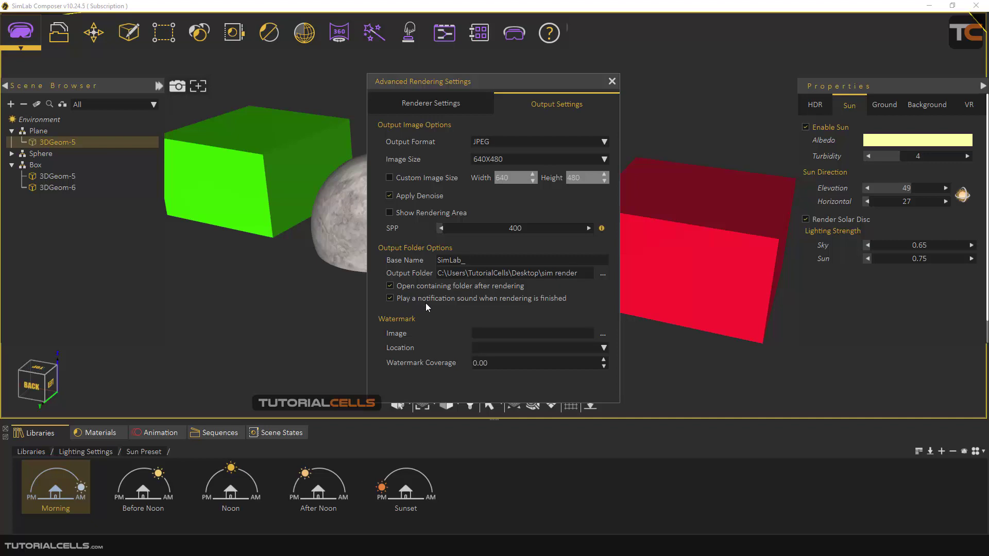
pyautogui.moveTo(429, 376)
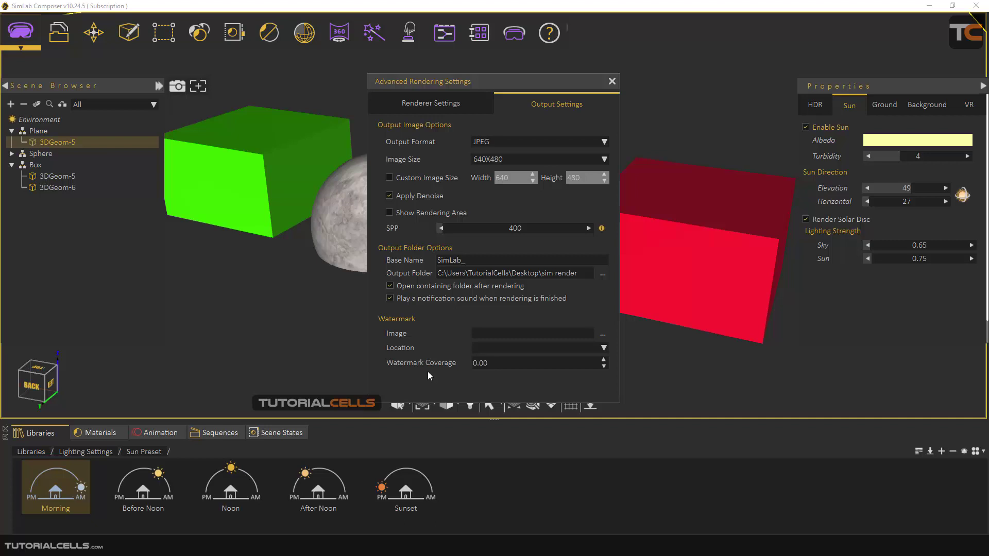
pyautogui.moveTo(424, 335)
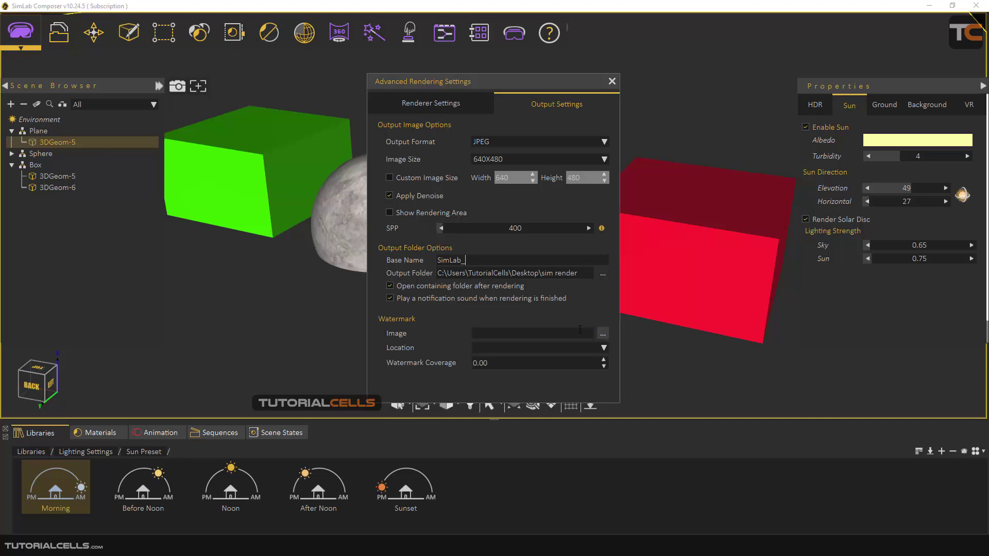
pyautogui.click(602, 347)
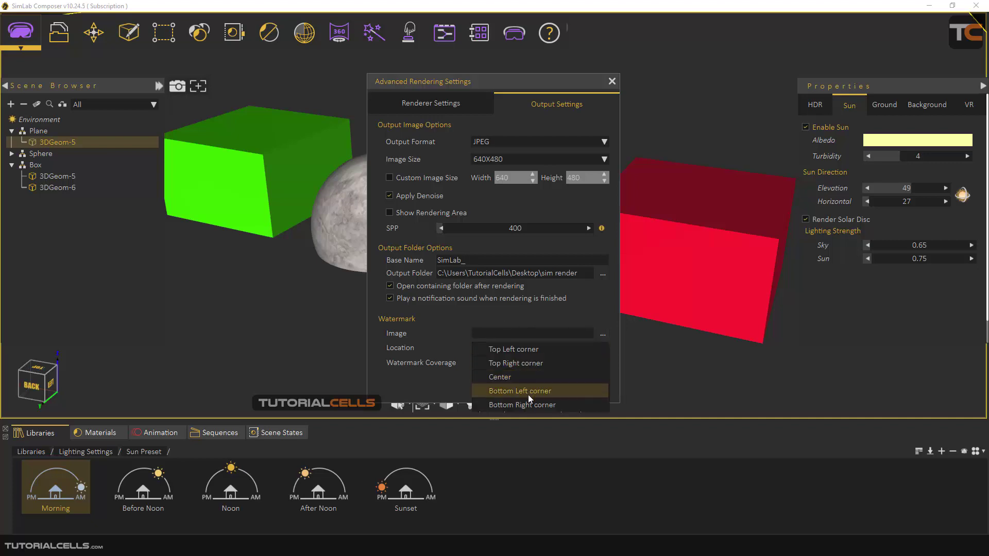
pyautogui.moveTo(517, 349)
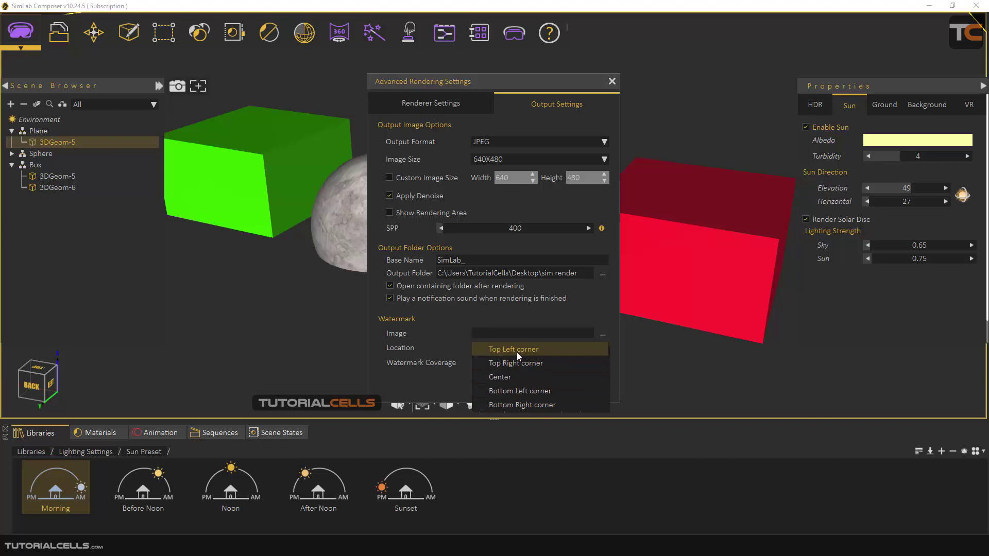
pyautogui.click(537, 348)
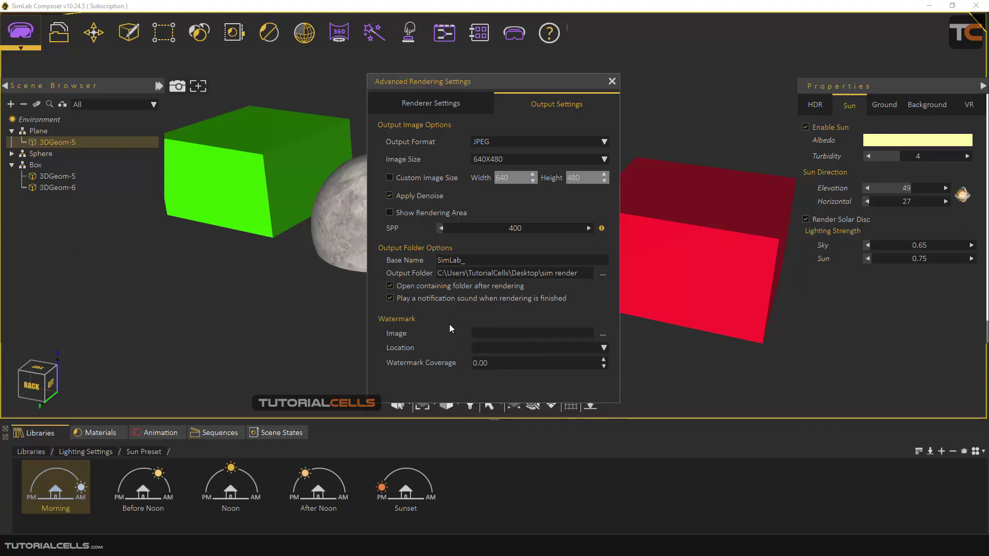
pyautogui.moveTo(426, 370)
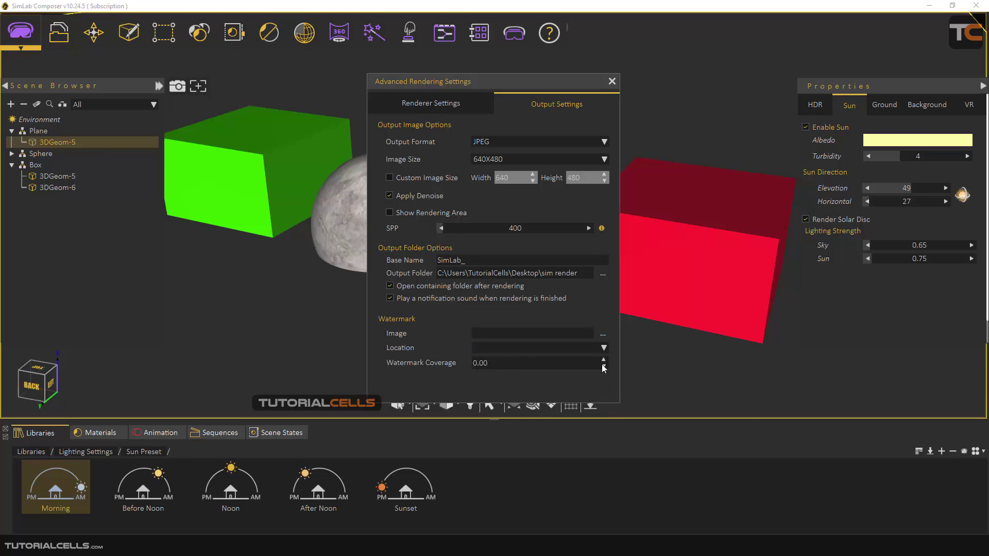
pyautogui.moveTo(434, 116)
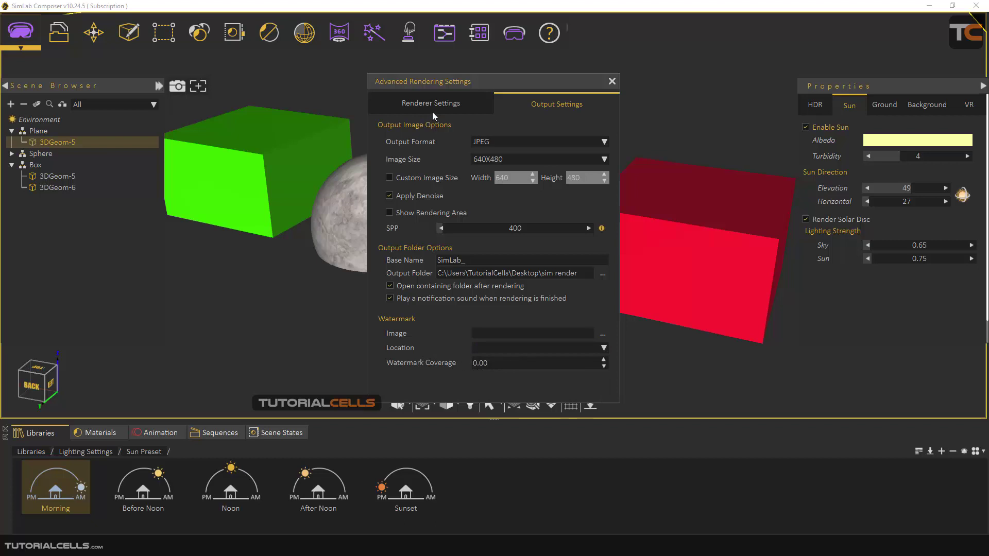
# - Show the Renderer Settings page with Element Renderer, Object ID type and max depth 2
pyautogui.click(430, 103)
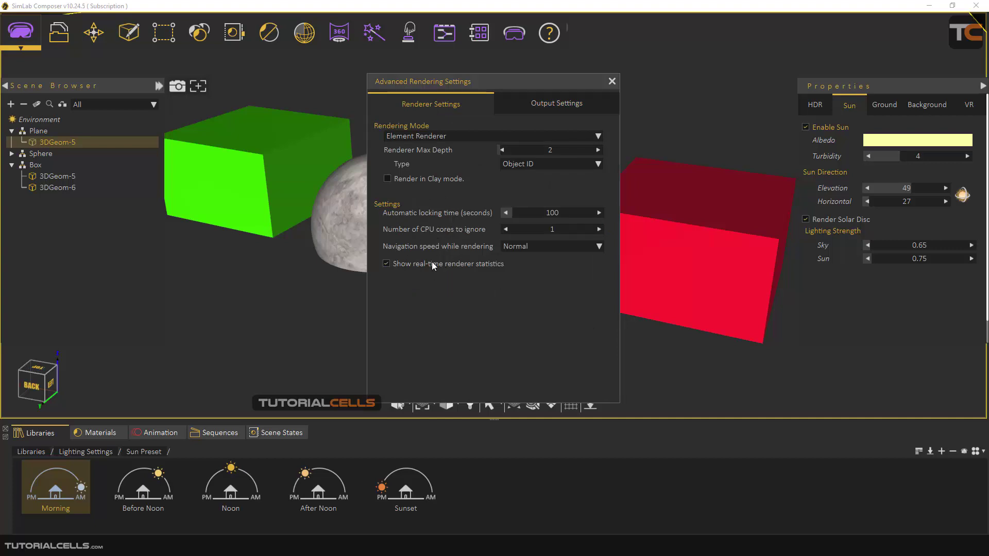
pyautogui.moveTo(451, 218)
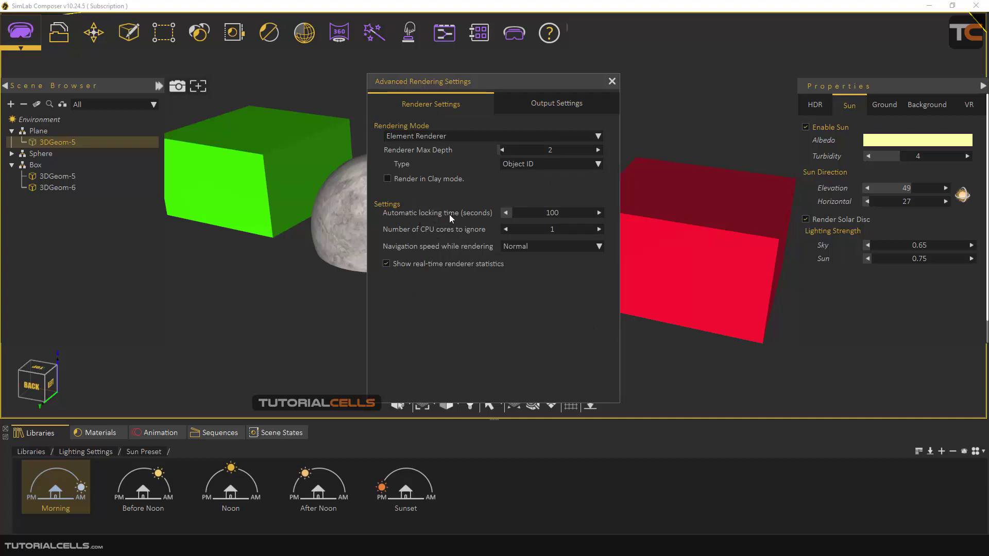
pyautogui.moveTo(215, 328)
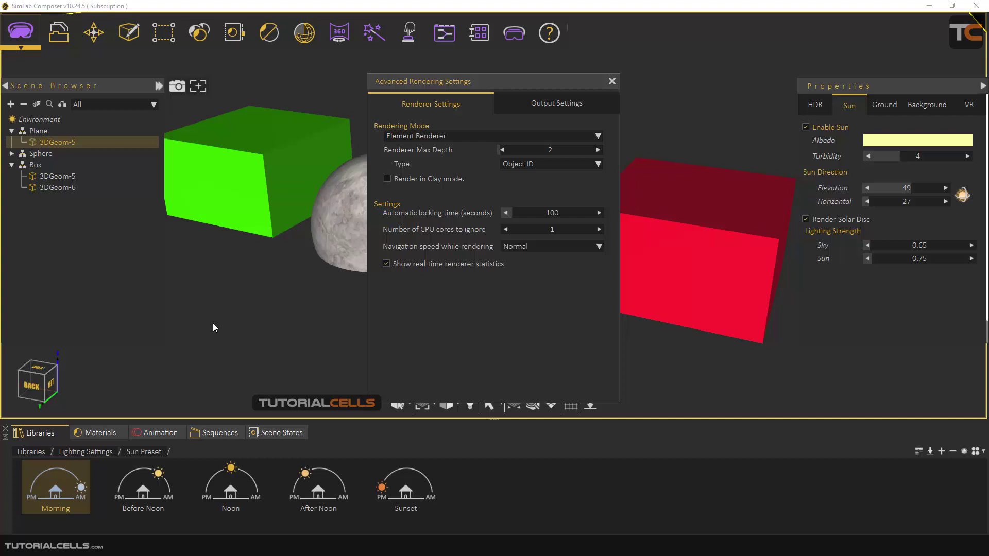
pyautogui.moveTo(542, 153)
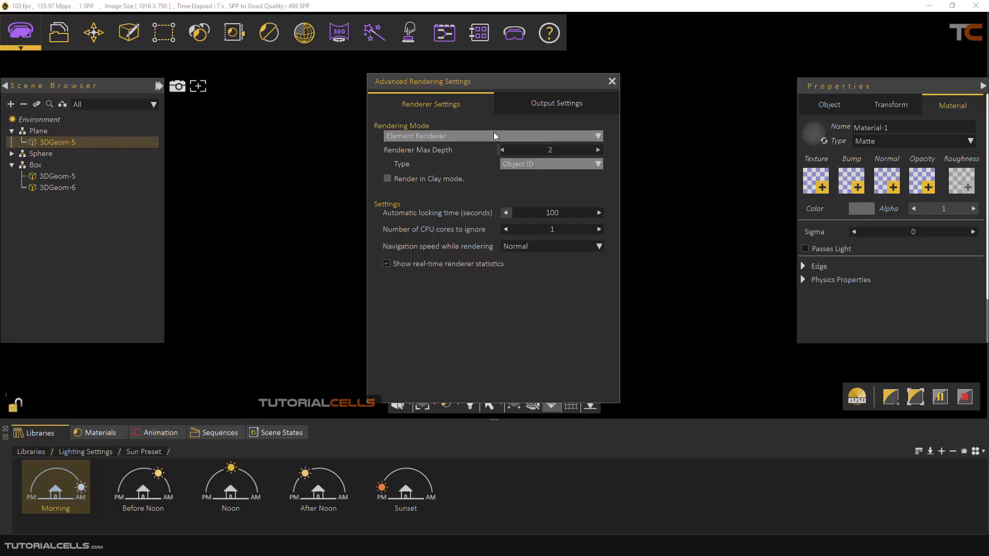
pyautogui.moveTo(362, 260)
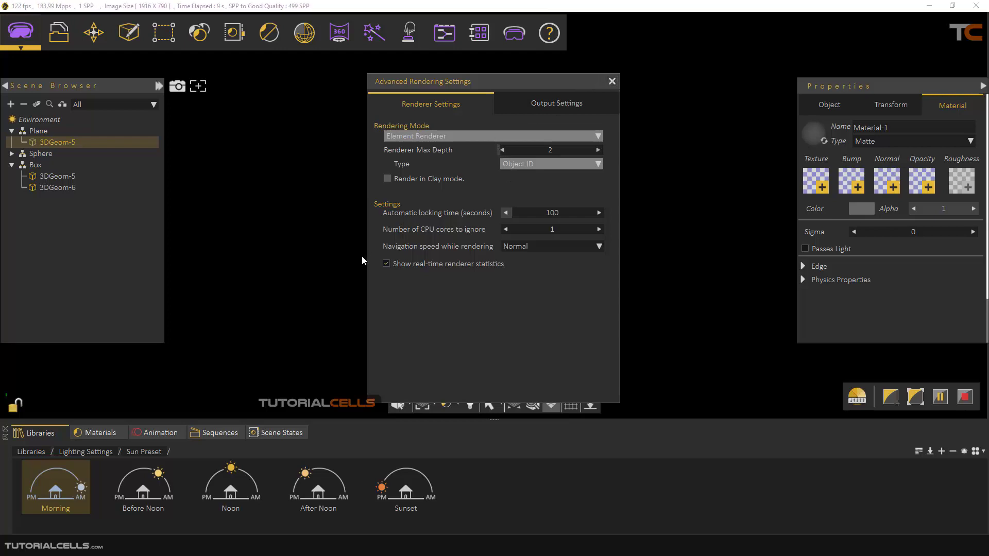
pyautogui.moveTo(264, 230)
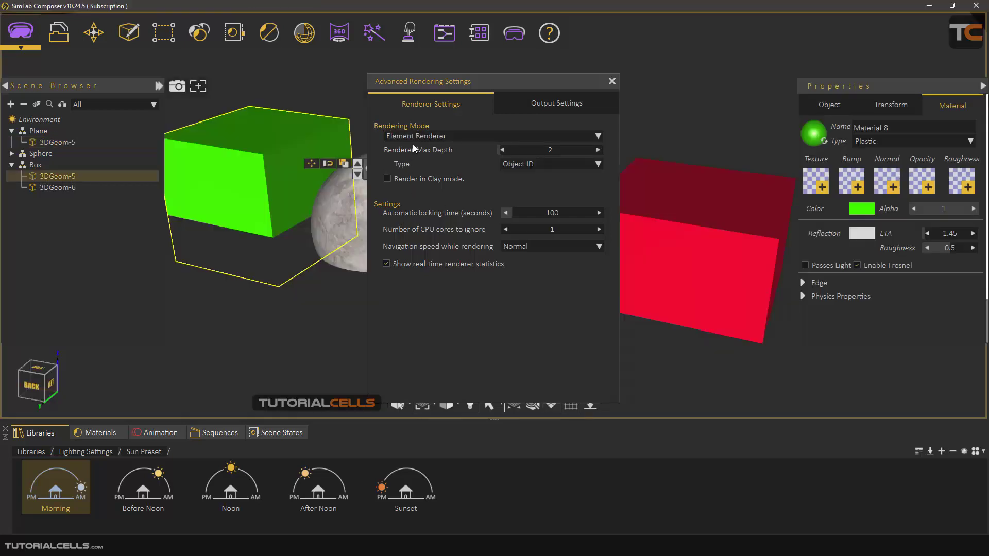
# - Switch rendering mode to Fast Path Tracer and show the Sun lighting properties
pyautogui.click(485, 135)
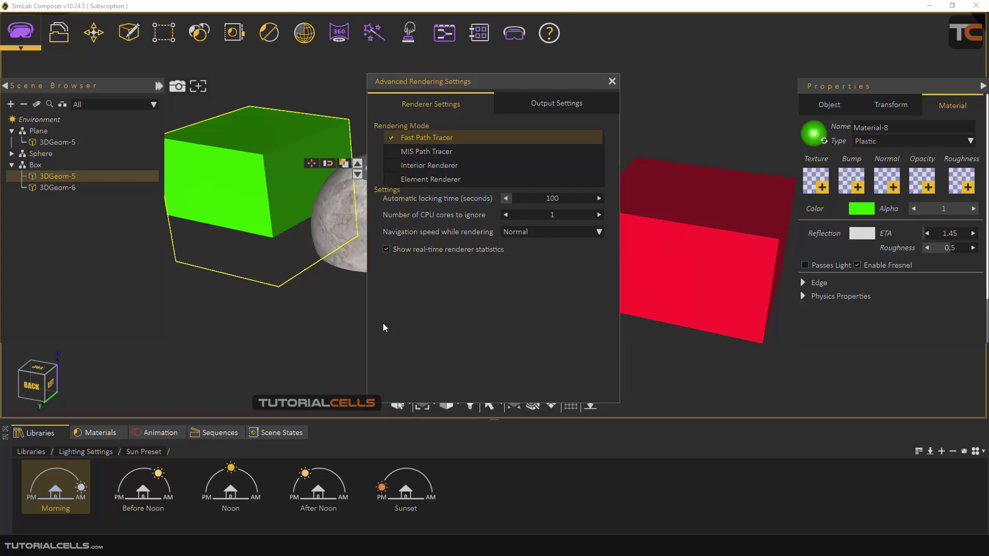
pyautogui.moveTo(460, 93)
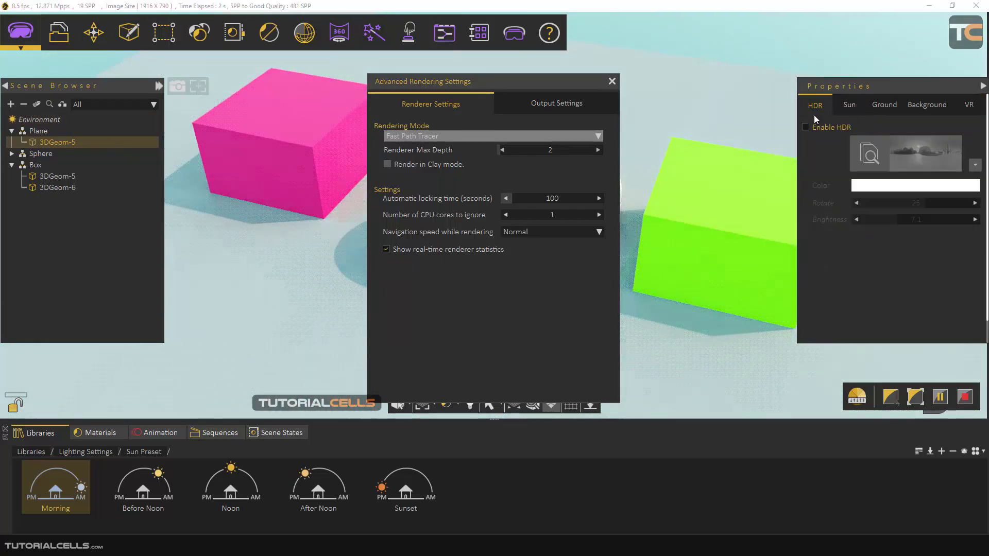
pyautogui.click(848, 105)
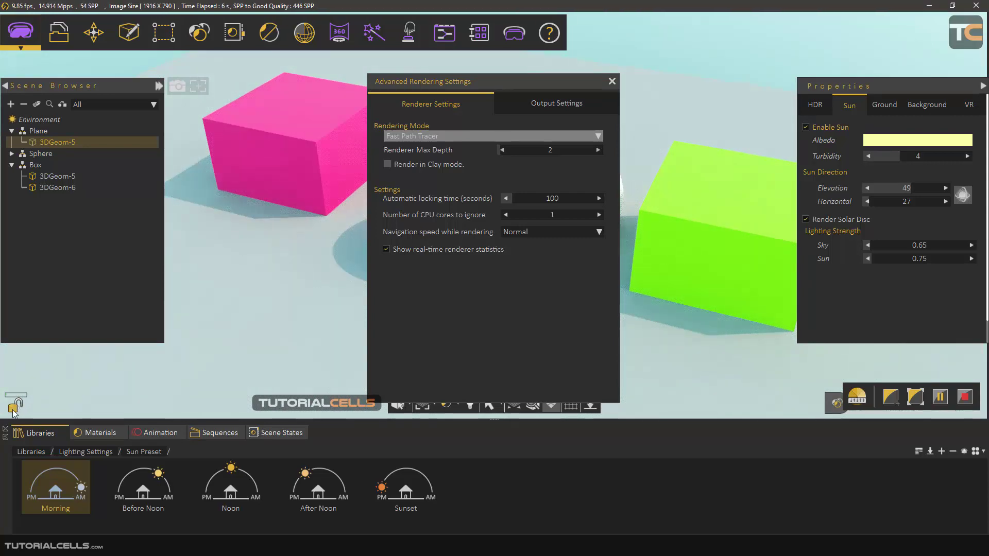
# - Stop the live Fast Path Tracer render
pyautogui.click(14, 406)
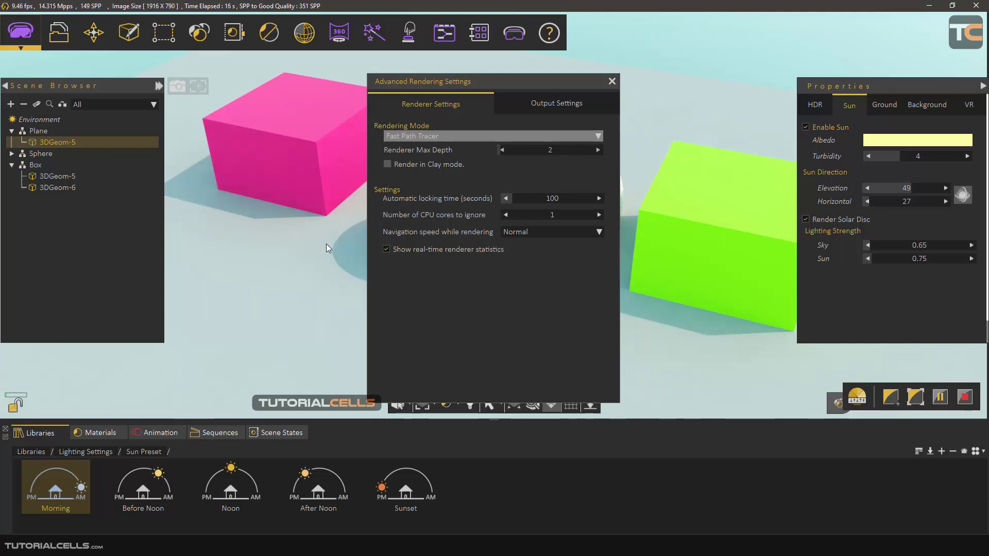
pyautogui.moveTo(566, 213)
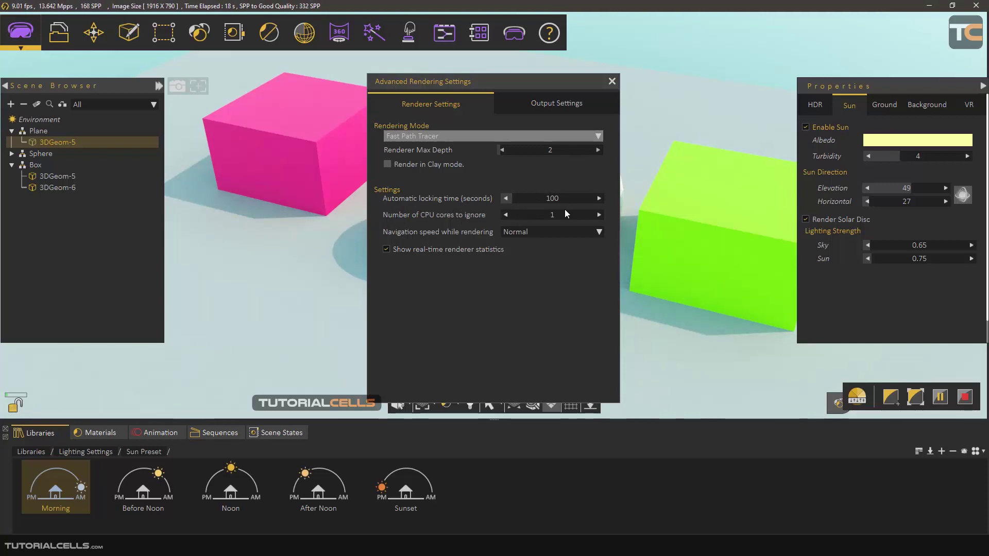
pyautogui.moveTo(350, 278)
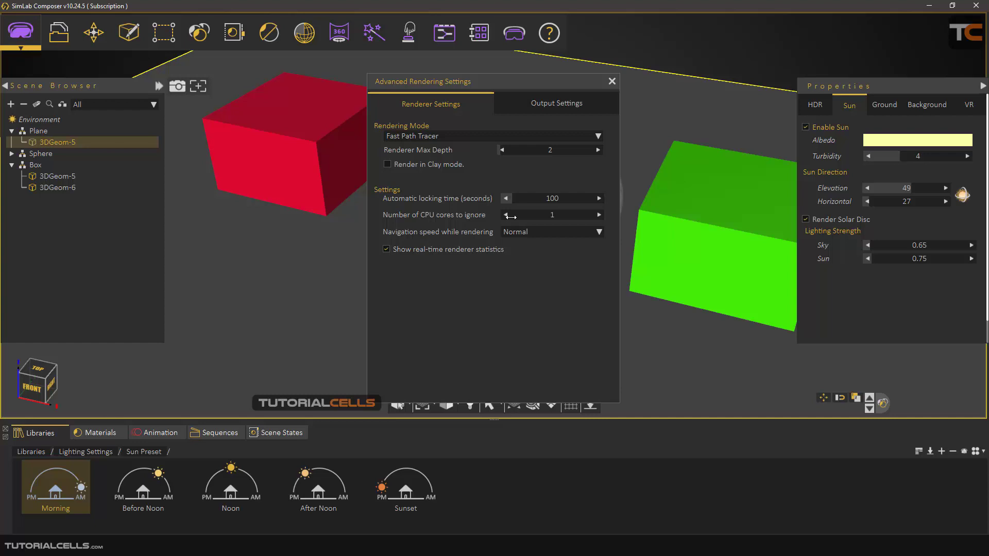
pyautogui.moveTo(429, 222)
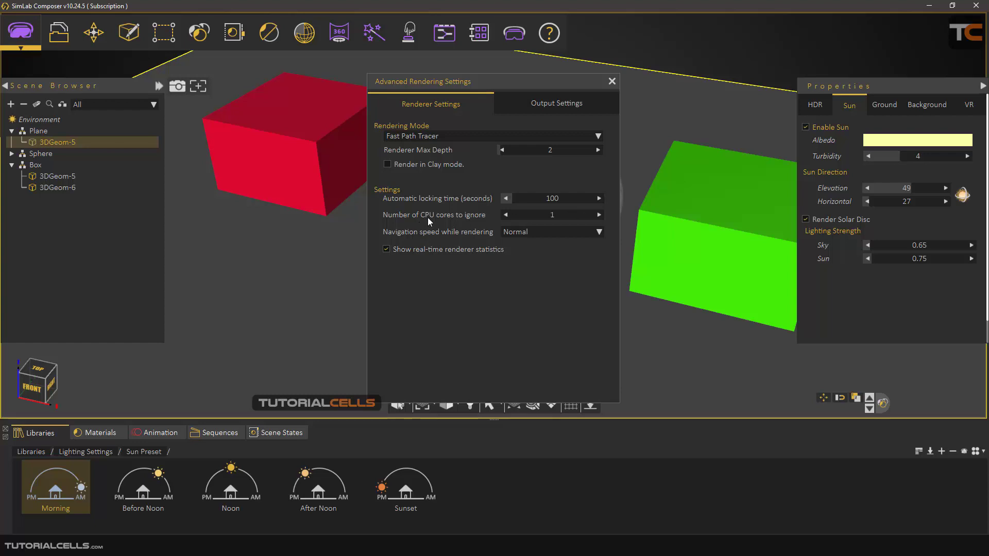
pyautogui.moveTo(541, 225)
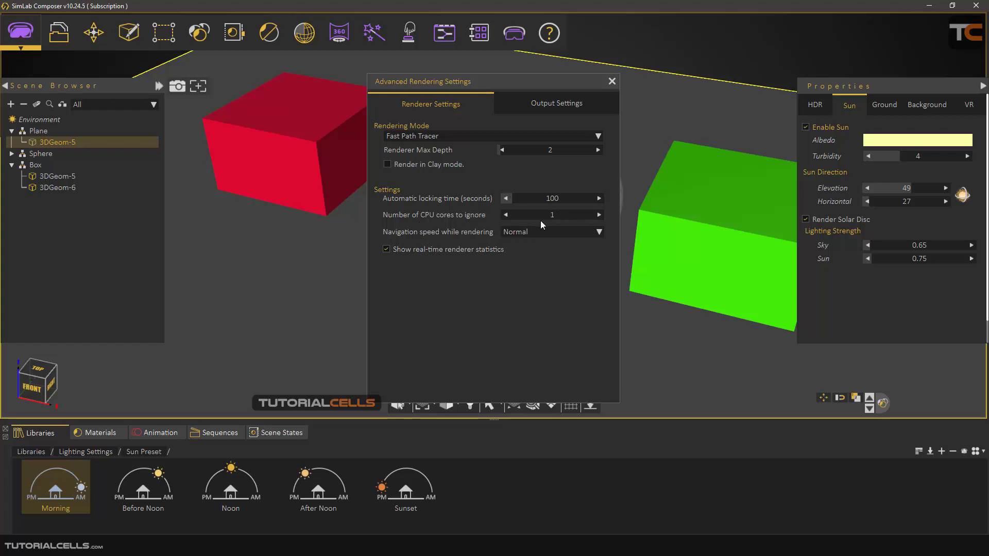
pyautogui.moveTo(552, 215)
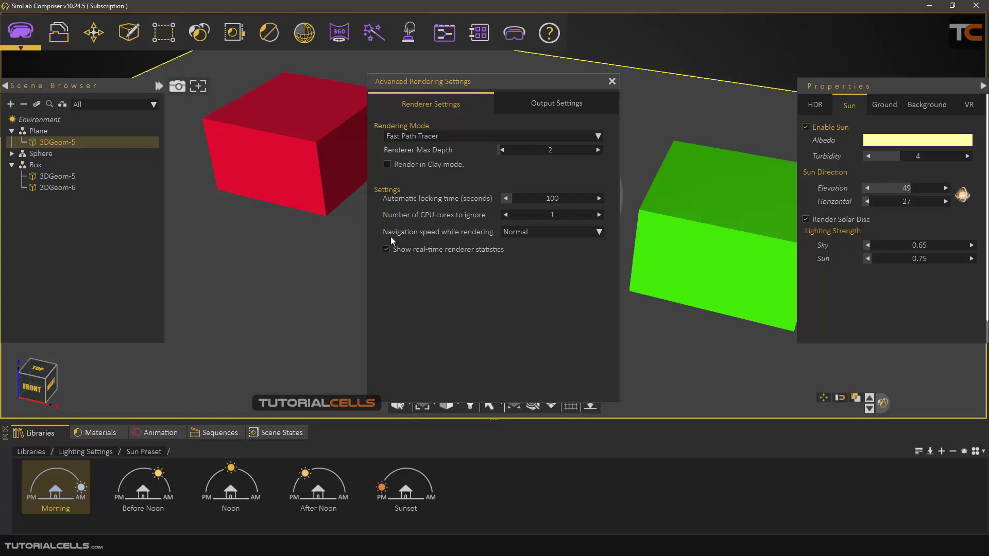
pyautogui.moveTo(523, 236)
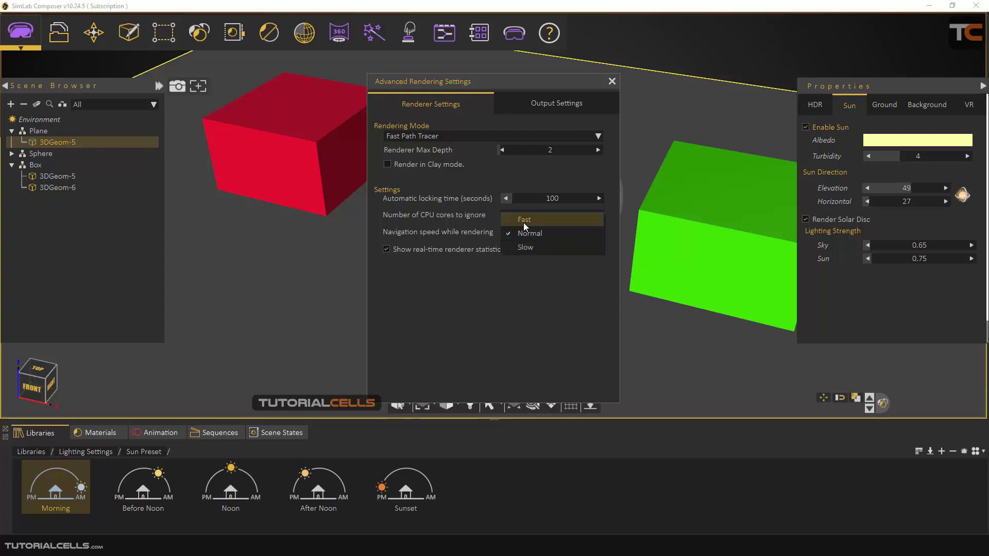
# - Keep navigation speed while rendering at Normal
pyautogui.click(529, 233)
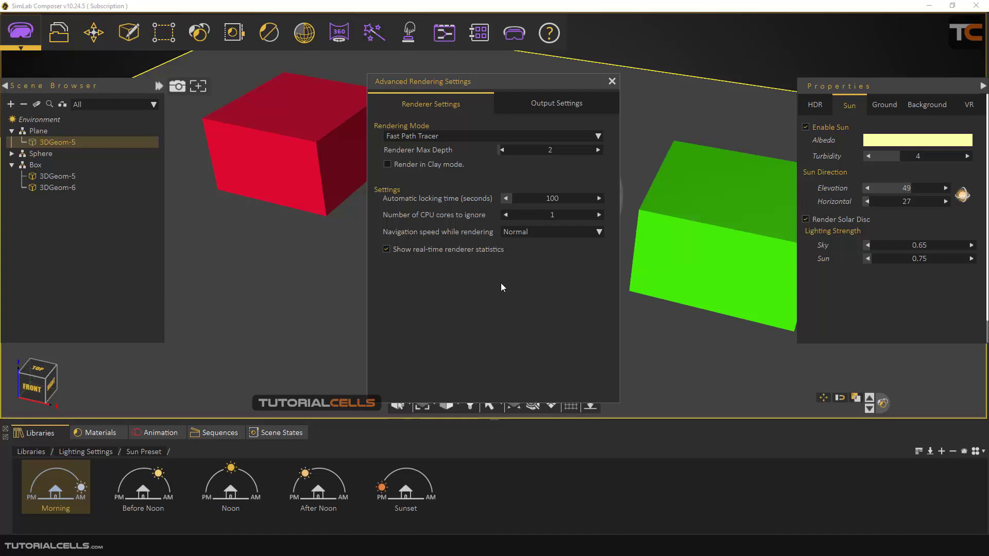
pyautogui.moveTo(645, 305)
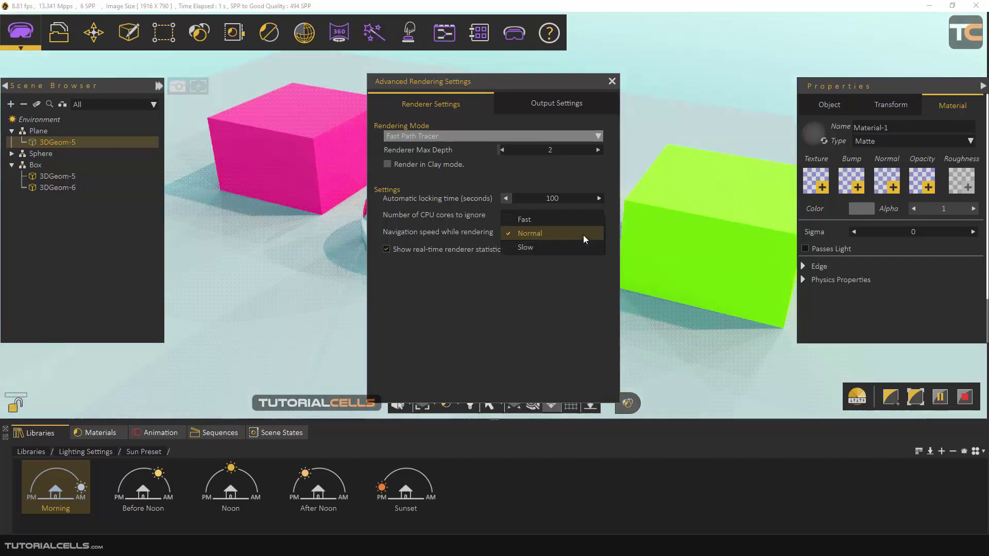
pyautogui.moveTo(571, 247)
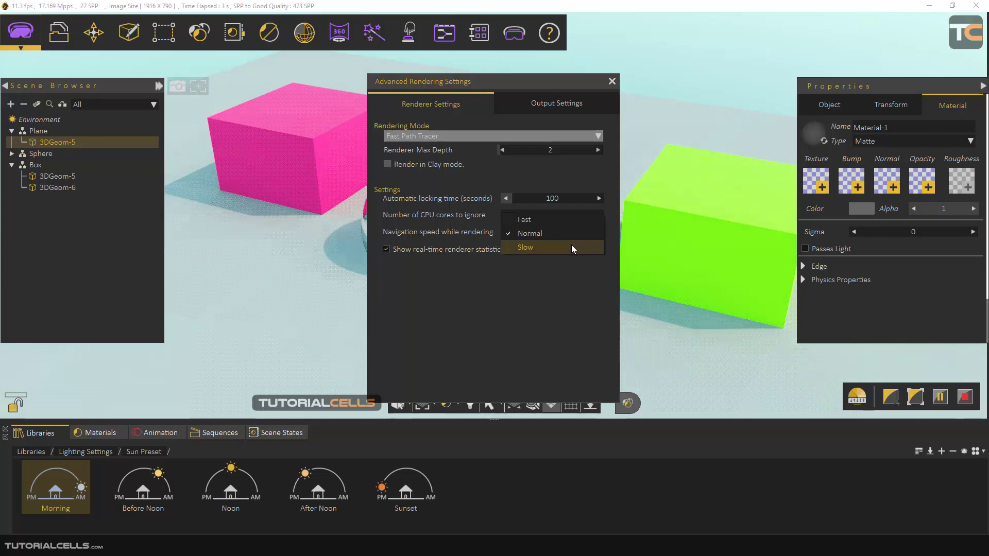
pyautogui.moveTo(668, 270)
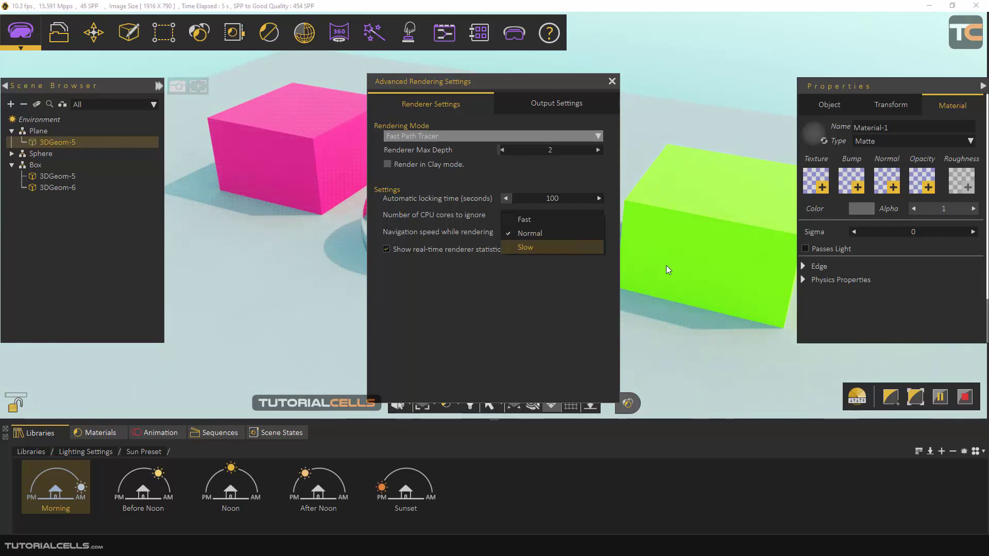
pyautogui.moveTo(683, 259)
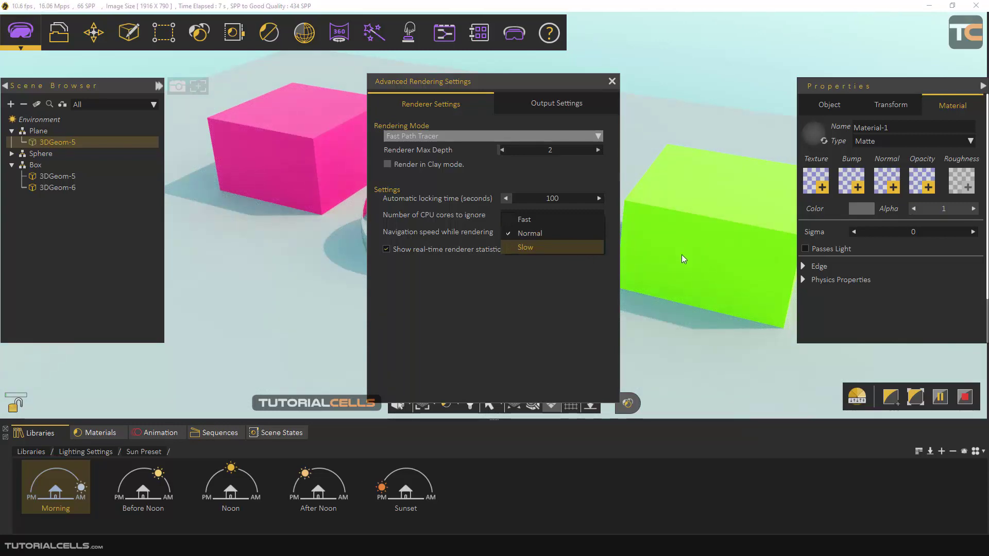
pyautogui.moveTo(470, 295)
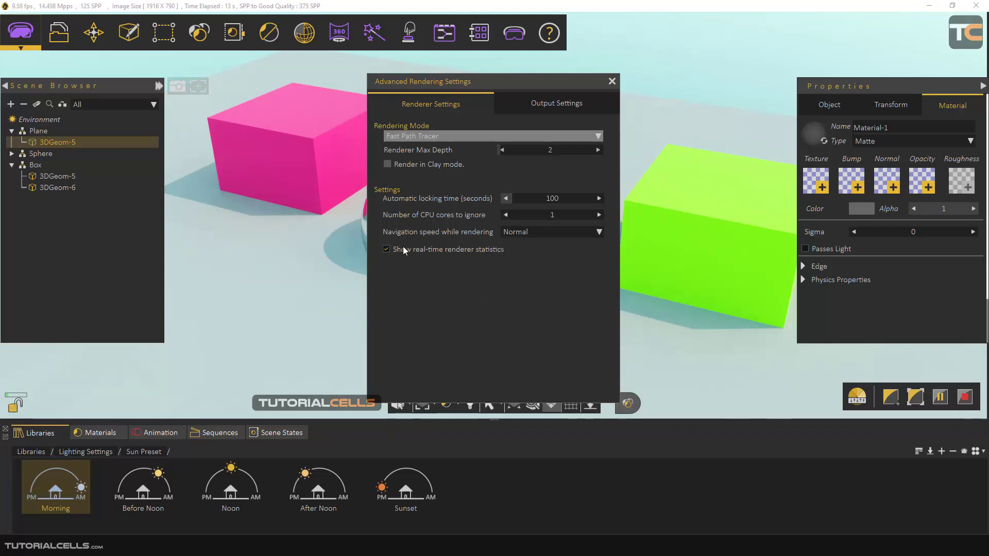
pyautogui.moveTo(432, 257)
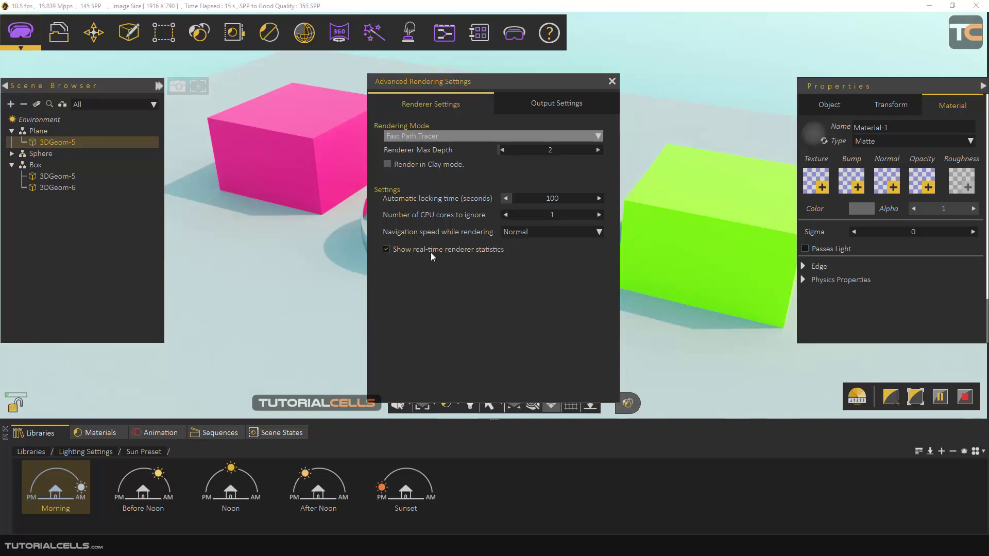
pyautogui.moveTo(458, 257)
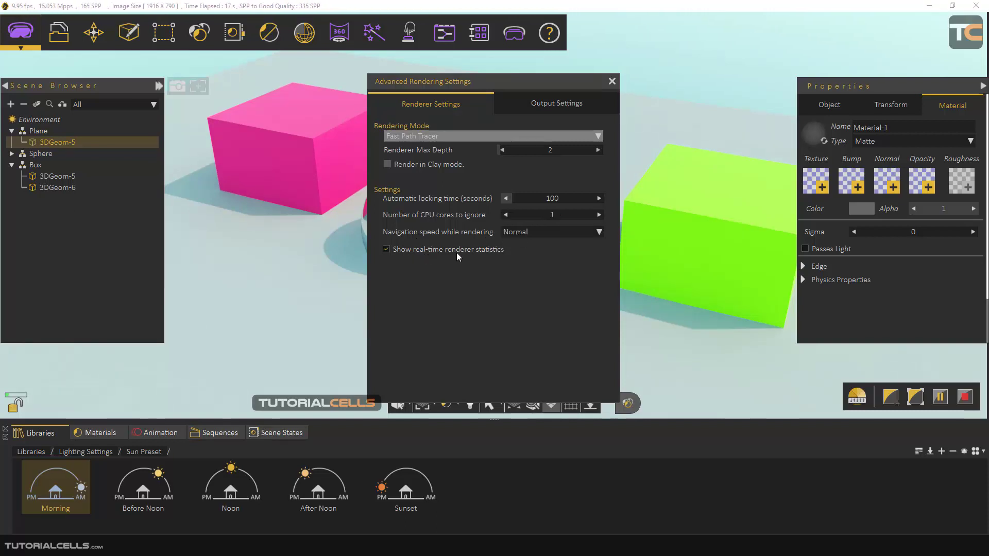
pyautogui.moveTo(194, 131)
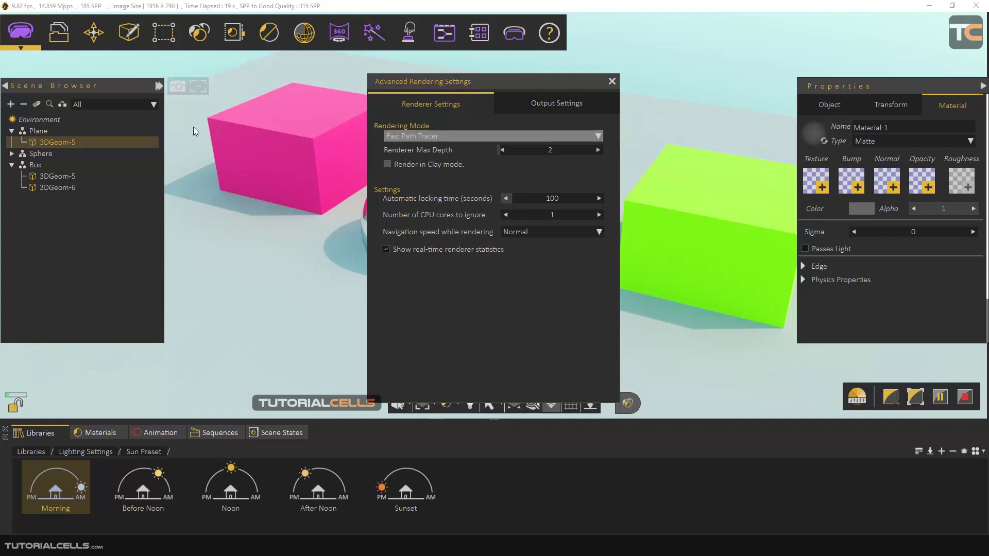
pyautogui.moveTo(132, 11)
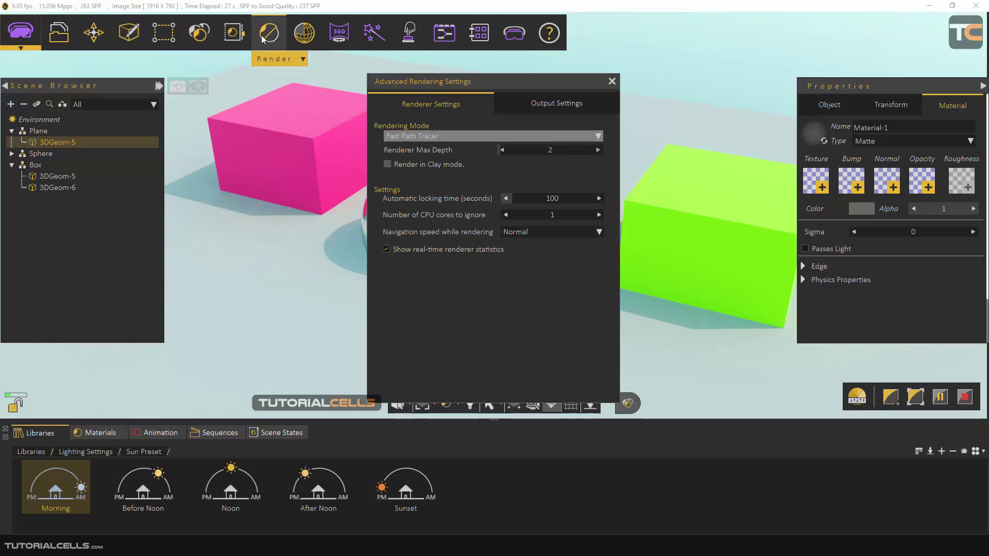
# - Tick 'Show real-time renderer statistics' in Advanced Rendering Settings
pyautogui.click(278, 58)
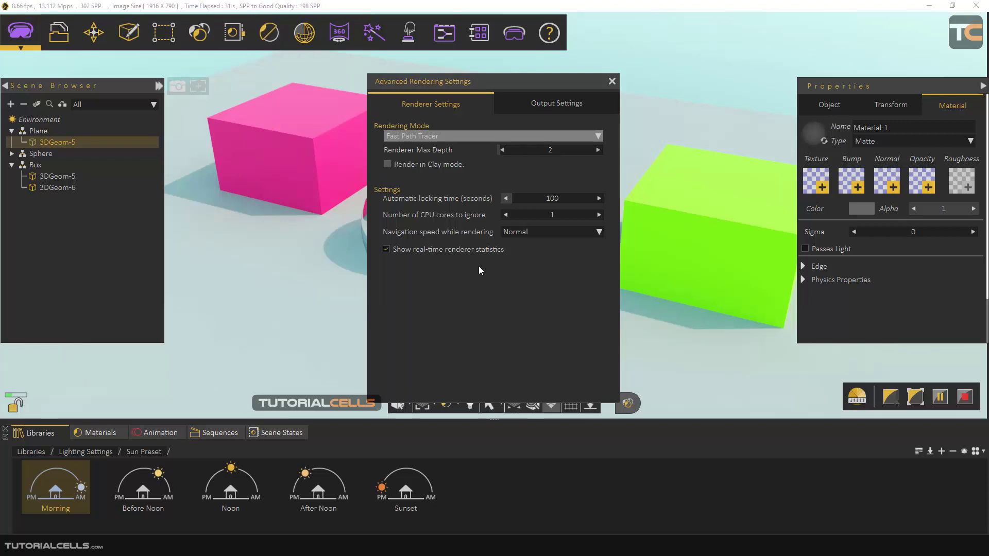
pyautogui.click(386, 250)
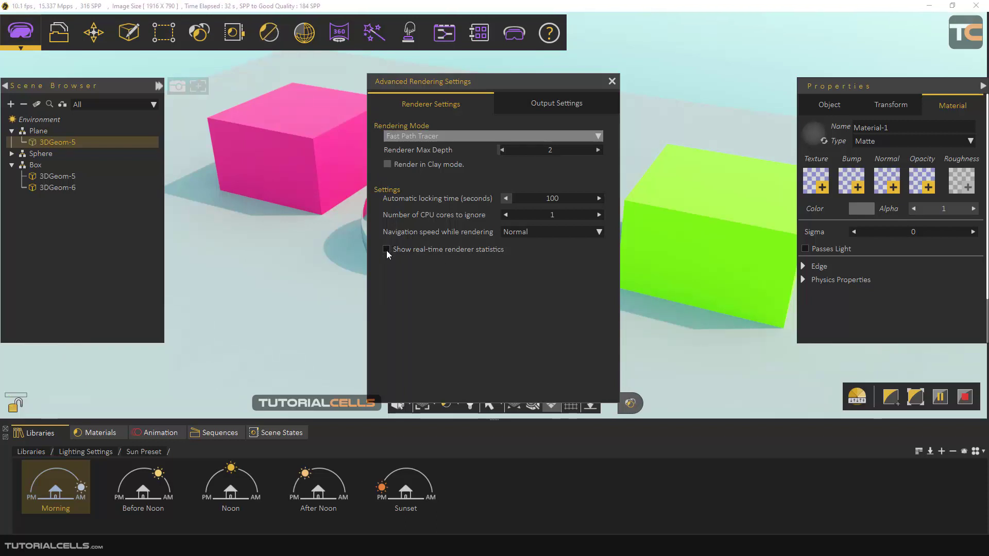
pyautogui.click(387, 249)
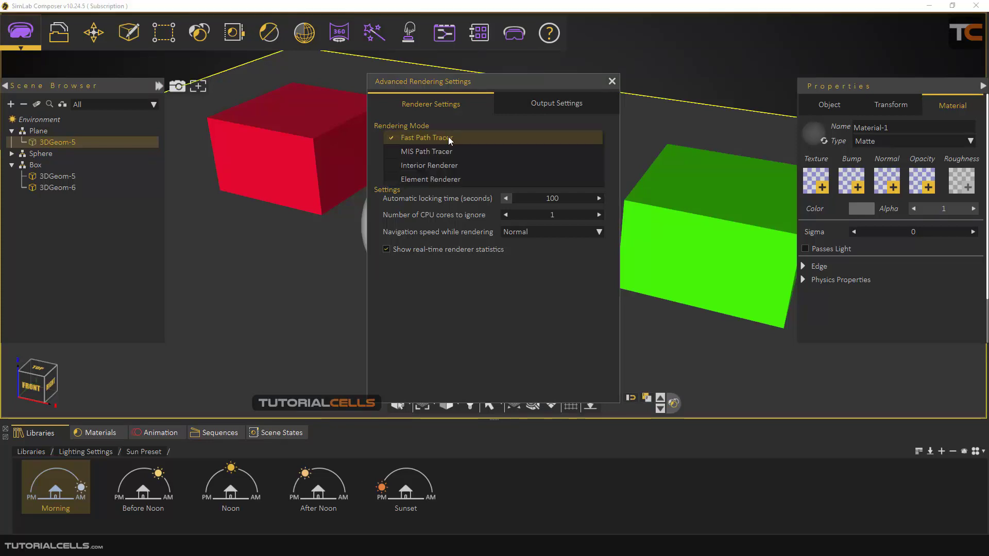
pyautogui.moveTo(445, 169)
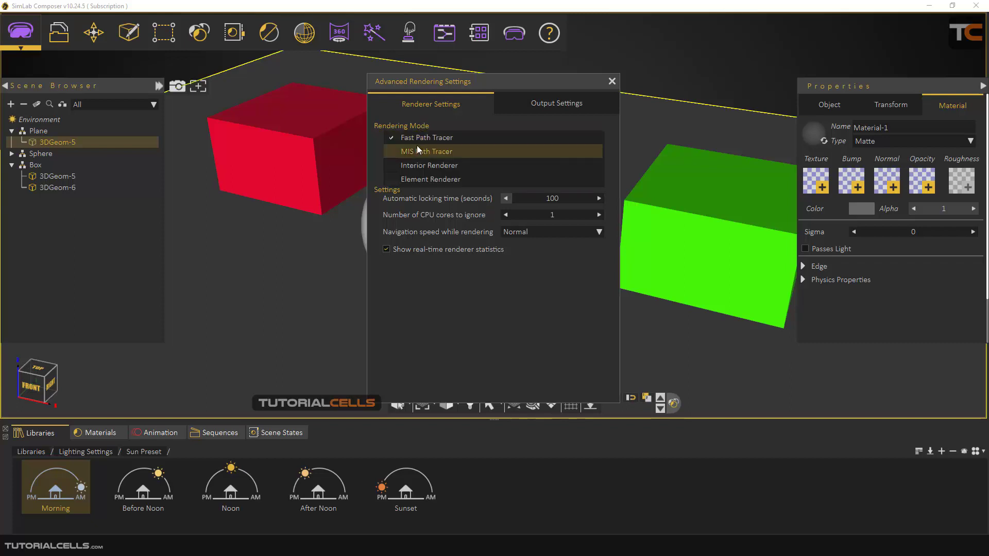
pyautogui.click(426, 137)
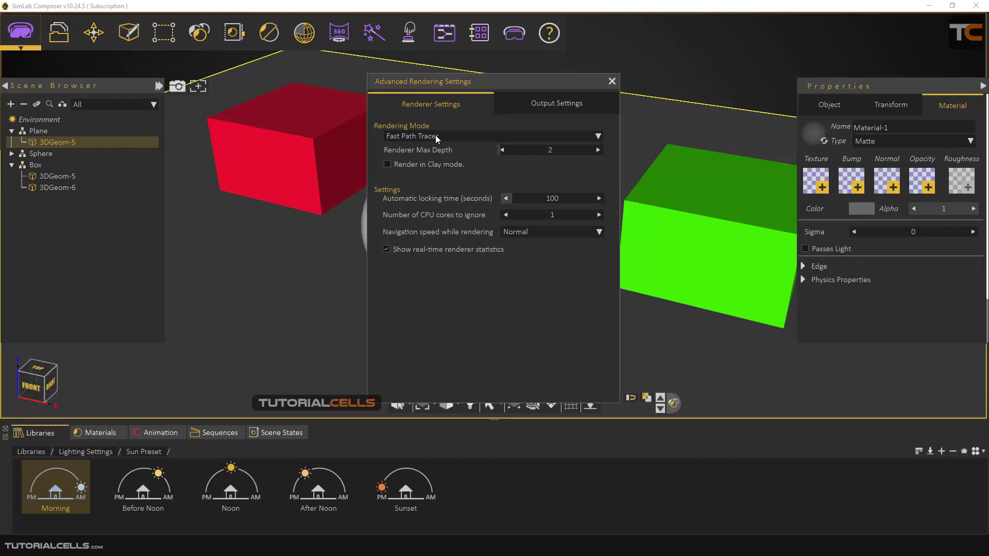
pyautogui.moveTo(399, 156)
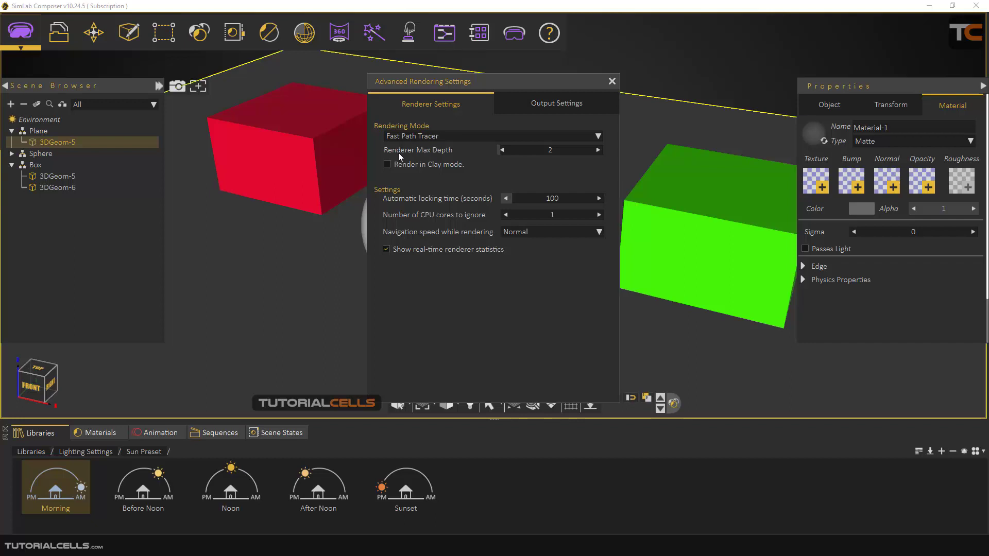
pyautogui.moveTo(533, 160)
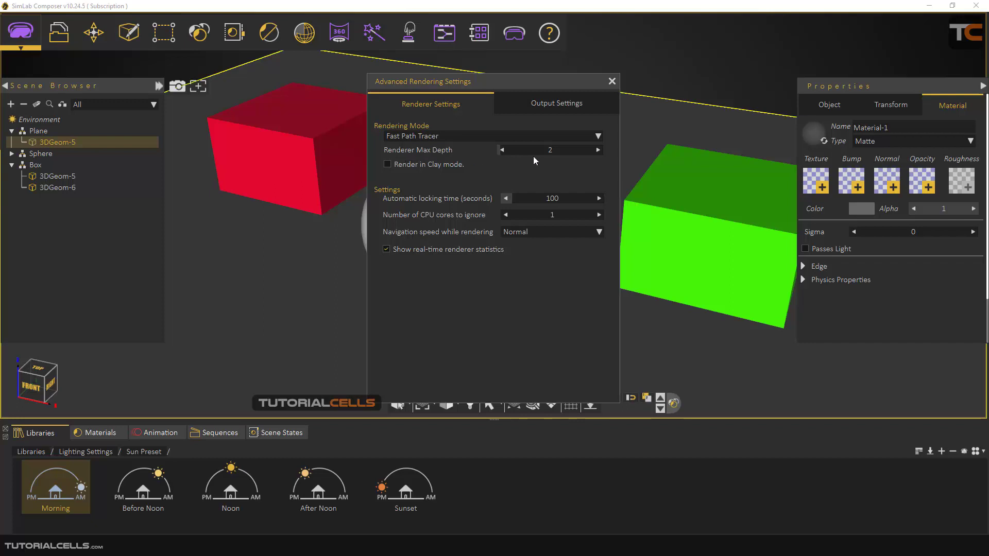
pyautogui.moveTo(550, 164)
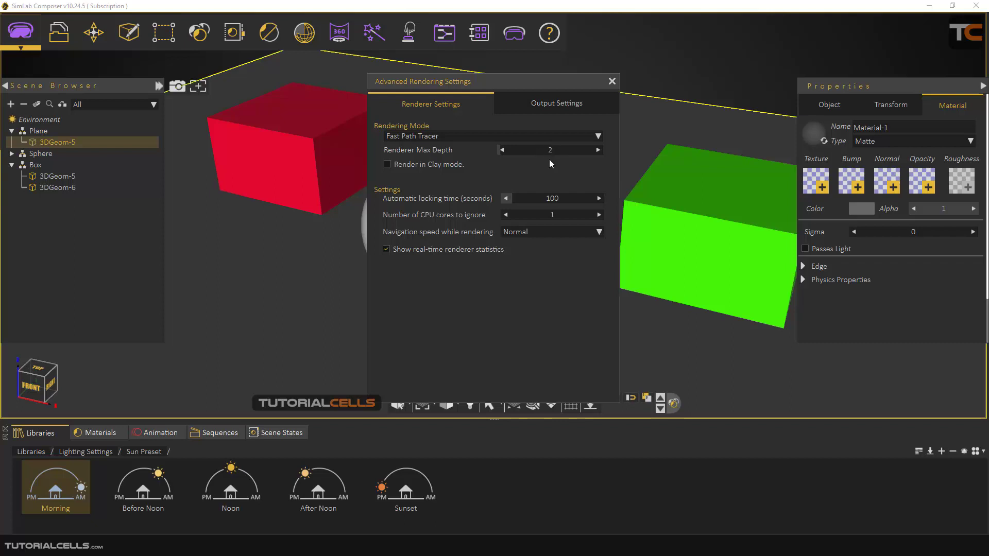
pyautogui.click(501, 149)
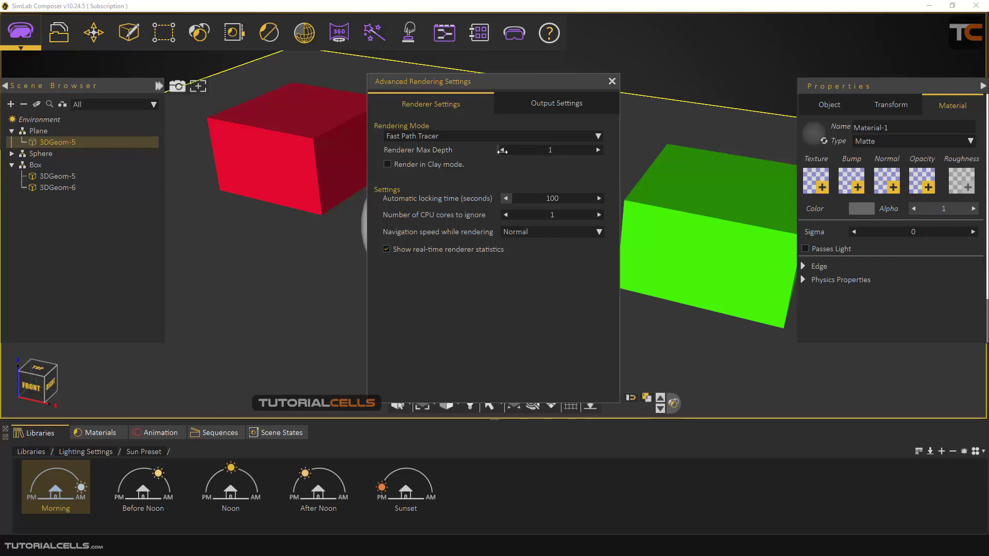
pyautogui.moveTo(544, 165)
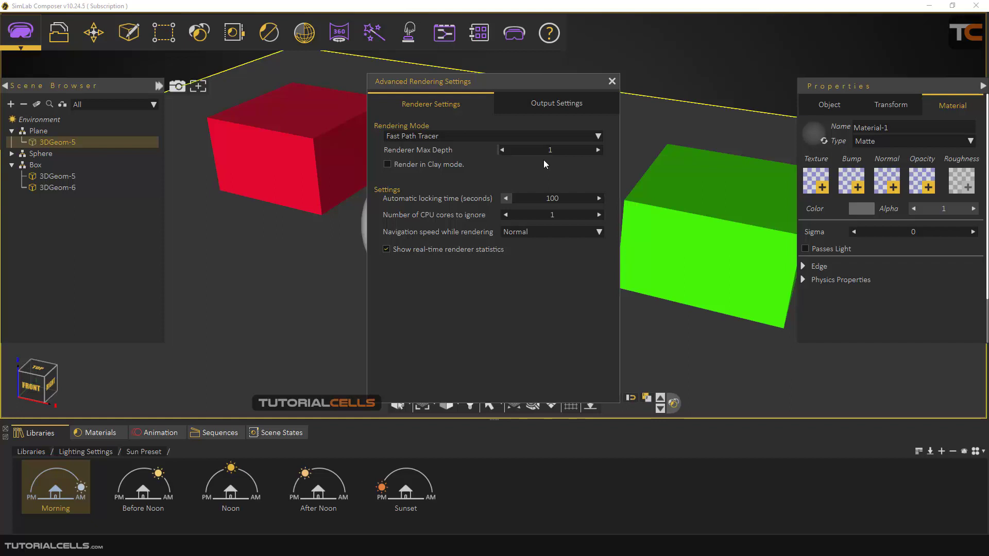
pyautogui.moveTo(517, 173)
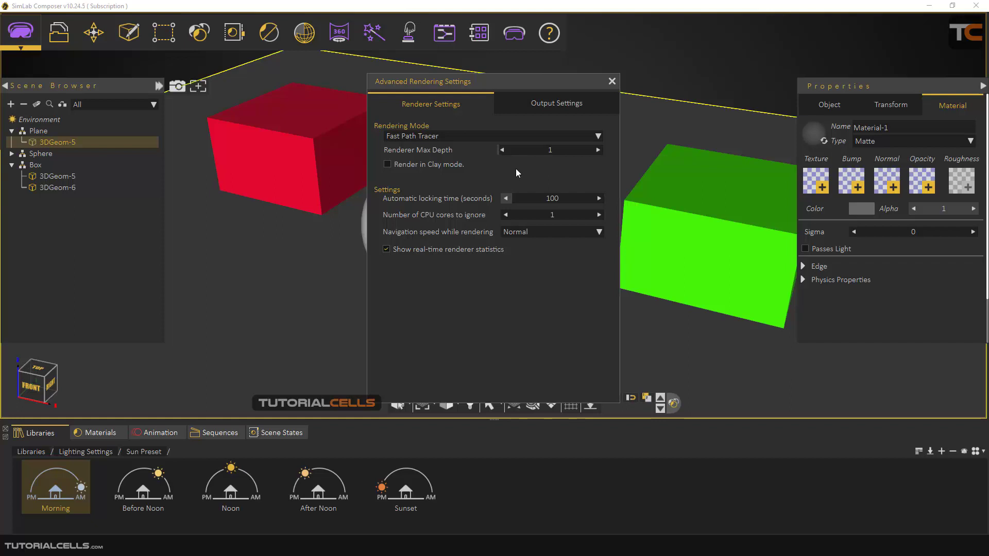
pyautogui.moveTo(487, 158)
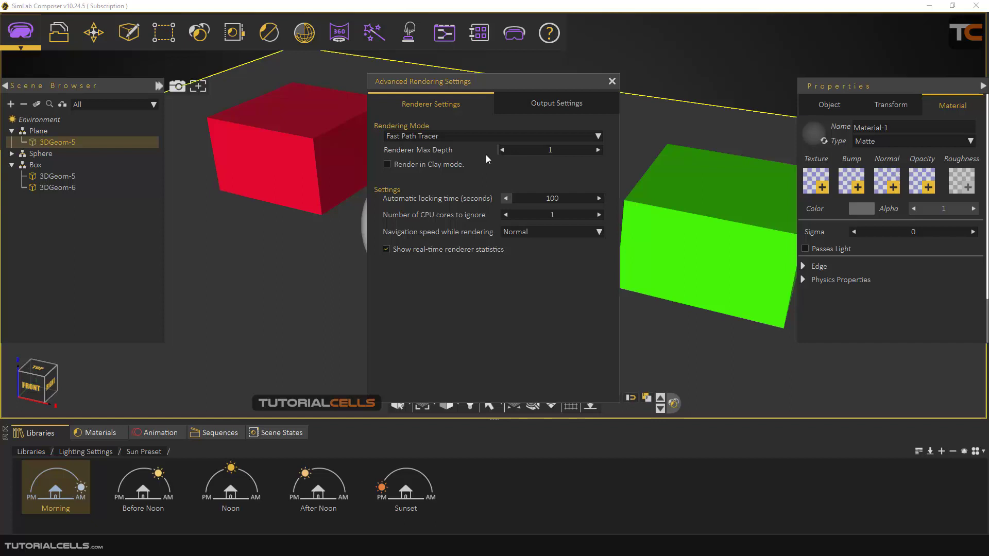
pyautogui.moveTo(599, 150)
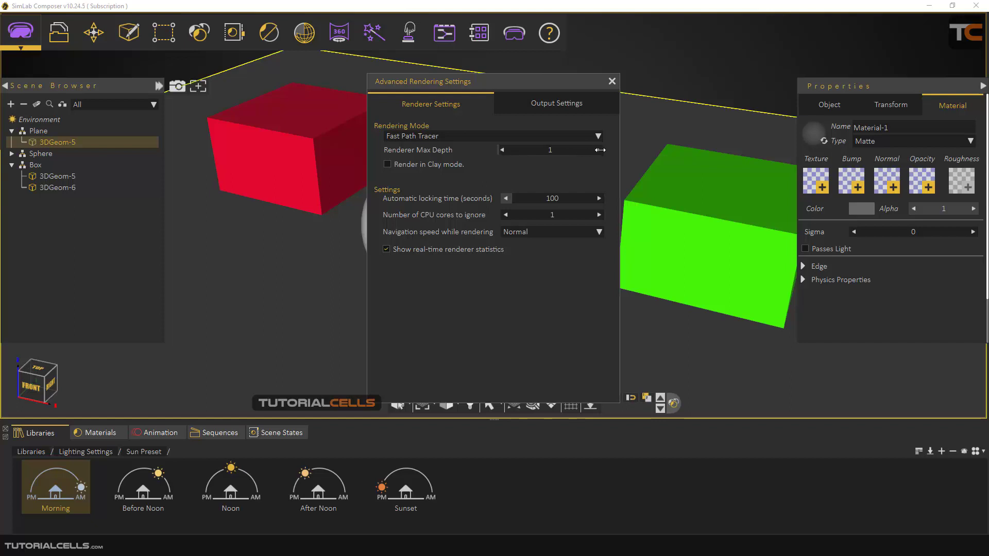
pyautogui.click(598, 150)
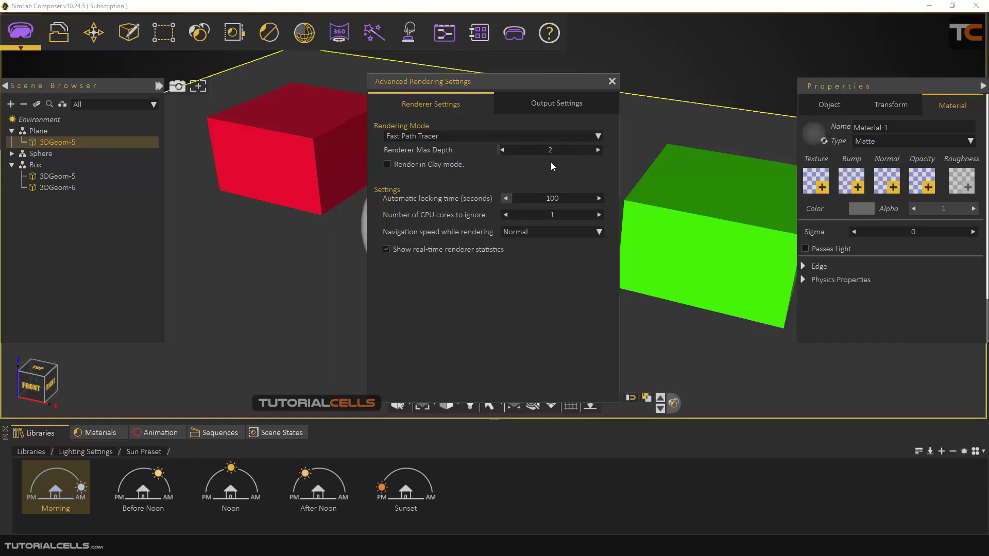
pyautogui.moveTo(416, 459)
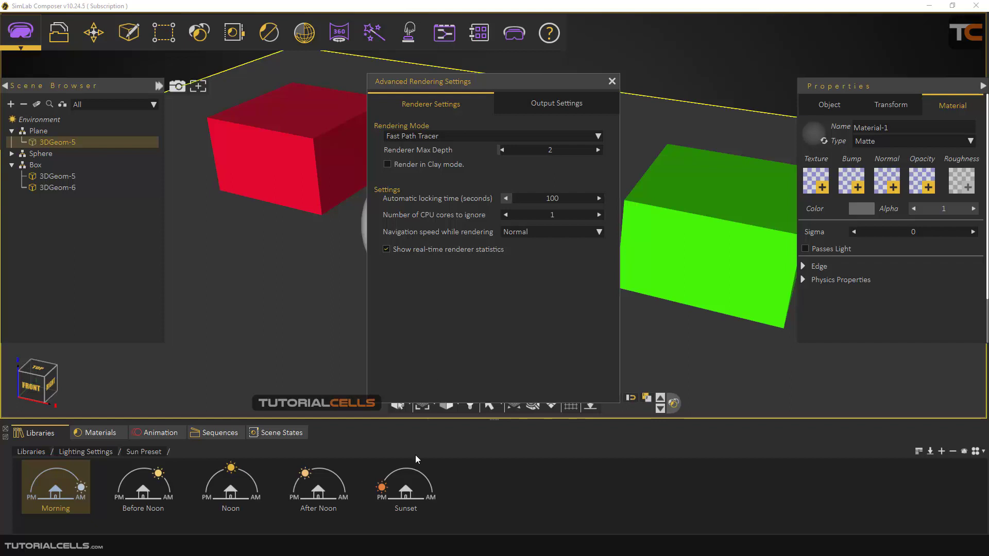
pyautogui.moveTo(390, 530)
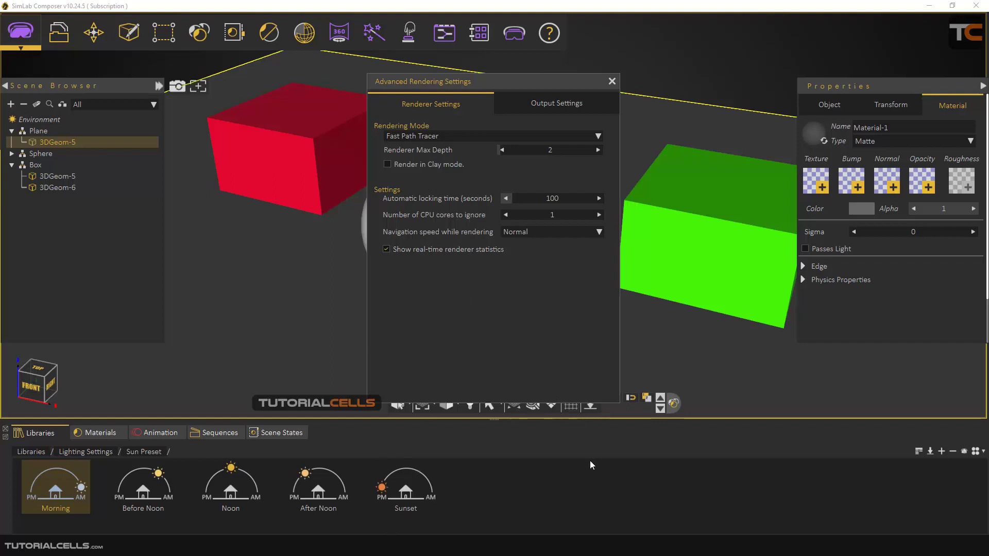
pyautogui.moveTo(629, 483)
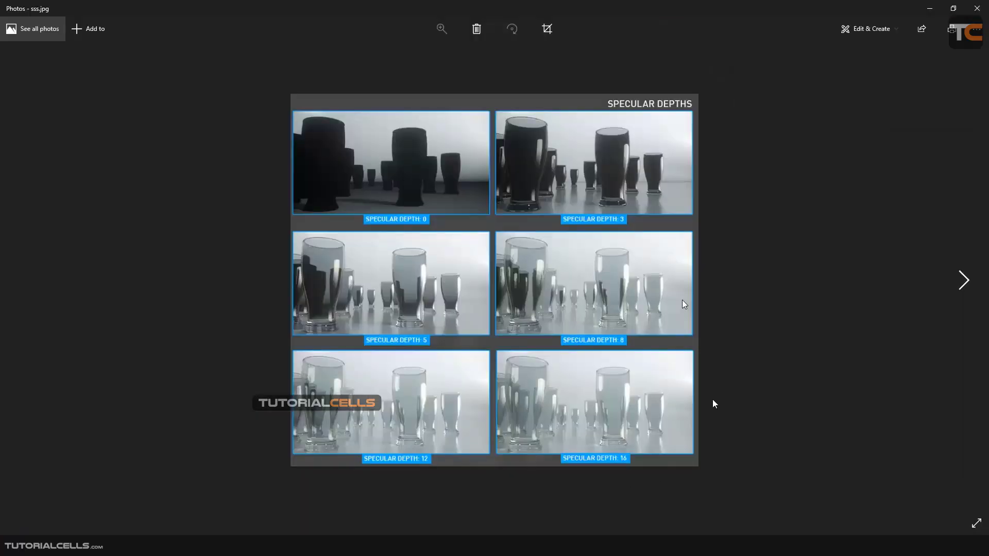
pyautogui.moveTo(549, 364)
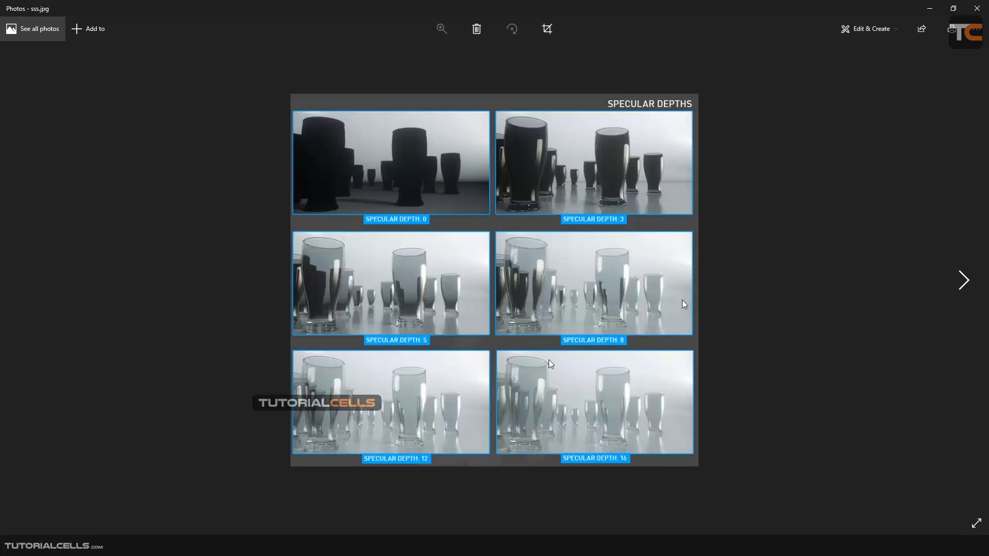
pyautogui.moveTo(514, 286)
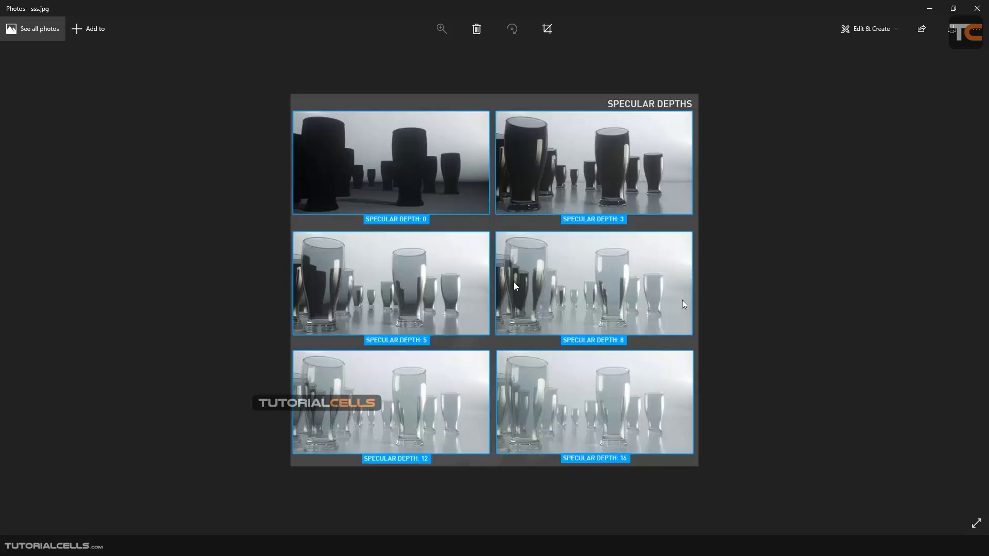
pyautogui.moveTo(525, 280)
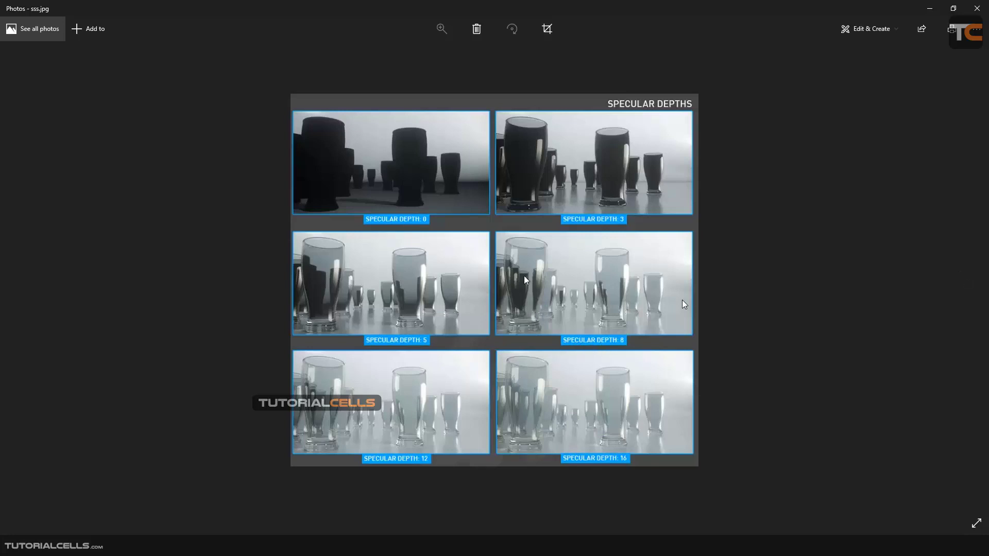
pyautogui.moveTo(520, 281)
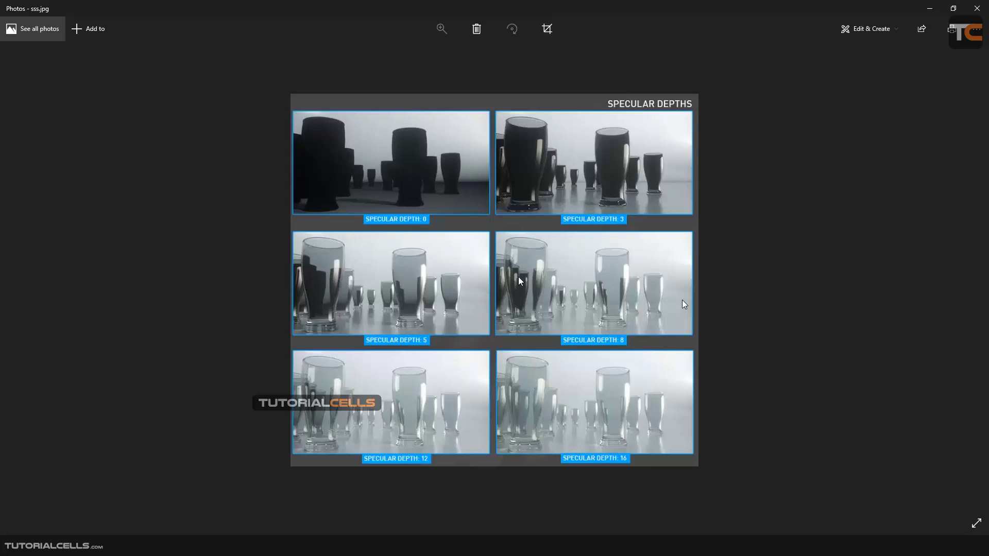
pyautogui.moveTo(523, 292)
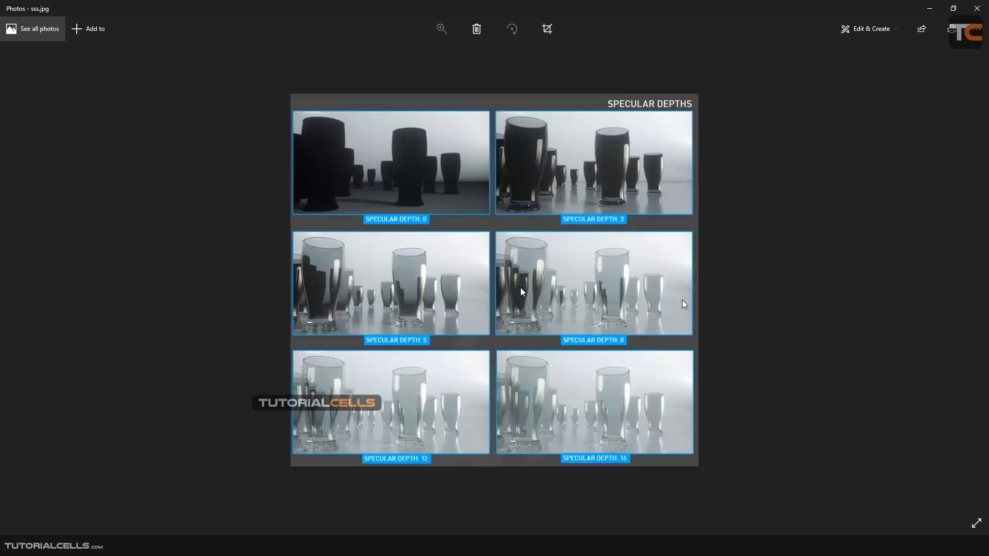
pyautogui.moveTo(501, 397)
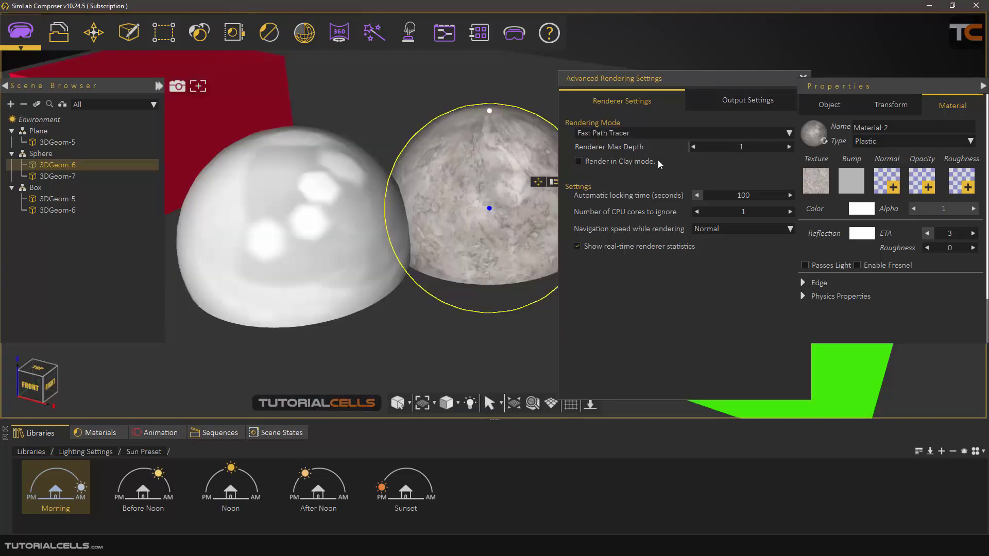
# - Set Renderer Max Depth to 2 and start the real-time render of the hemispheres
pyautogui.click(789, 146)
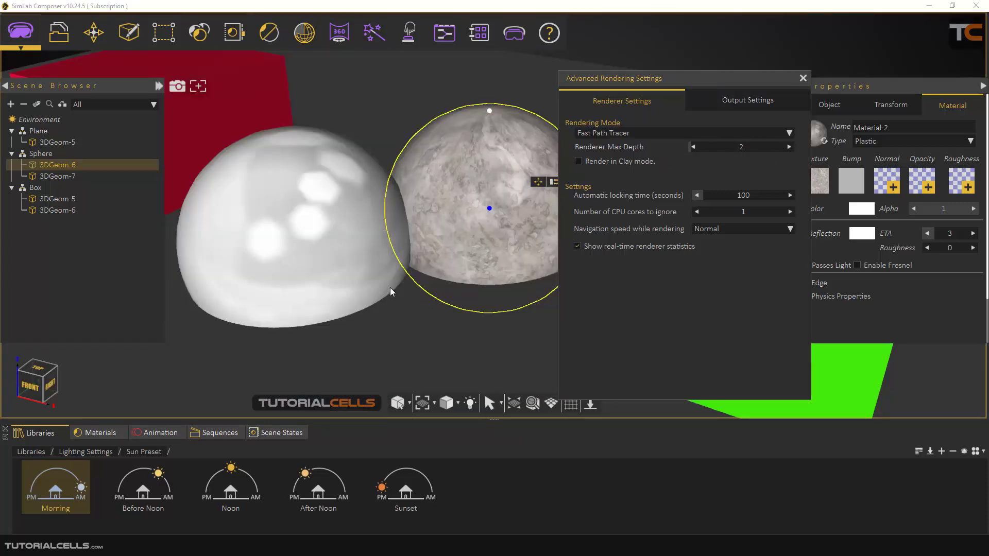
pyautogui.click(57, 142)
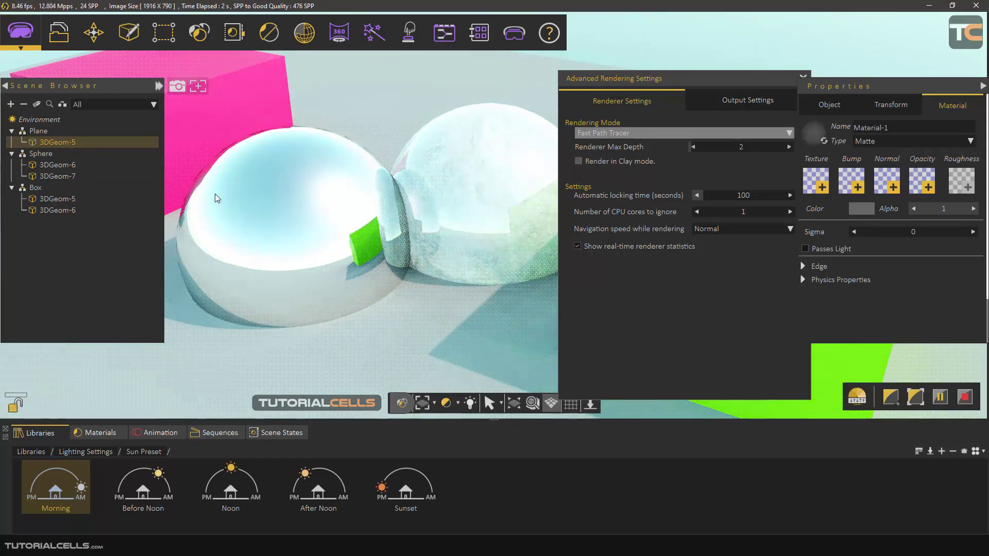
pyautogui.moveTo(314, 356)
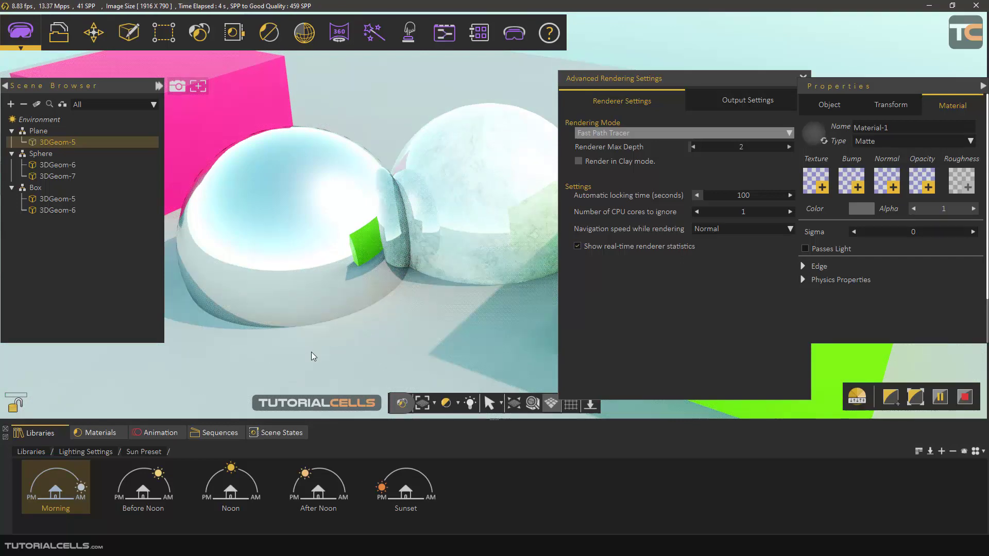
pyautogui.moveTo(414, 202)
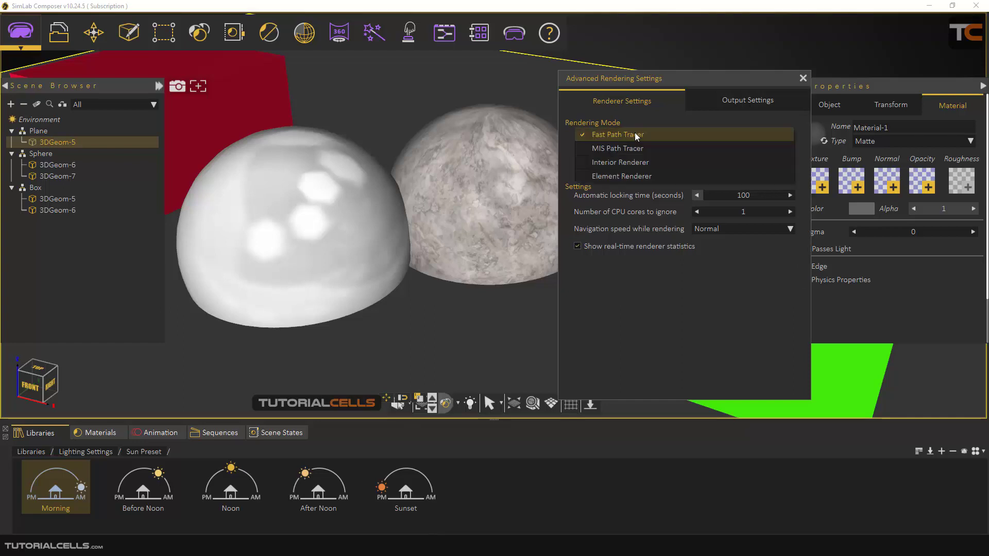
pyautogui.click(616, 148)
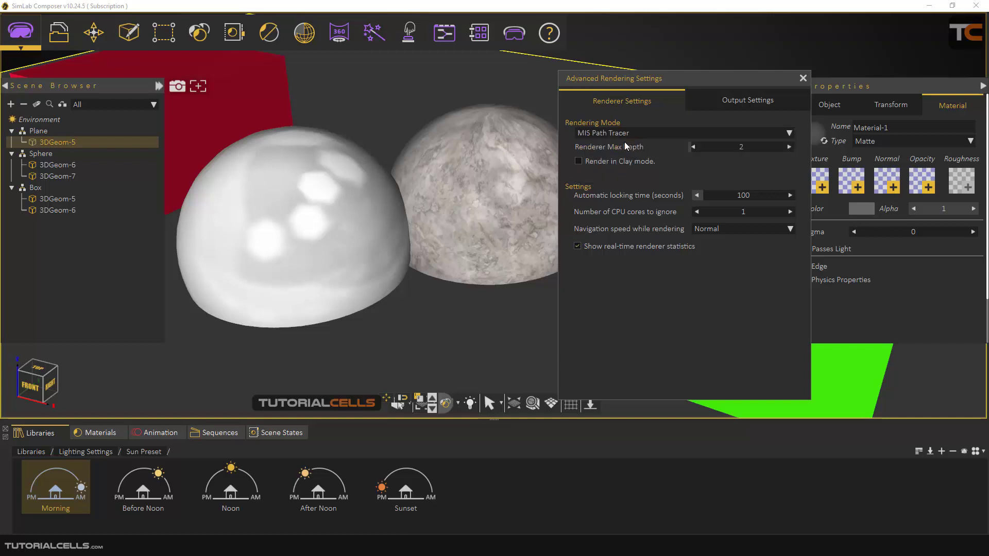
pyautogui.moveTo(612, 138)
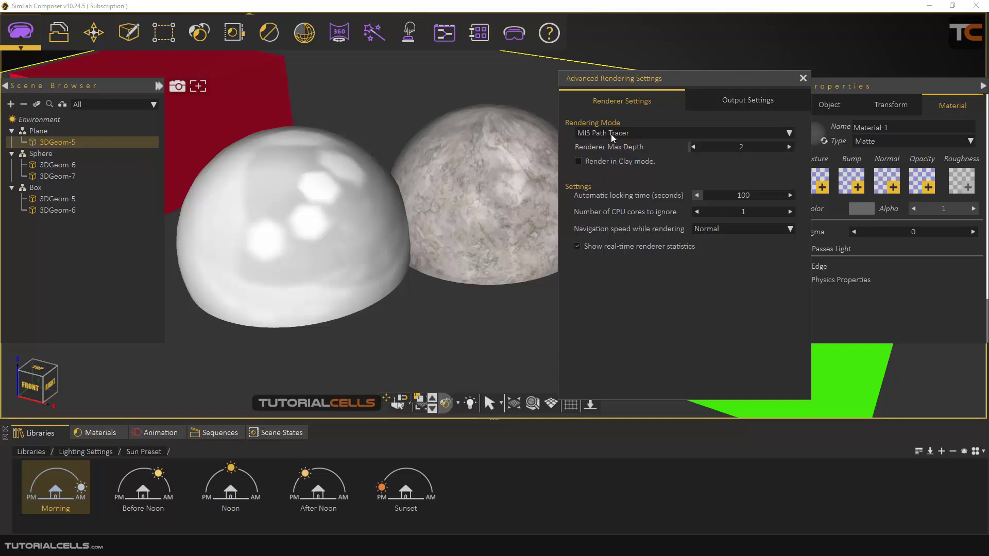
pyautogui.moveTo(617, 141)
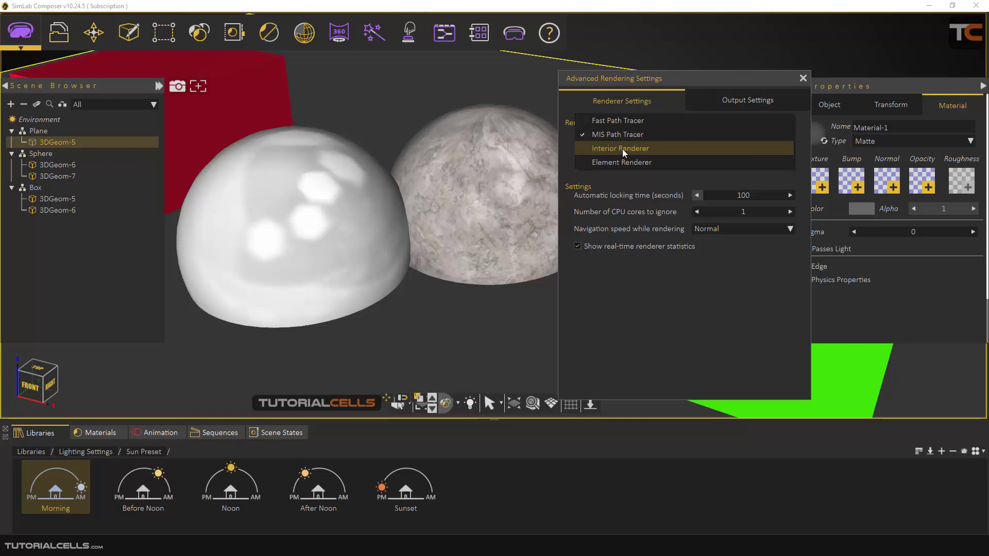
pyautogui.click(620, 148)
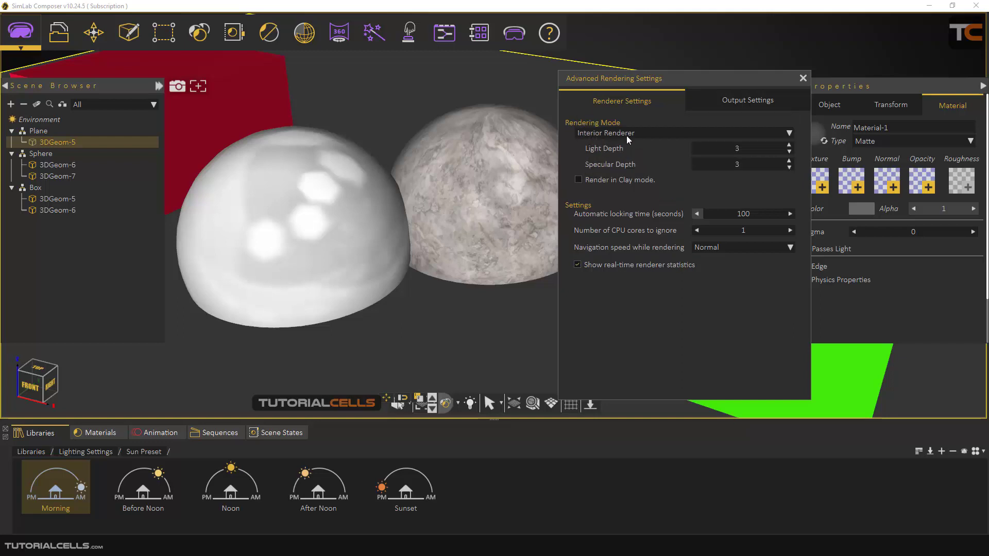
pyautogui.moveTo(604, 138)
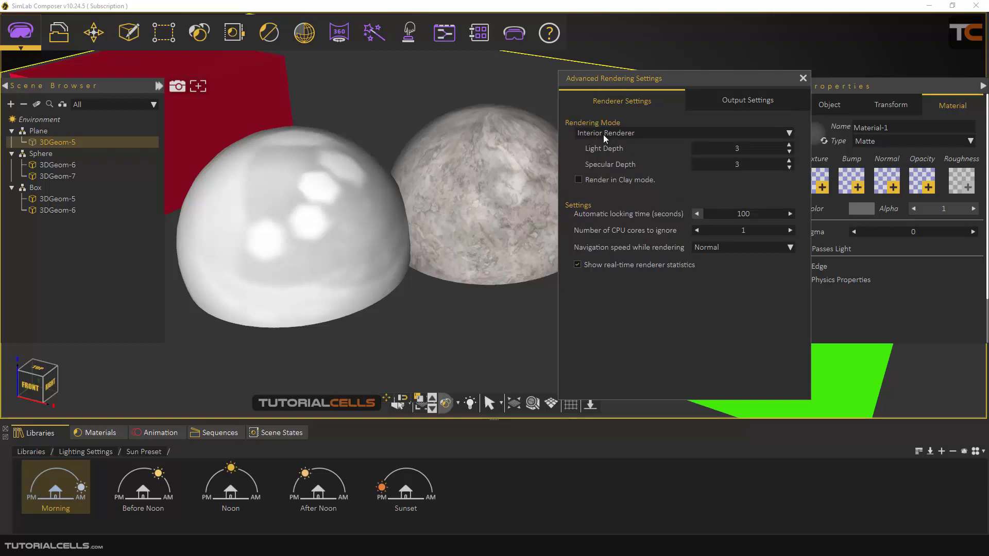
pyautogui.moveTo(610, 170)
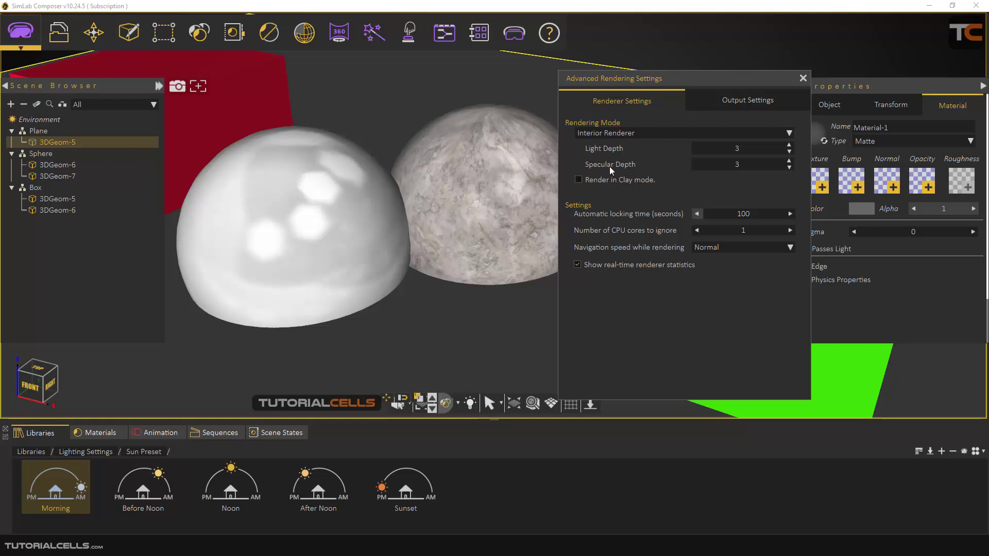
pyautogui.moveTo(597, 157)
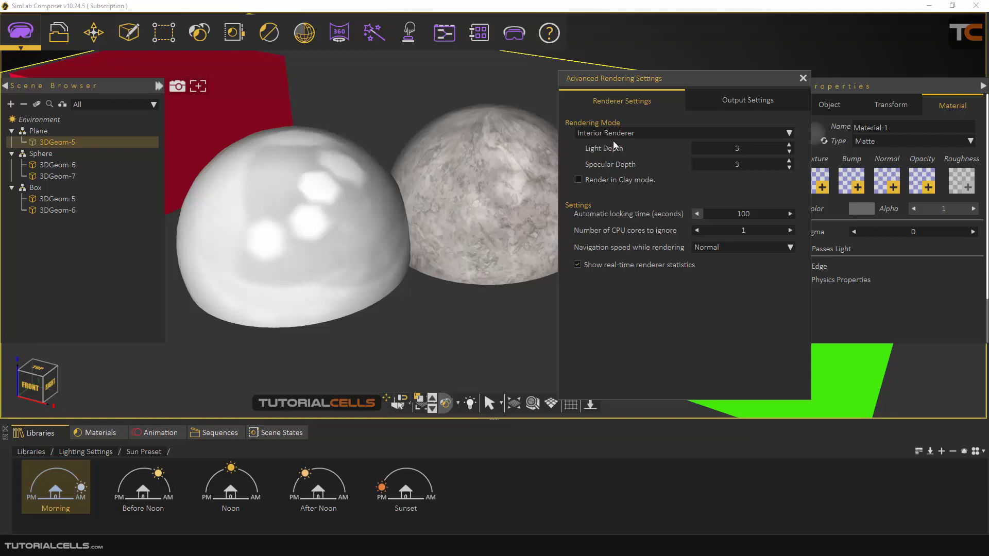
pyautogui.moveTo(617, 156)
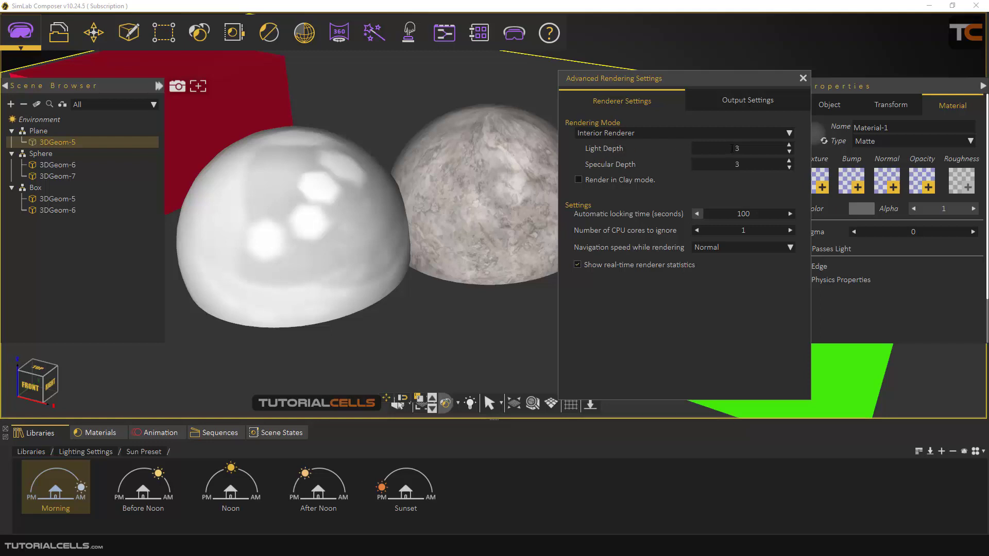
pyautogui.moveTo(621, 171)
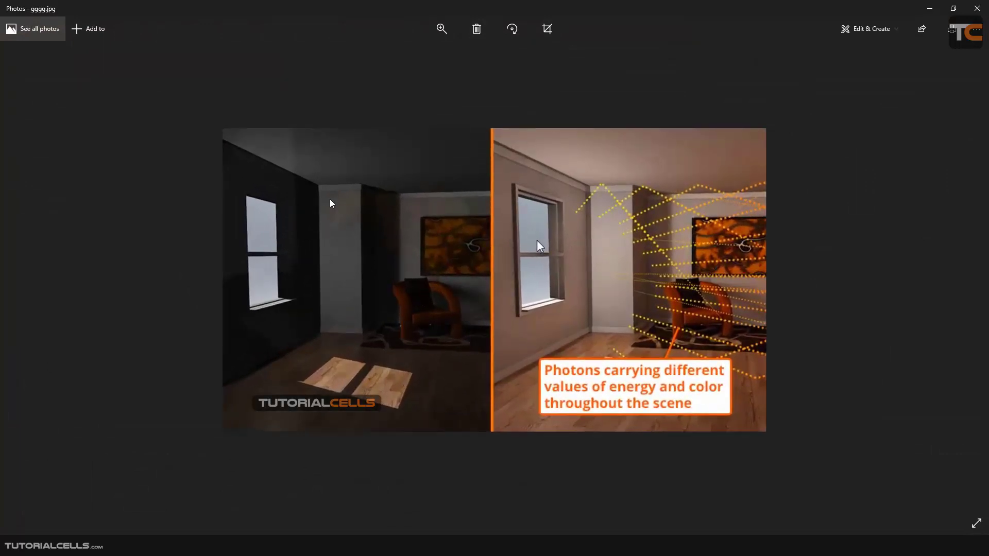
pyautogui.moveTo(191, 211)
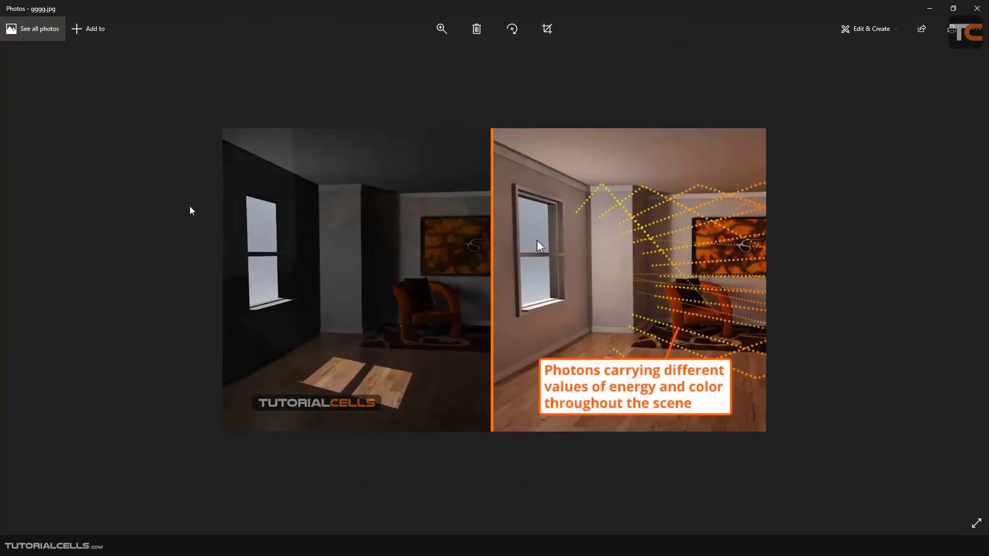
pyautogui.moveTo(381, 377)
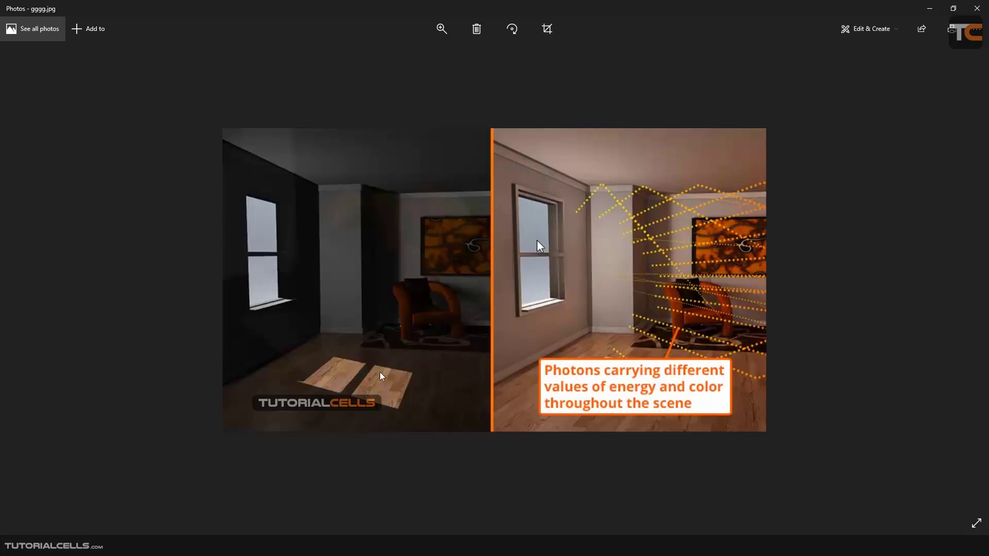
pyautogui.moveTo(377, 391)
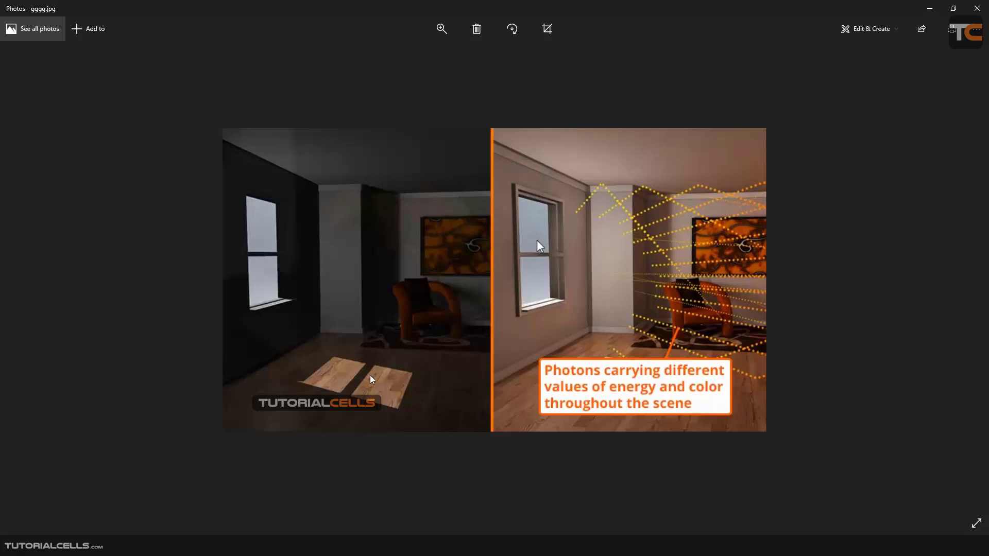
pyautogui.moveTo(371, 391)
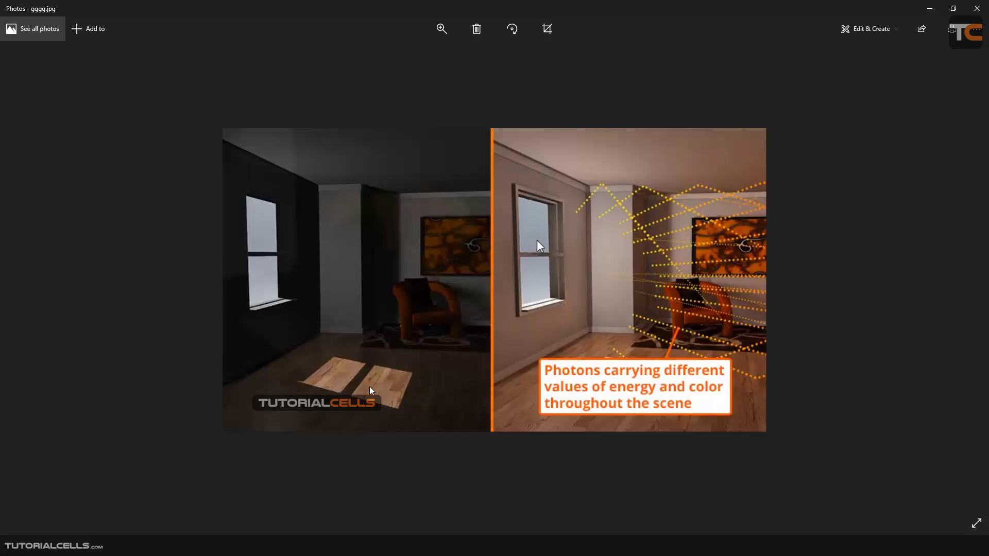
pyautogui.moveTo(385, 389)
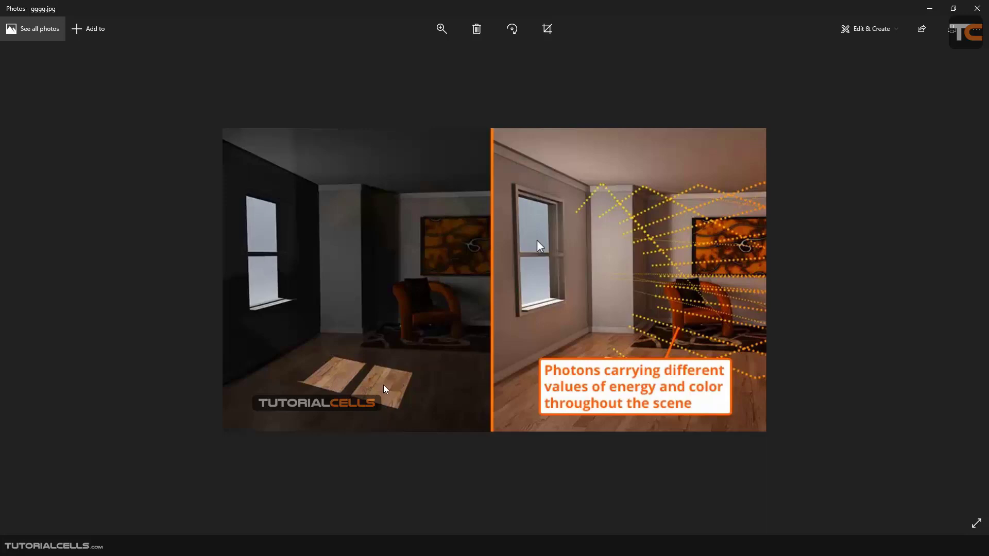
pyautogui.moveTo(332, 365)
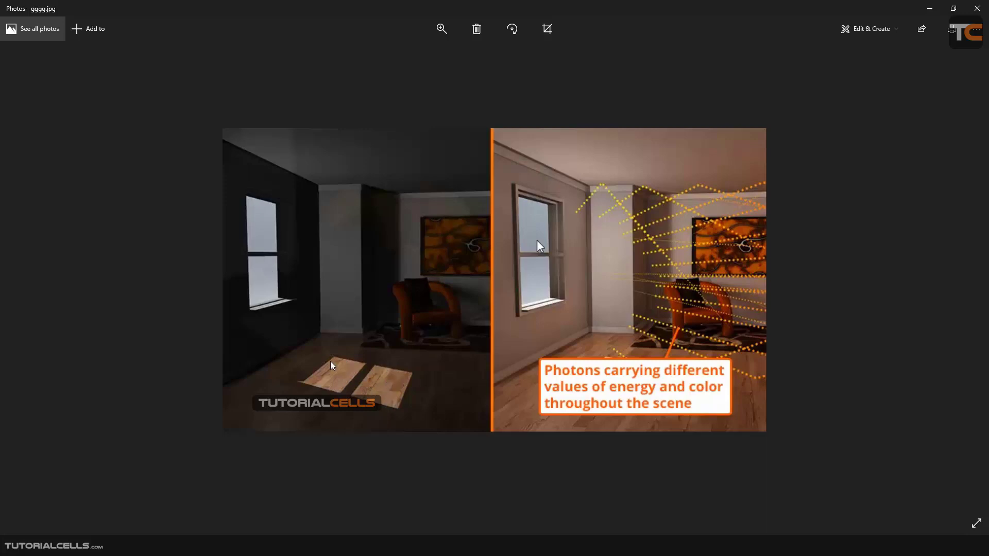
pyautogui.moveTo(353, 232)
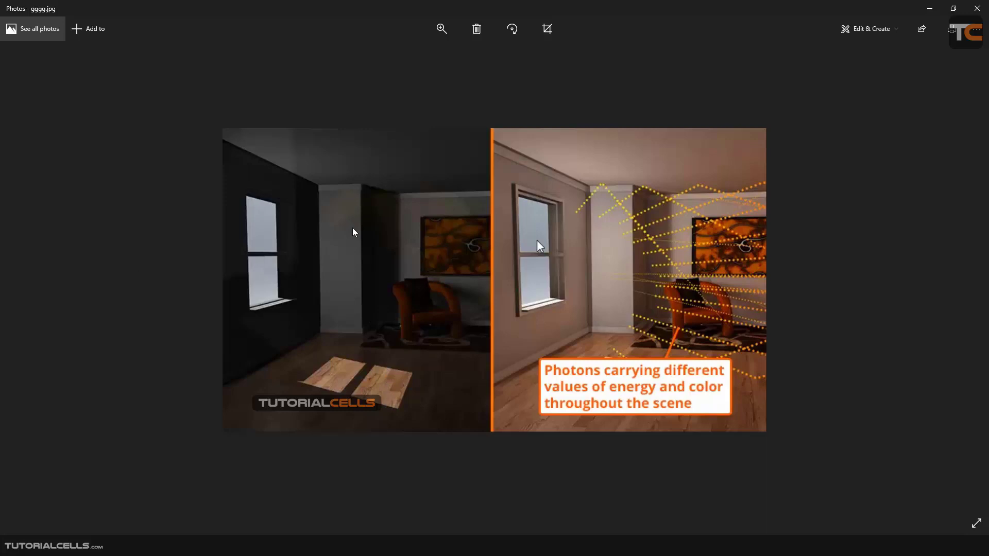
pyautogui.moveTo(497, 259)
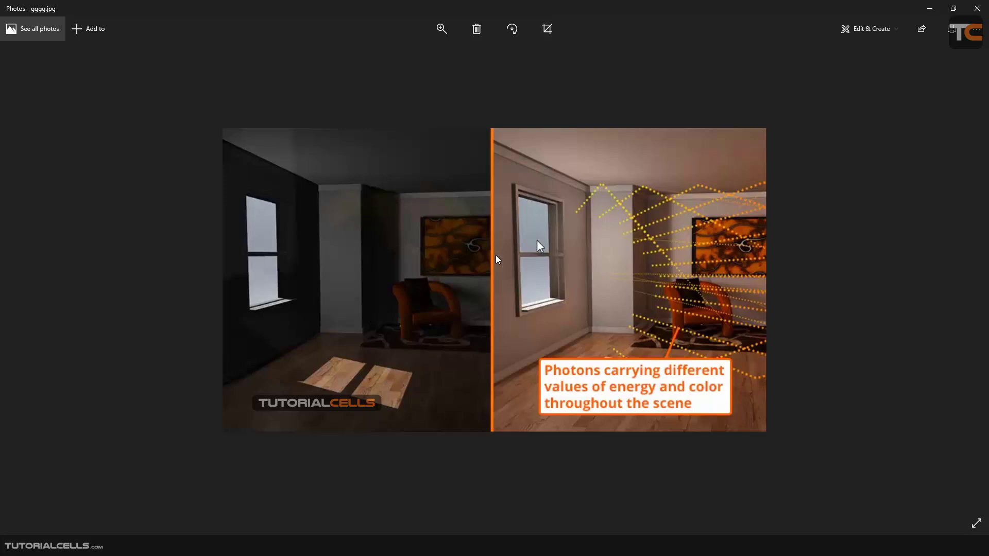
pyautogui.moveTo(769, 325)
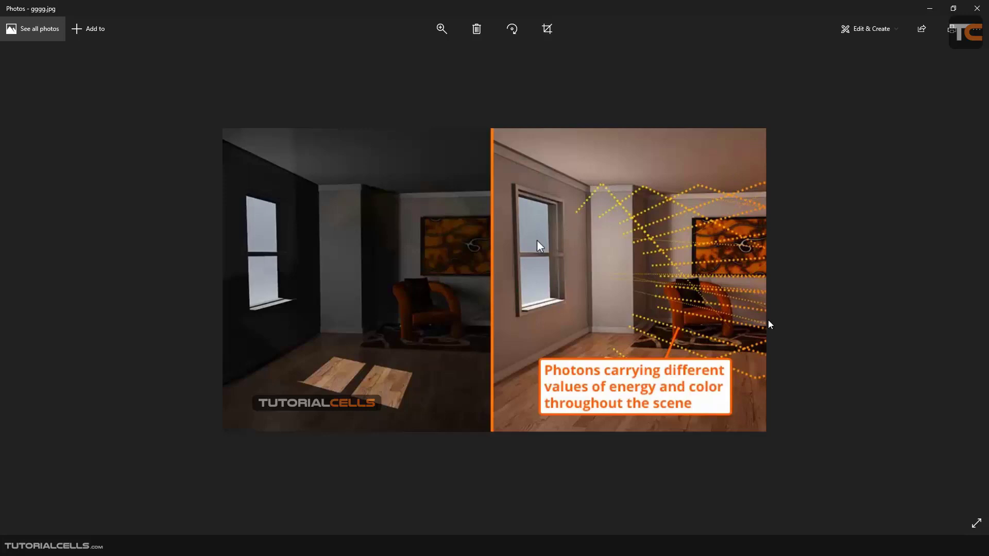
pyautogui.moveTo(730, 225)
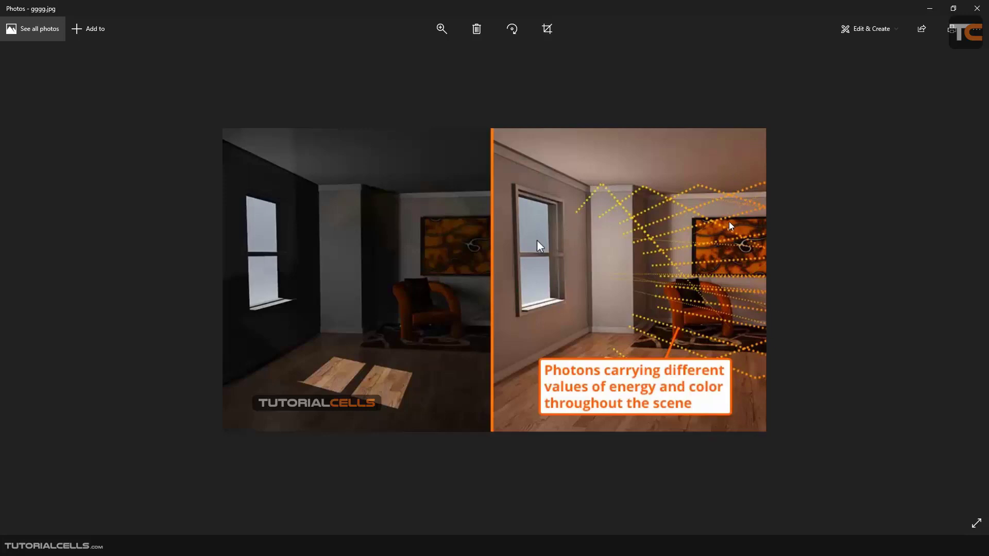
pyautogui.moveTo(488, 222)
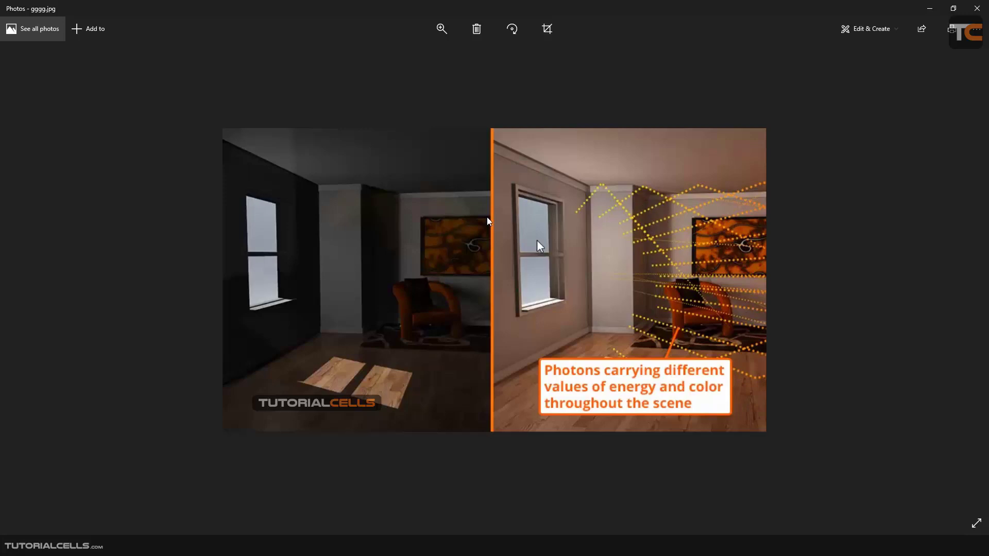
pyautogui.moveTo(376, 211)
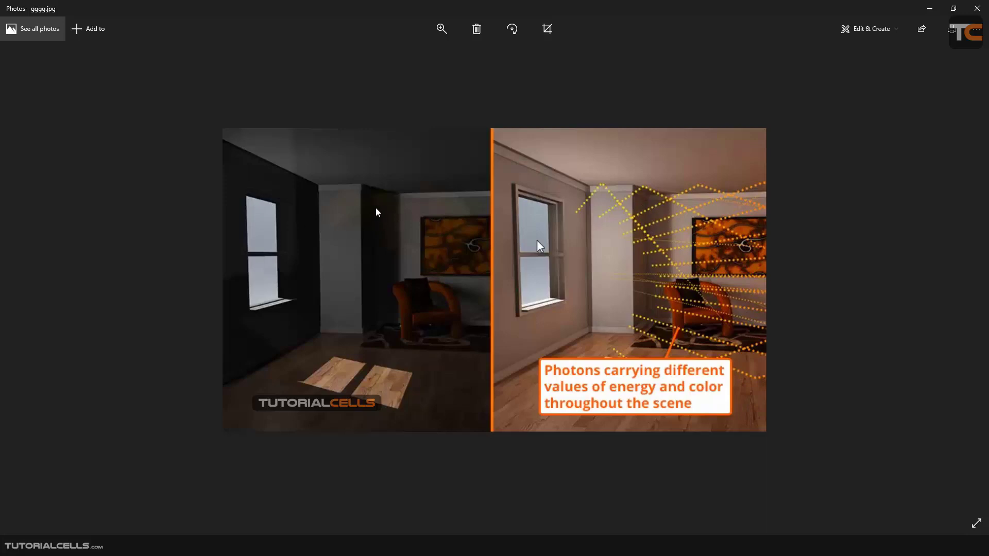
pyautogui.moveTo(649, 221)
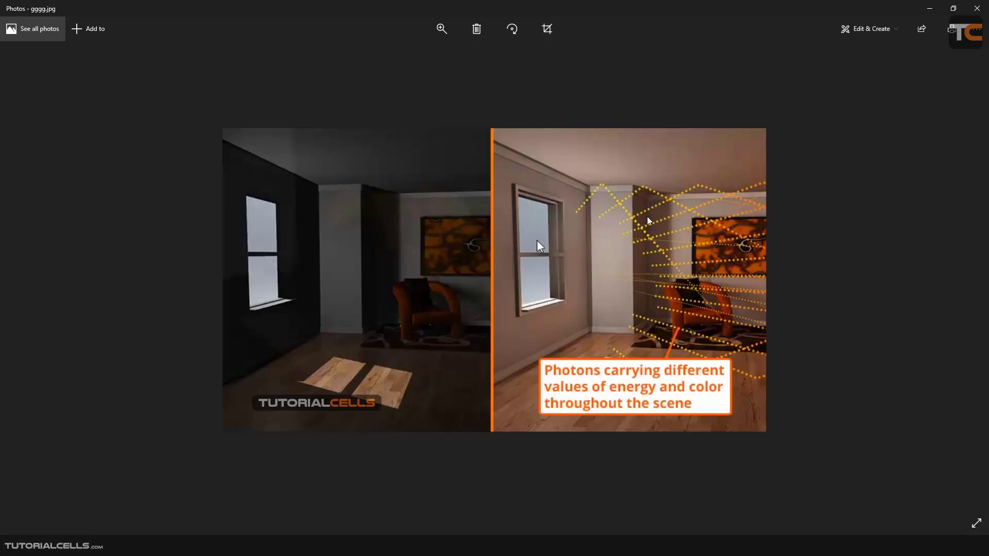
pyautogui.moveTo(606, 214)
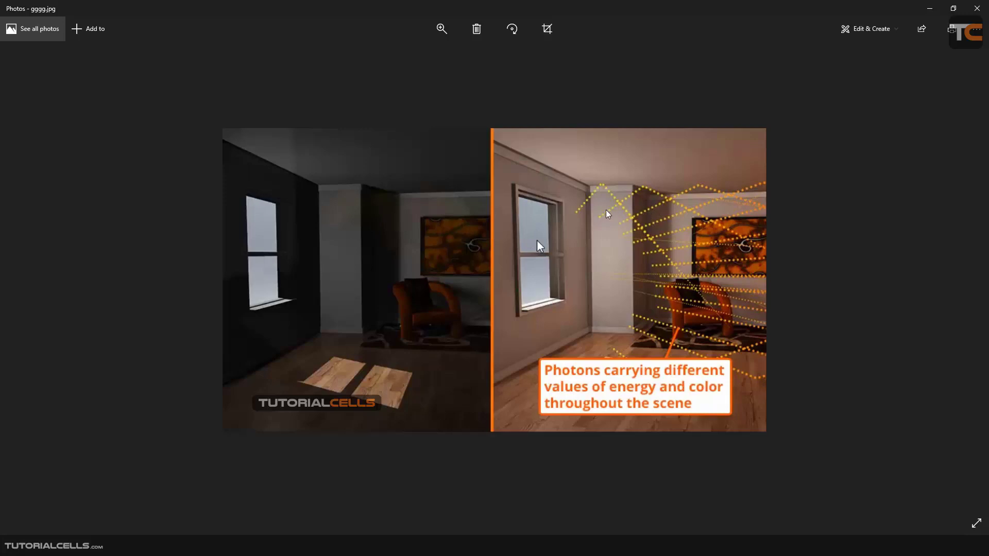
pyautogui.moveTo(652, 224)
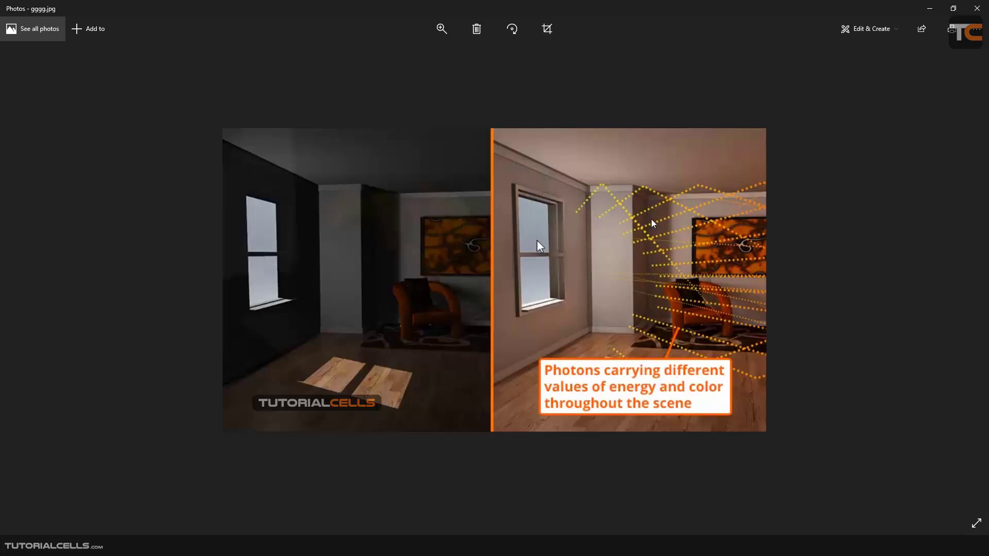
pyautogui.moveTo(650, 217)
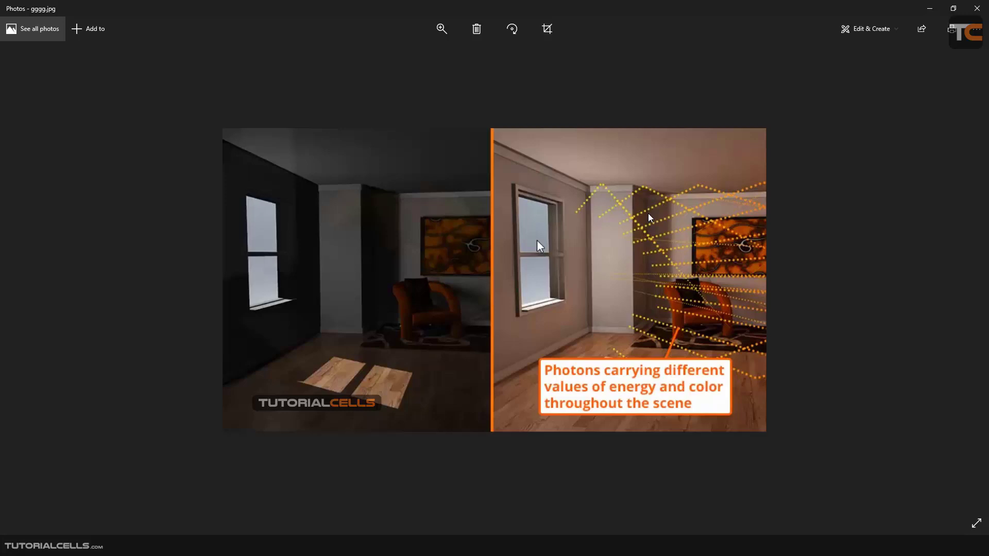
pyautogui.moveTo(639, 265)
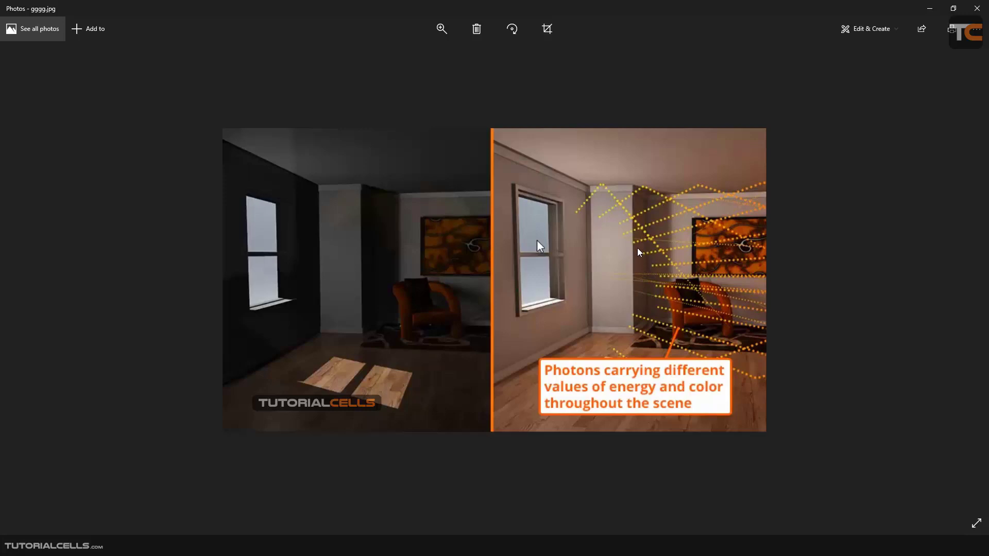
pyautogui.moveTo(672, 299)
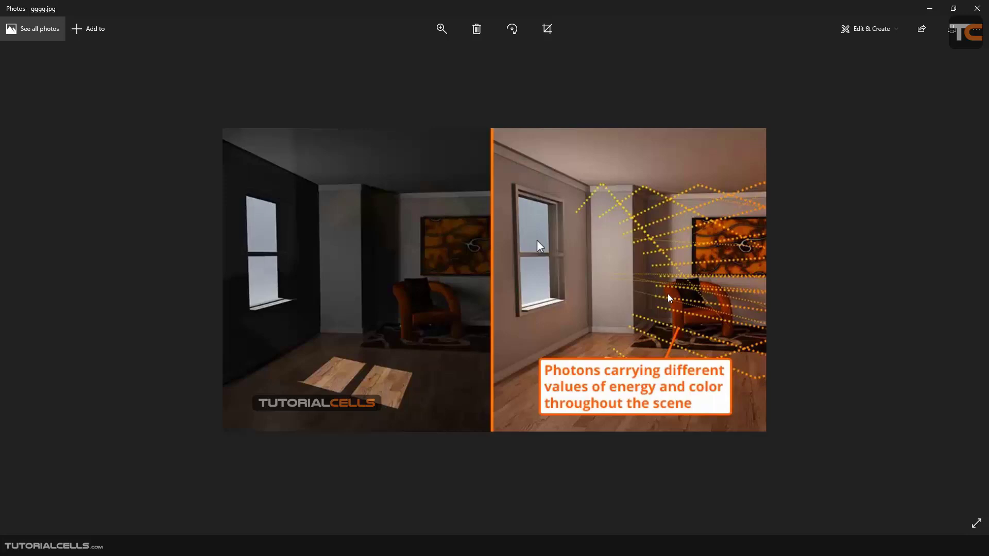
pyautogui.moveTo(640, 295)
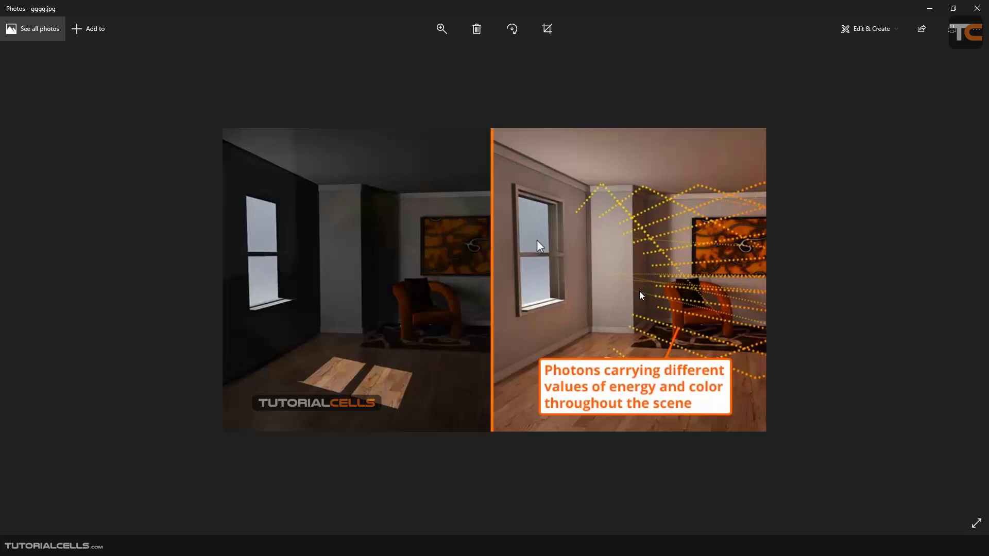
pyautogui.moveTo(621, 309)
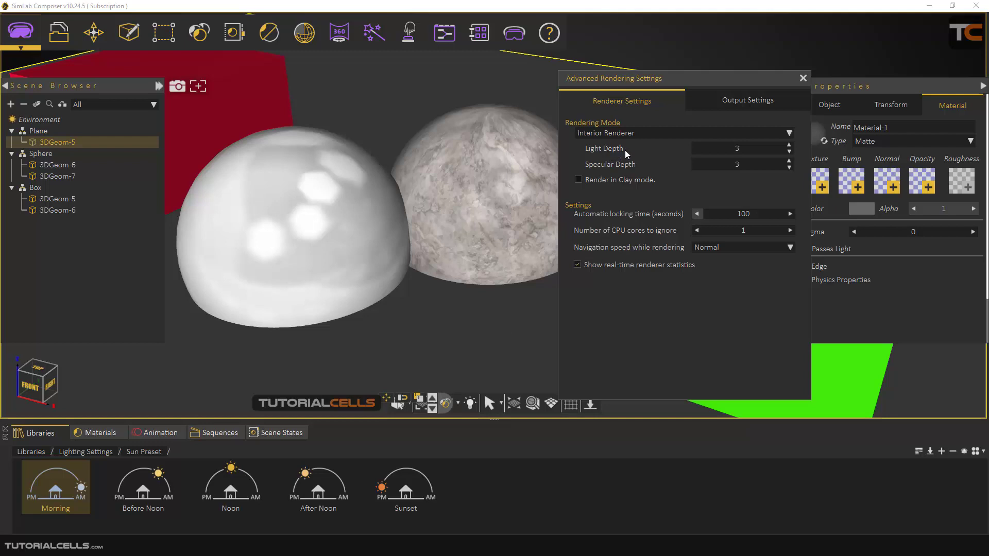
# - Select the Light Depth value and open the sss.jpg specular depths comparison
pyautogui.tripleClick(736, 149)
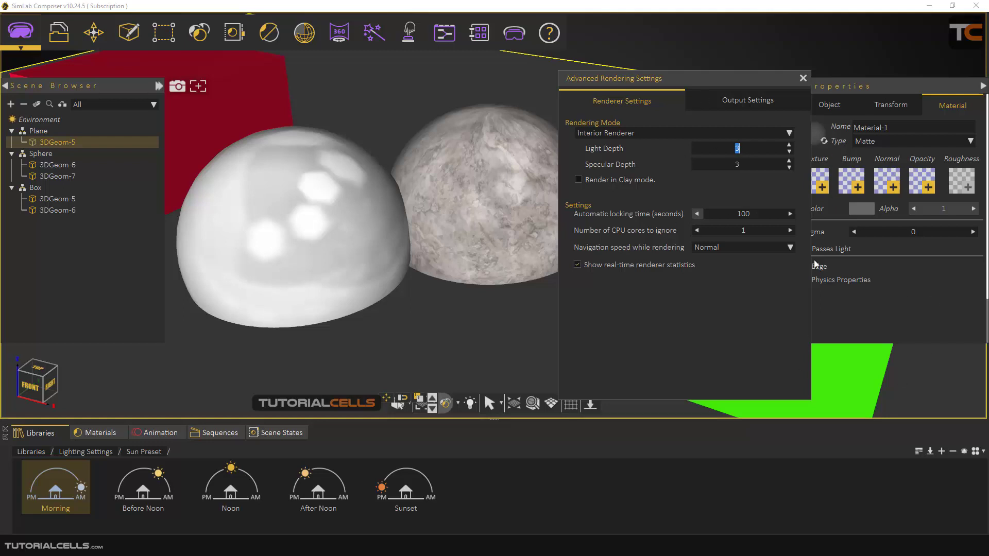
pyautogui.moveTo(599, 171)
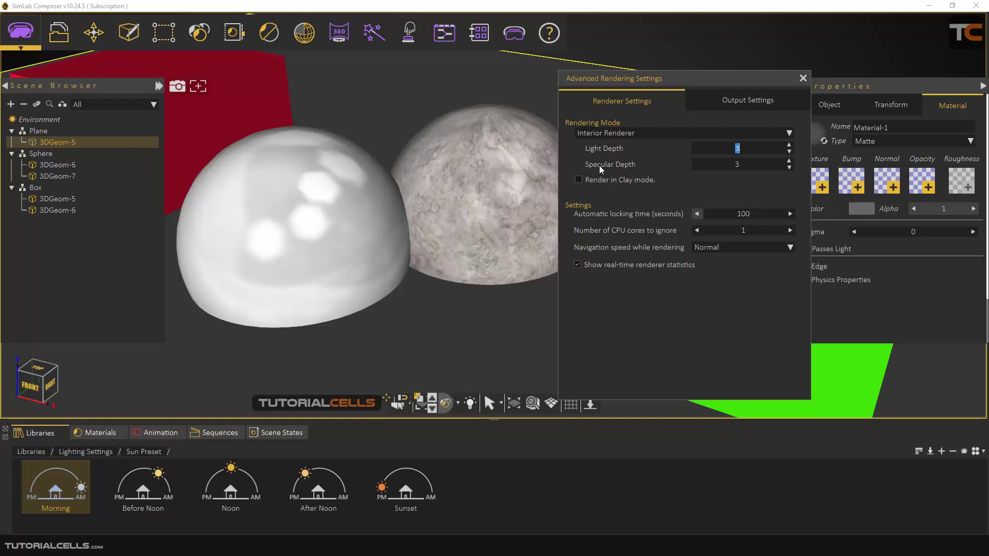
pyautogui.moveTo(626, 171)
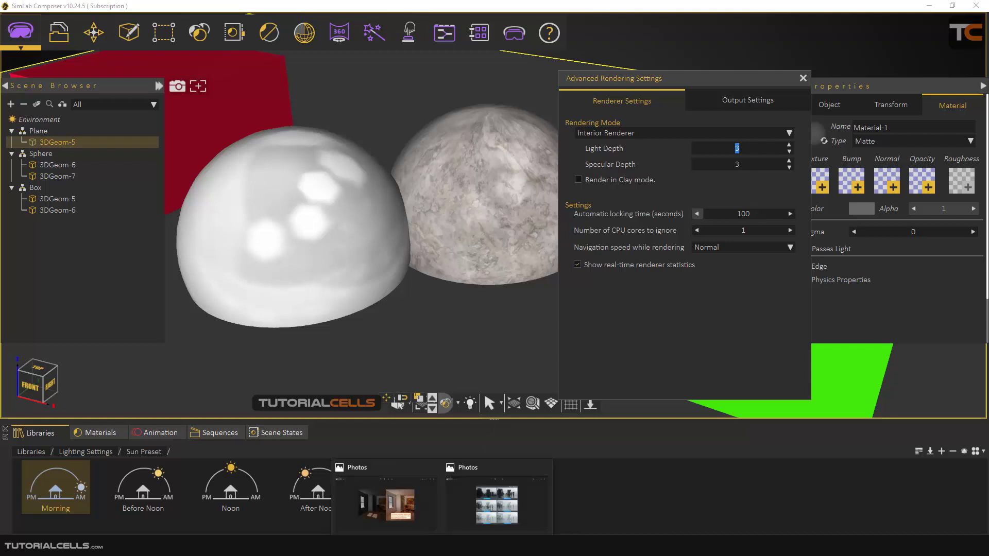
pyautogui.doubleClick(496, 504)
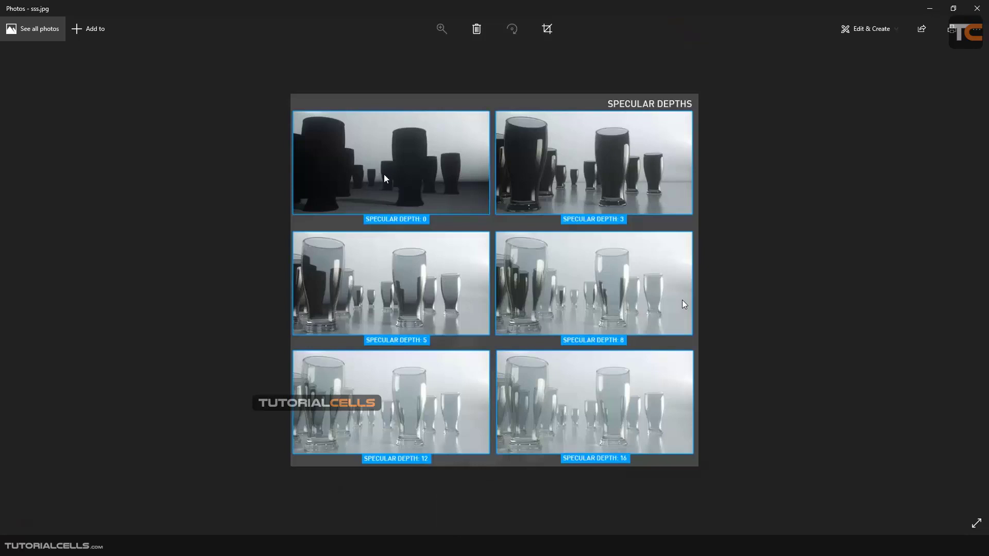
pyautogui.moveTo(341, 267)
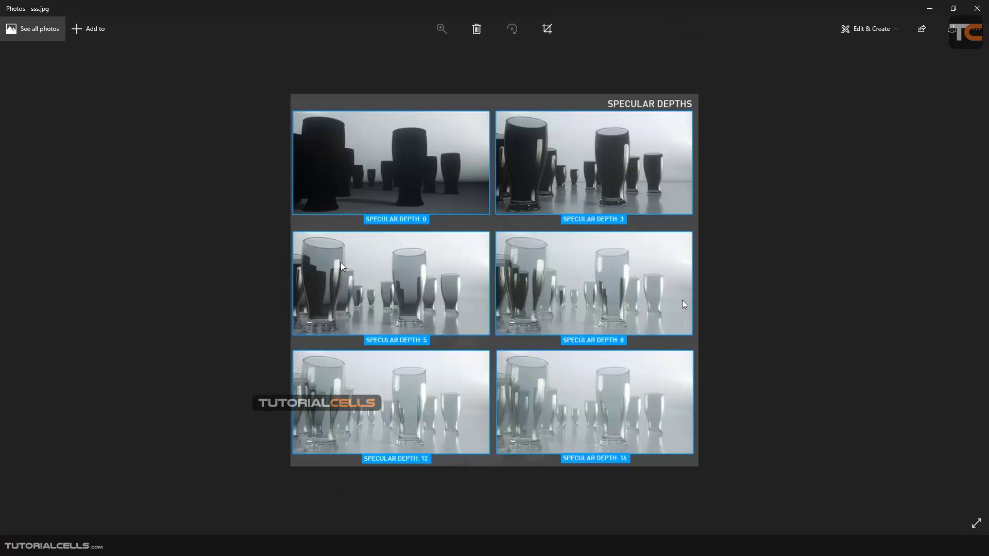
pyautogui.moveTo(338, 283)
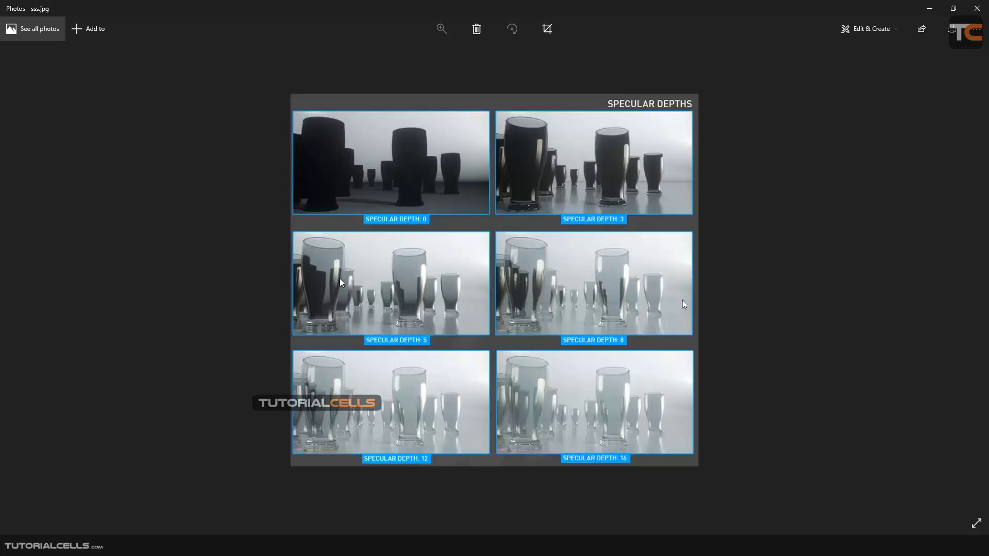
pyautogui.moveTo(396, 225)
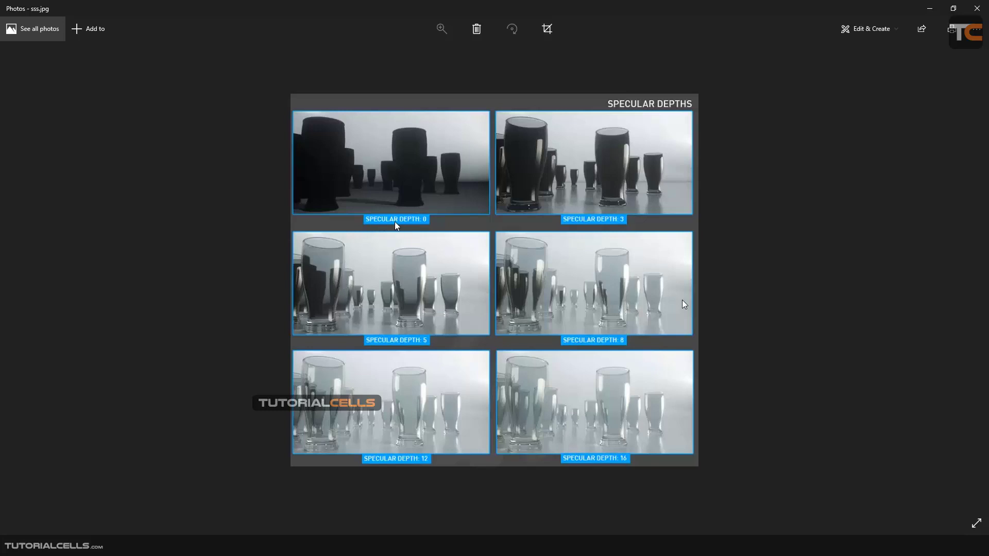
pyautogui.moveTo(427, 227)
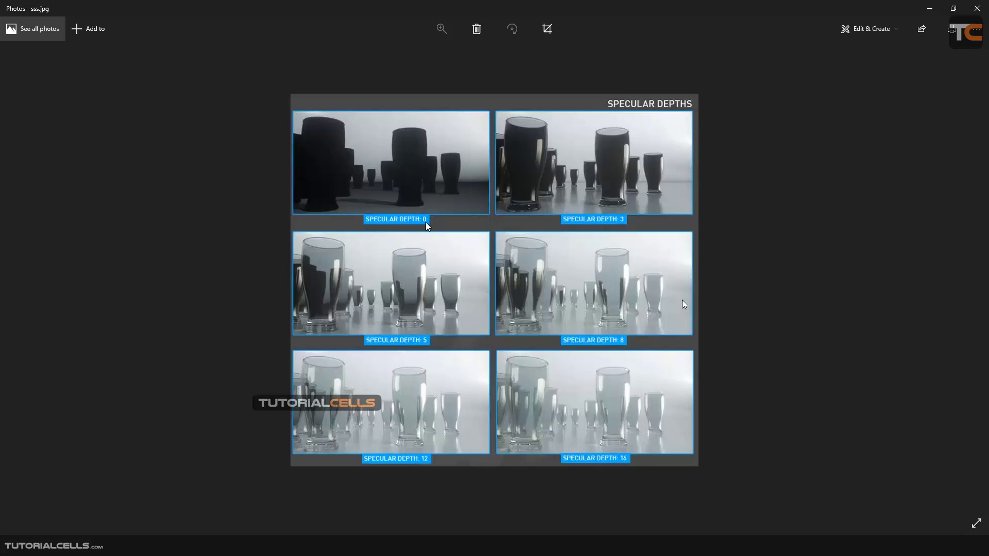
pyautogui.moveTo(388, 259)
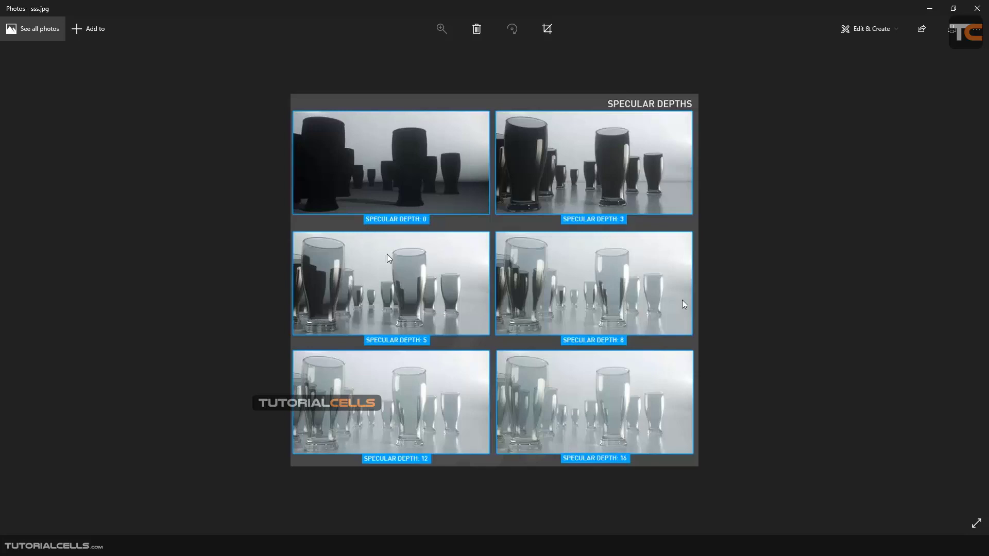
pyautogui.moveTo(521, 397)
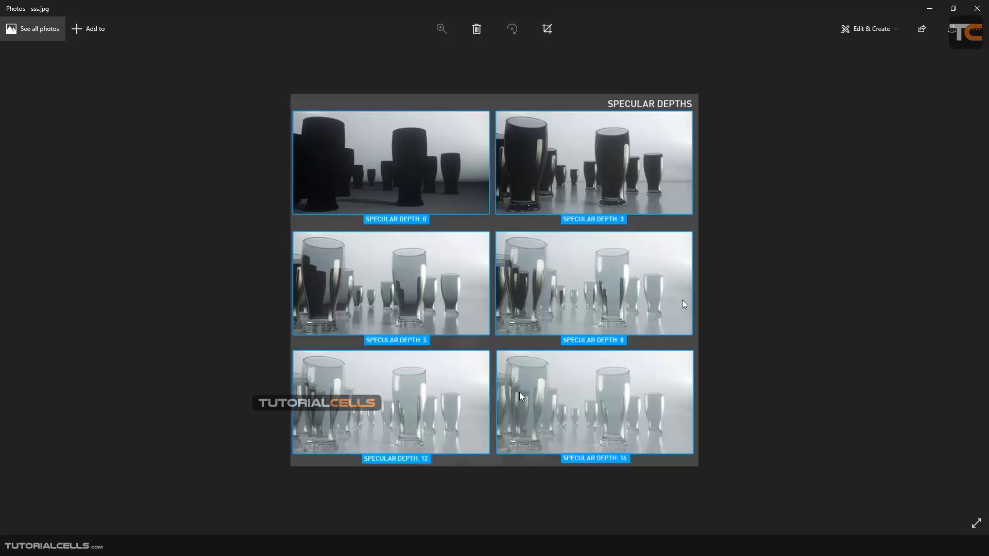
pyautogui.moveTo(533, 405)
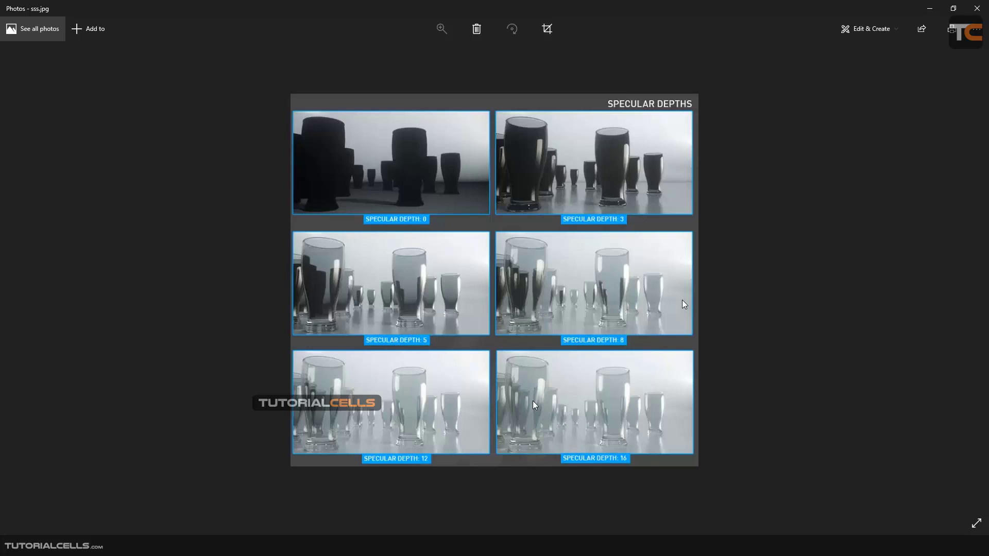
pyautogui.moveTo(536, 409)
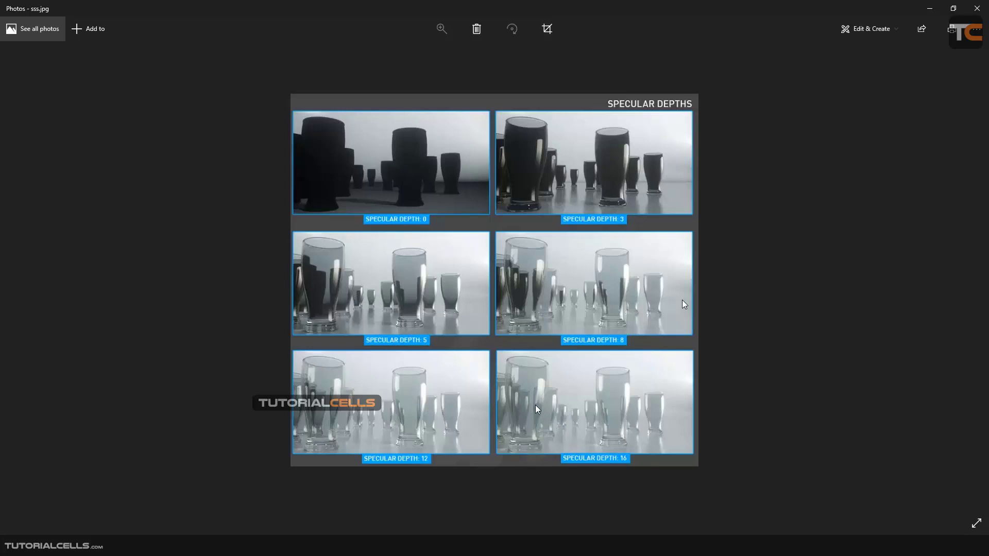
pyautogui.moveTo(540, 402)
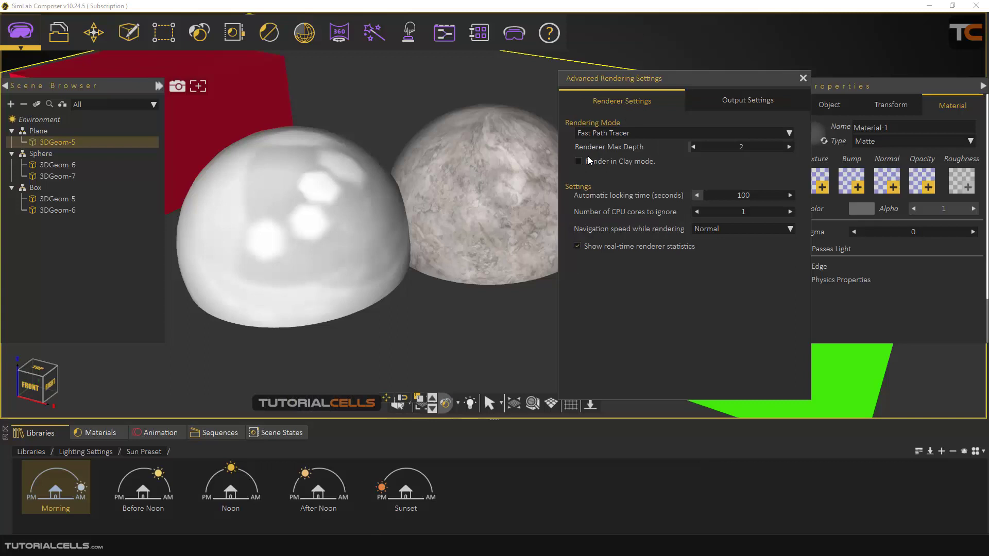
pyautogui.moveTo(645, 152)
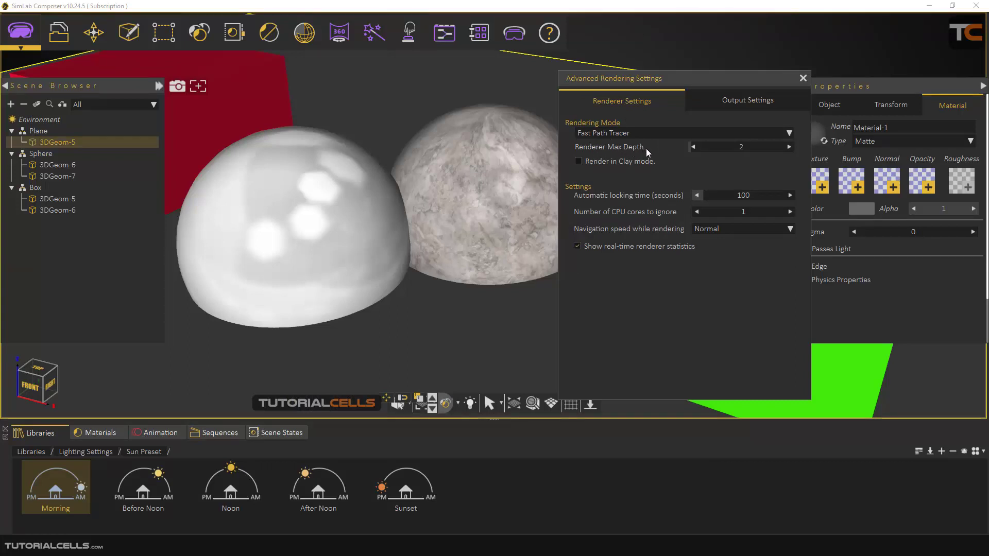
pyautogui.moveTo(686, 479)
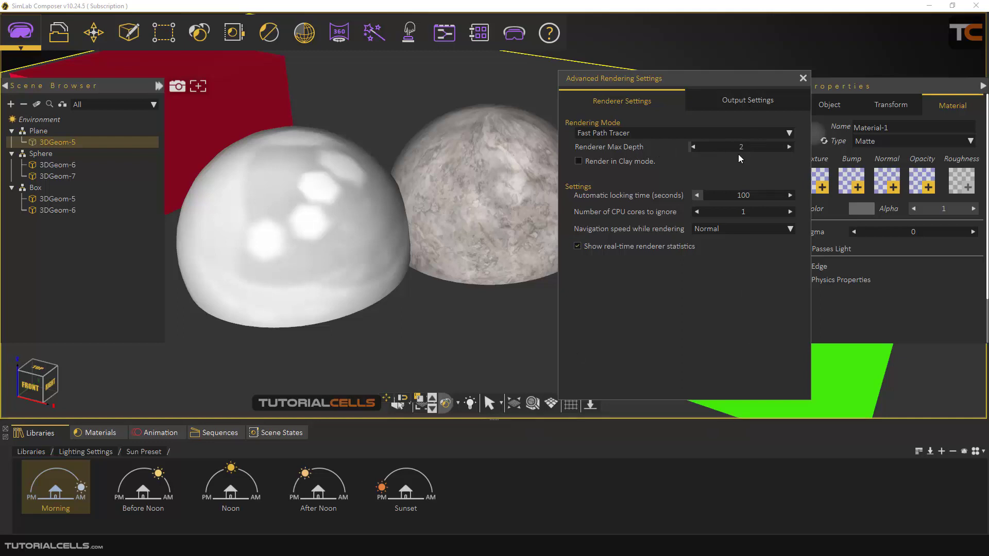
pyautogui.moveTo(627, 293)
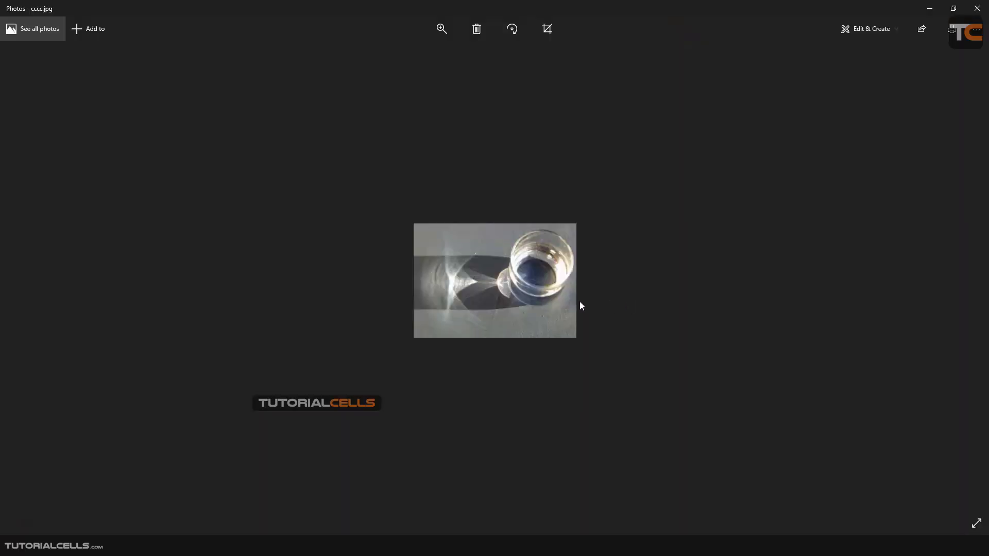
pyautogui.moveTo(457, 289)
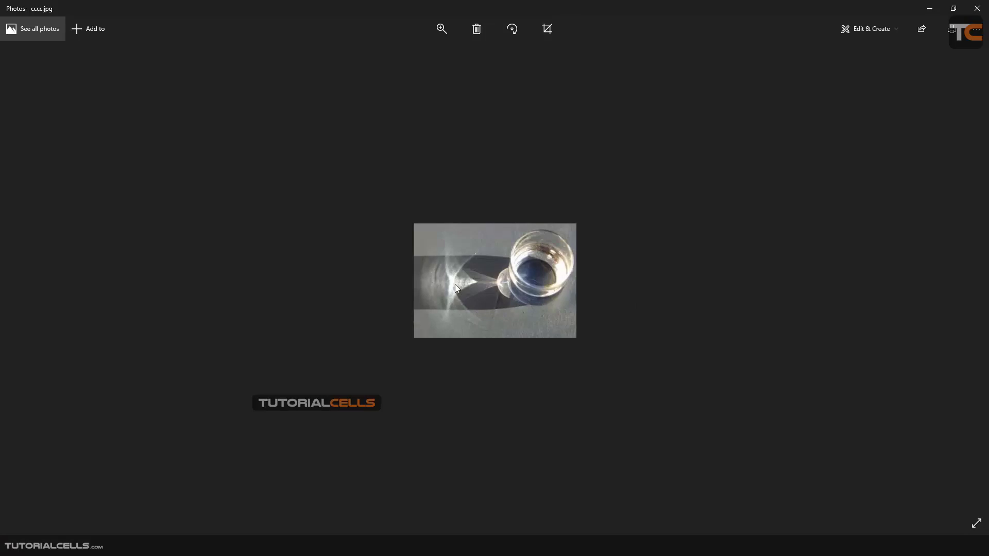
pyautogui.moveTo(468, 290)
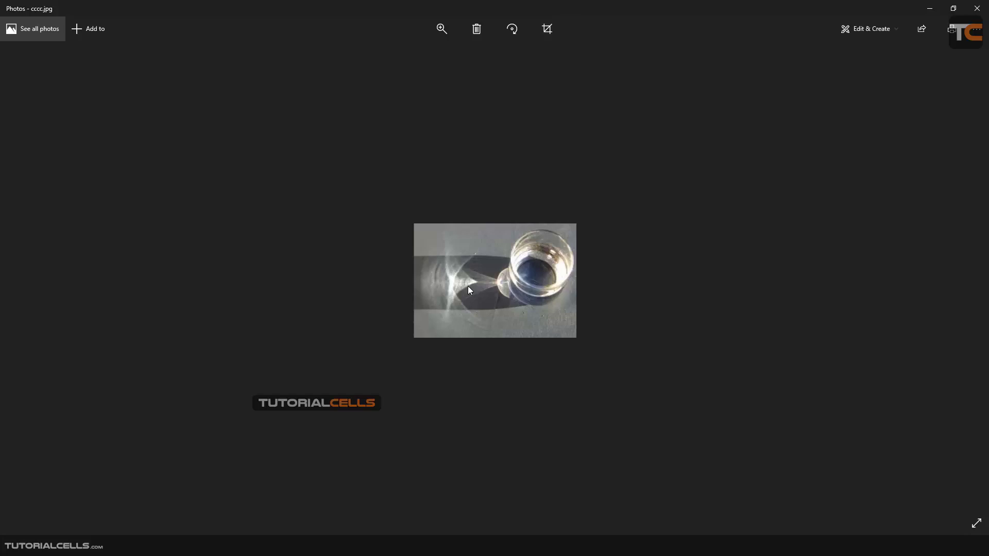
pyautogui.moveTo(457, 302)
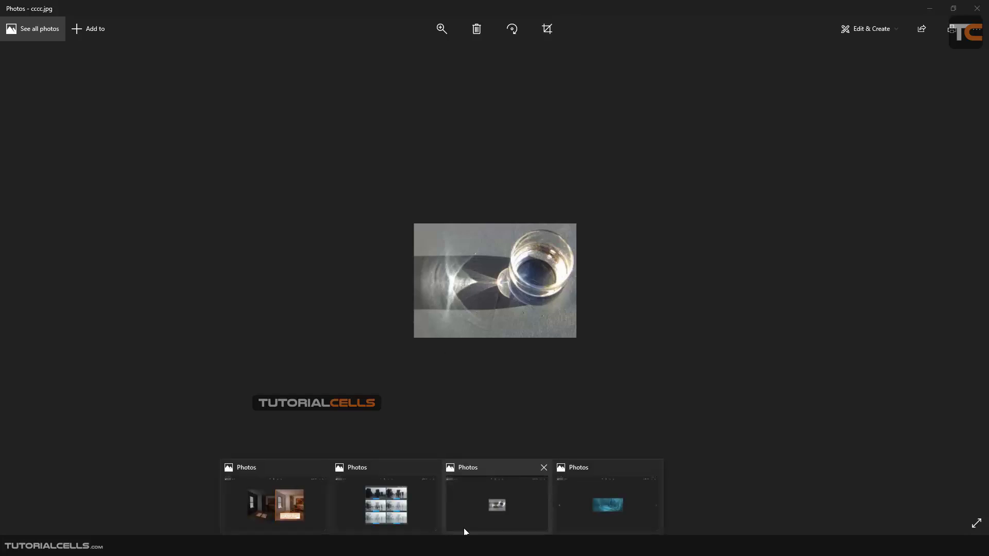
# - Switch Photos to the blue pool caustics image, cccv.jpg
pyautogui.click(608, 505)
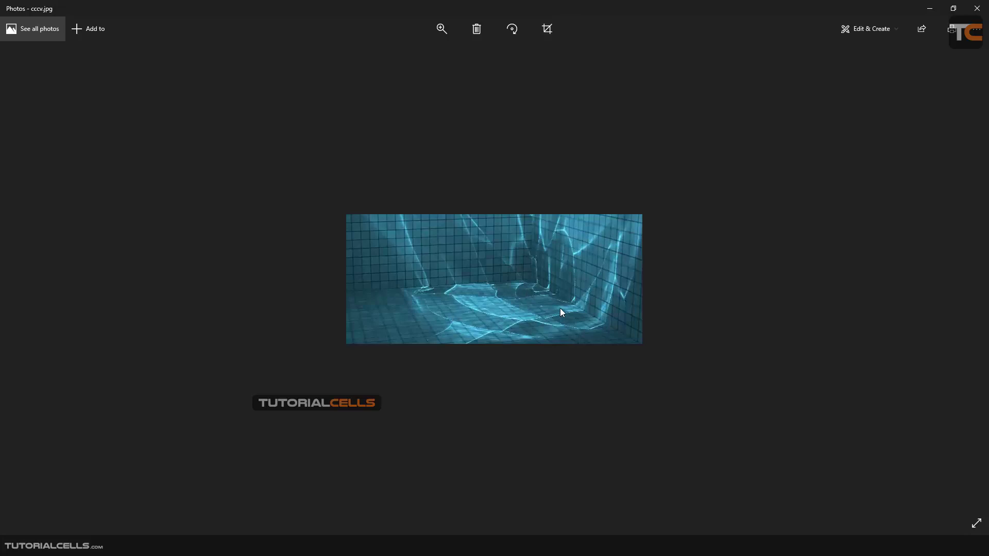
pyautogui.moveTo(426, 369)
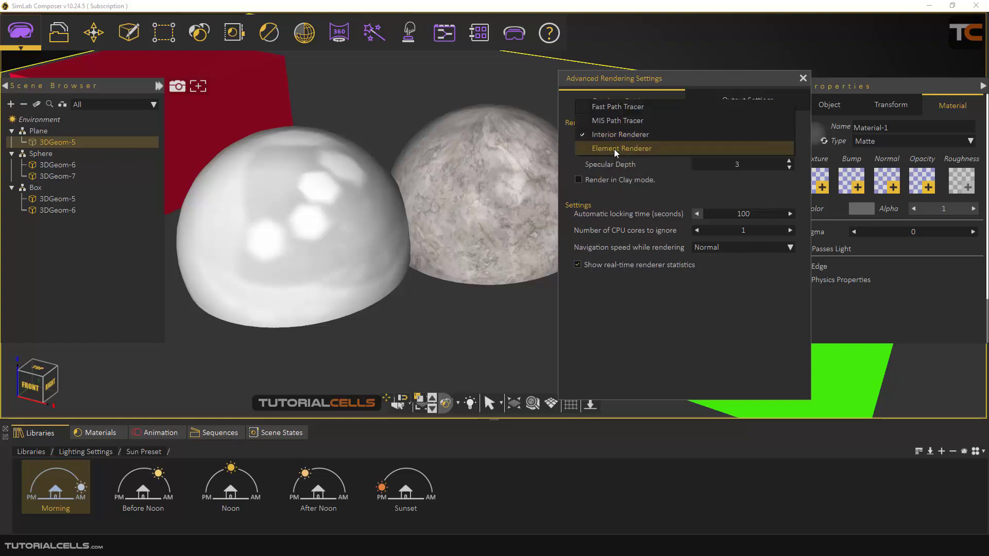
# - Set Rendering Mode to Element Renderer with element type Normals
pyautogui.click(620, 148)
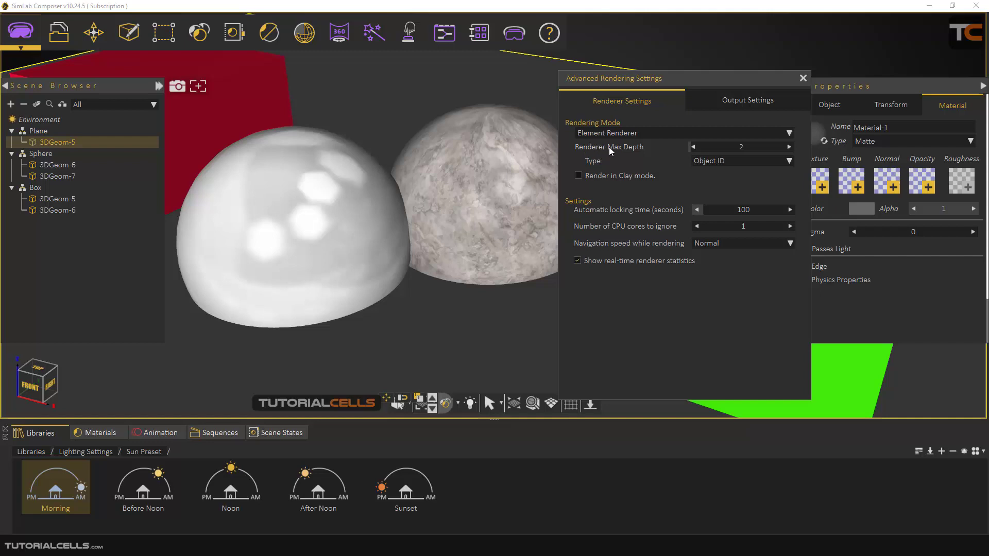
pyautogui.moveTo(594, 164)
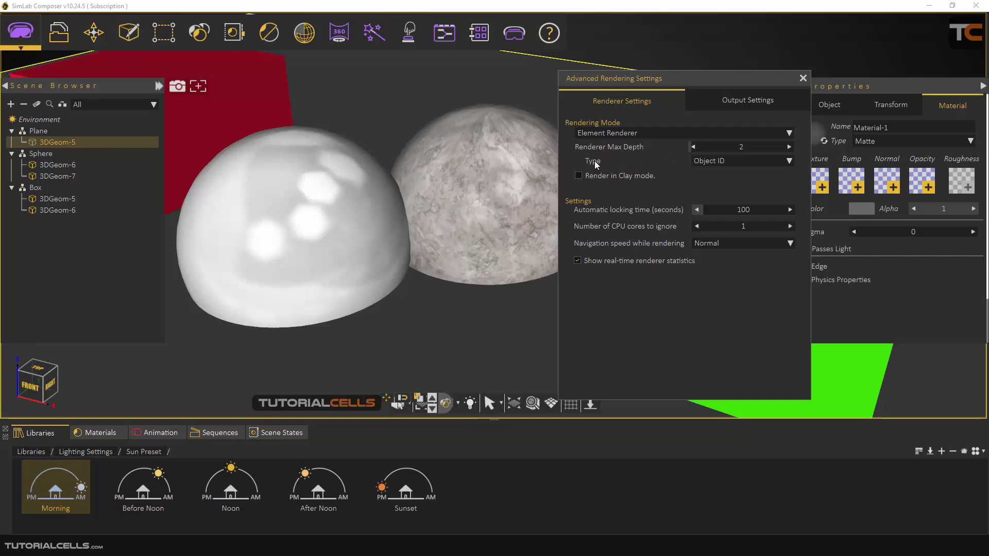
pyautogui.moveTo(702, 165)
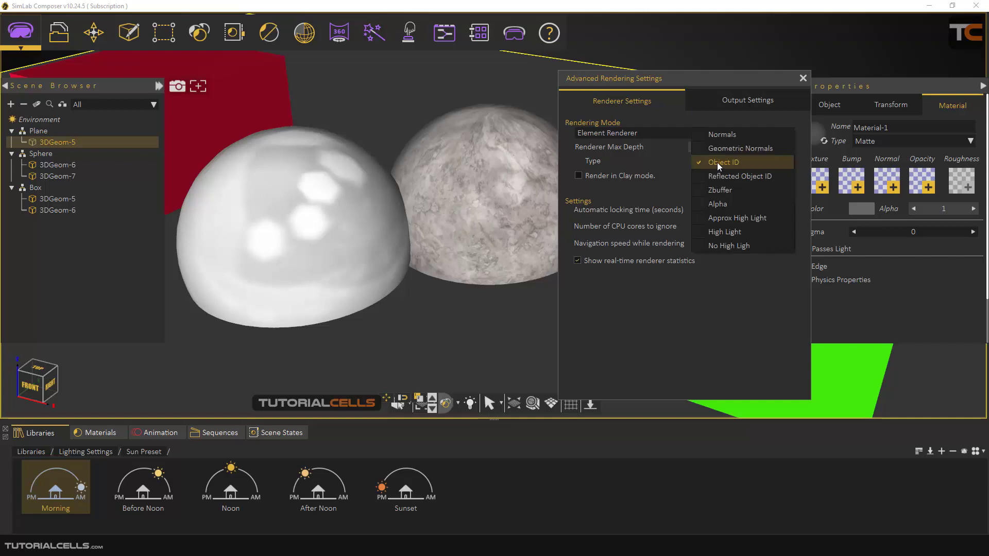
pyautogui.moveTo(721, 135)
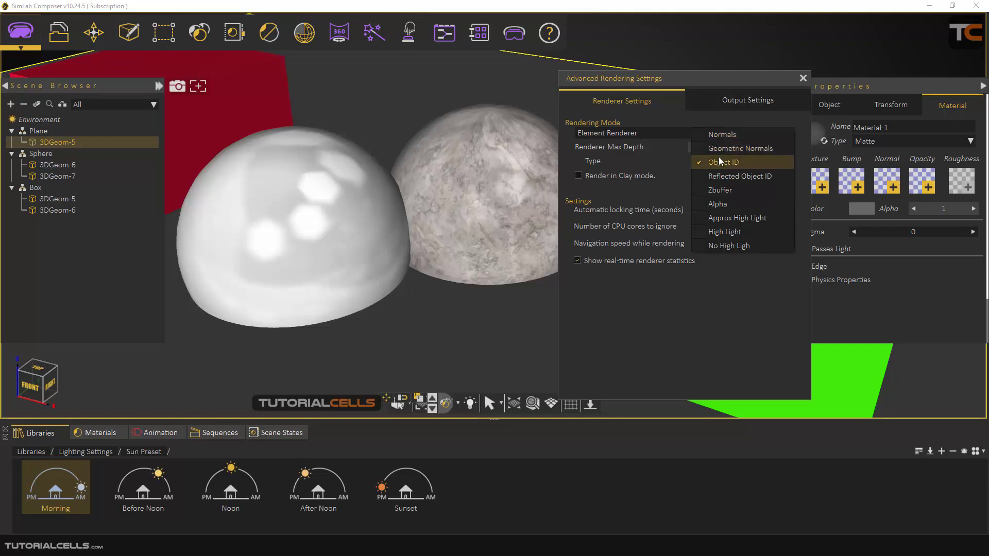
pyautogui.click(724, 162)
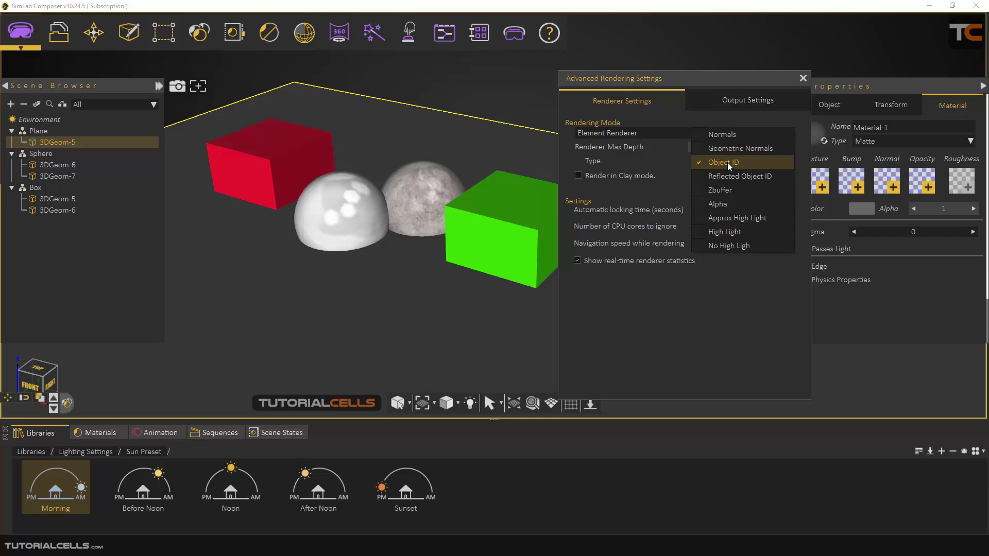
pyautogui.click(722, 134)
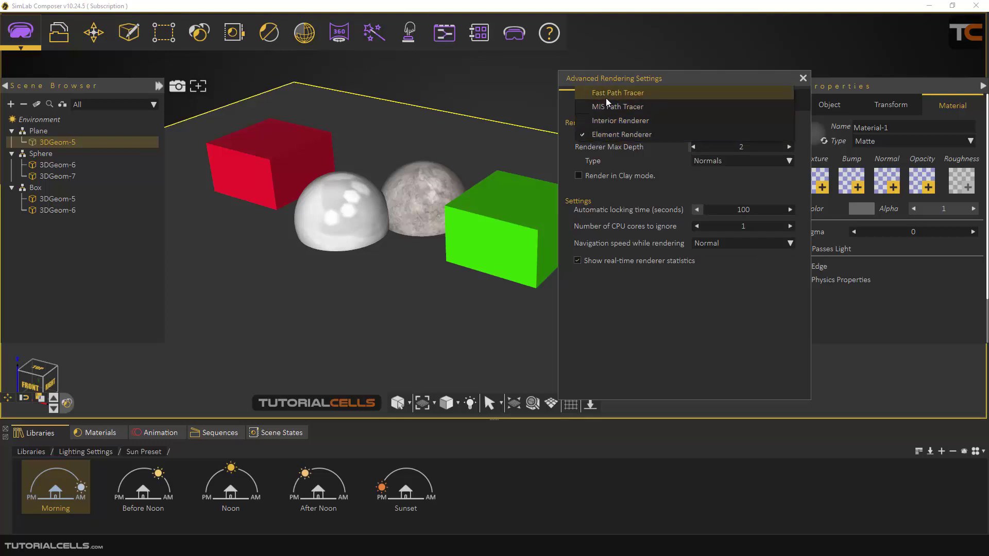
# - Switch back to Fast Path Tracer and start a clay-mode render
pyautogui.click(617, 93)
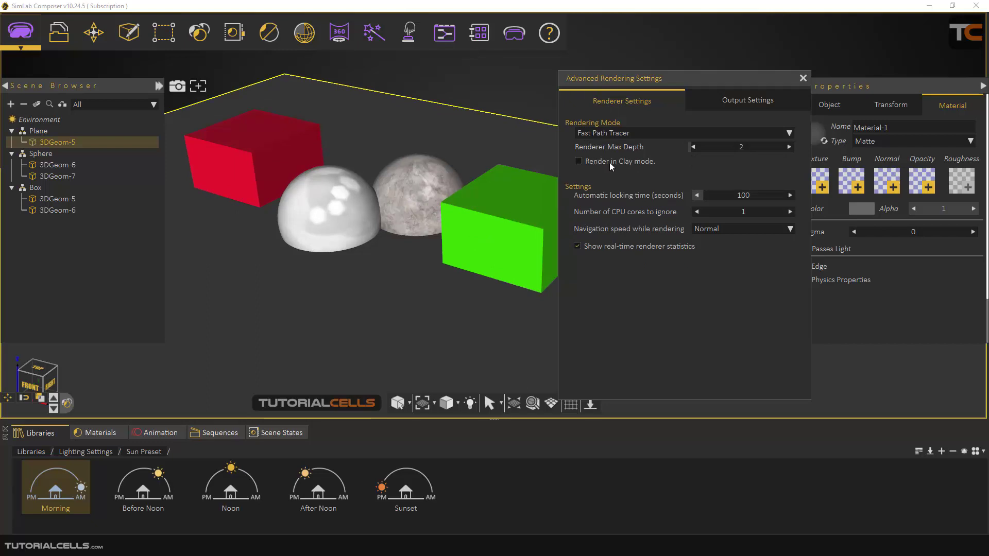
pyautogui.click(577, 161)
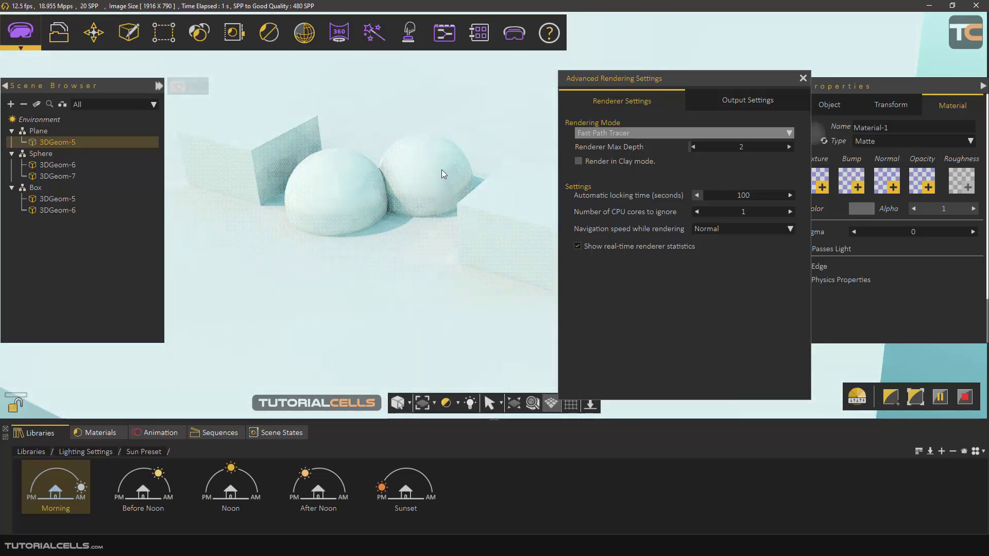
pyautogui.moveTo(413, 183)
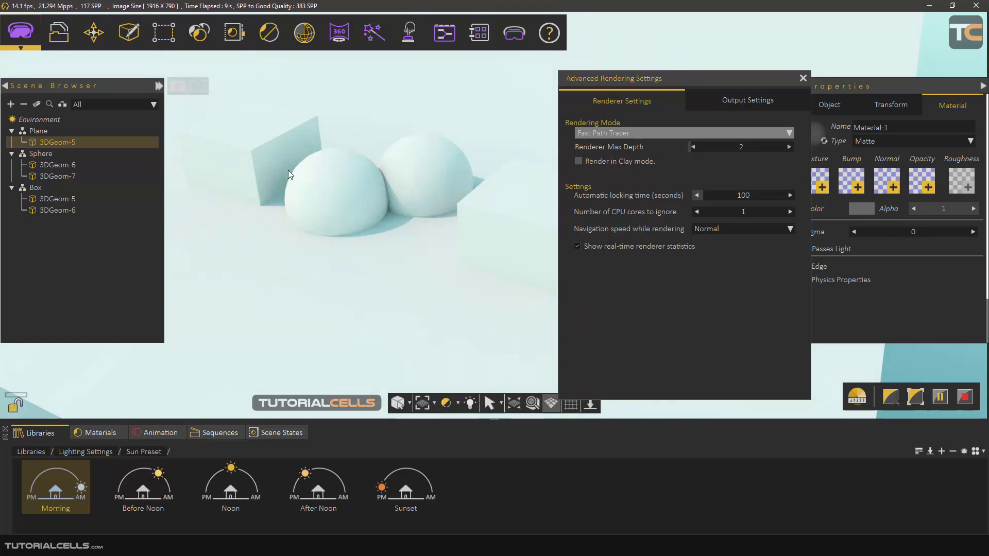
pyautogui.moveTo(360, 124)
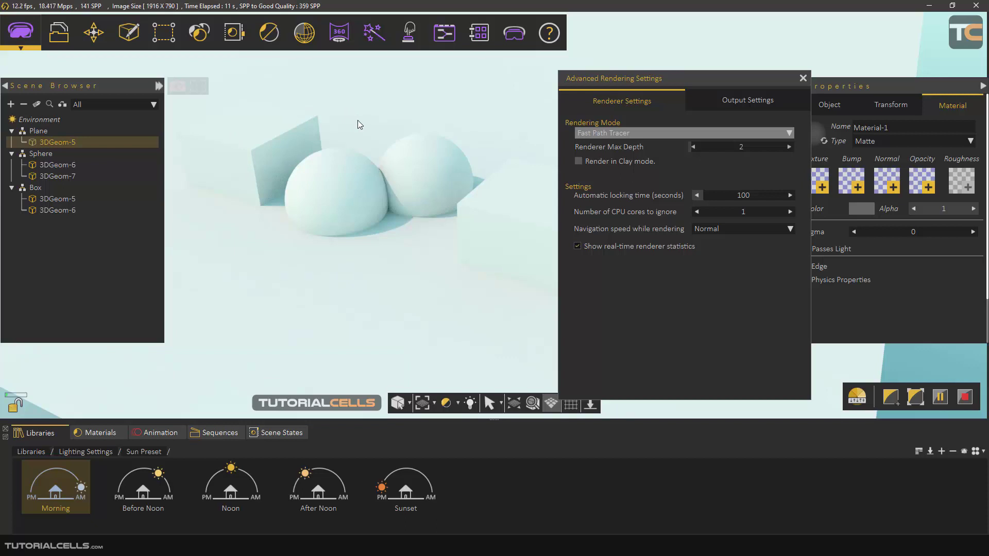
pyautogui.moveTo(698, 114)
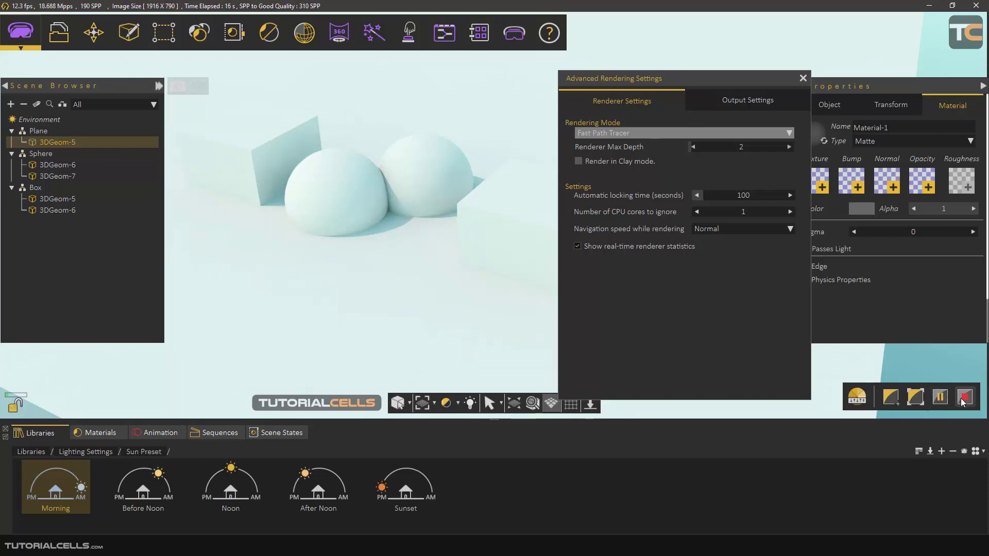
# - Stop the clay render, untick clay mode, view Output Settings, then close the dialog
pyautogui.click(578, 160)
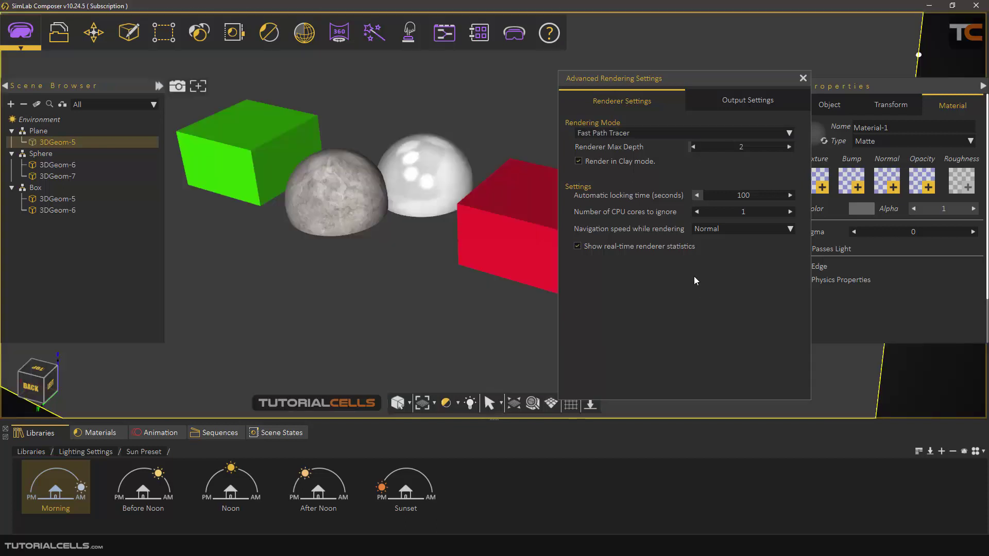
pyautogui.click(578, 161)
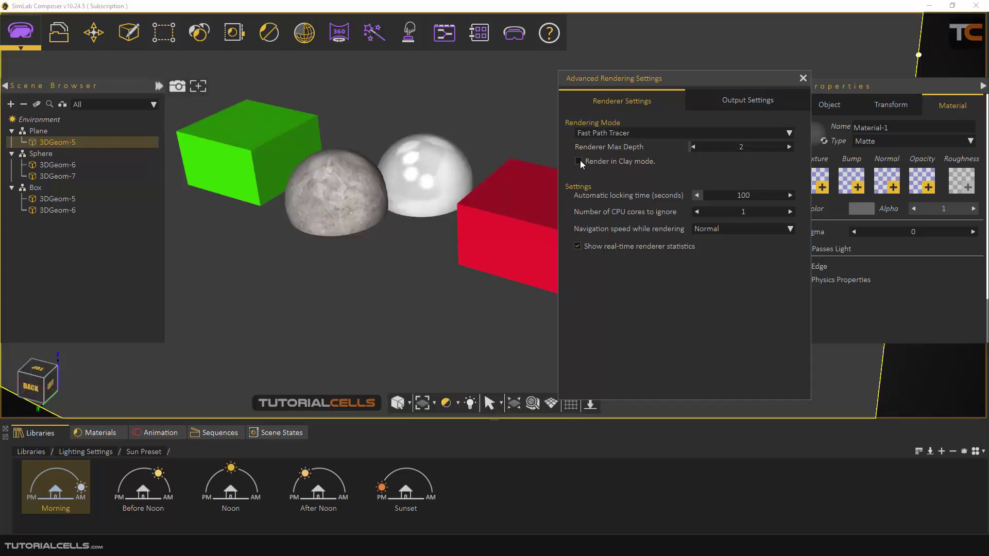
pyautogui.click(747, 101)
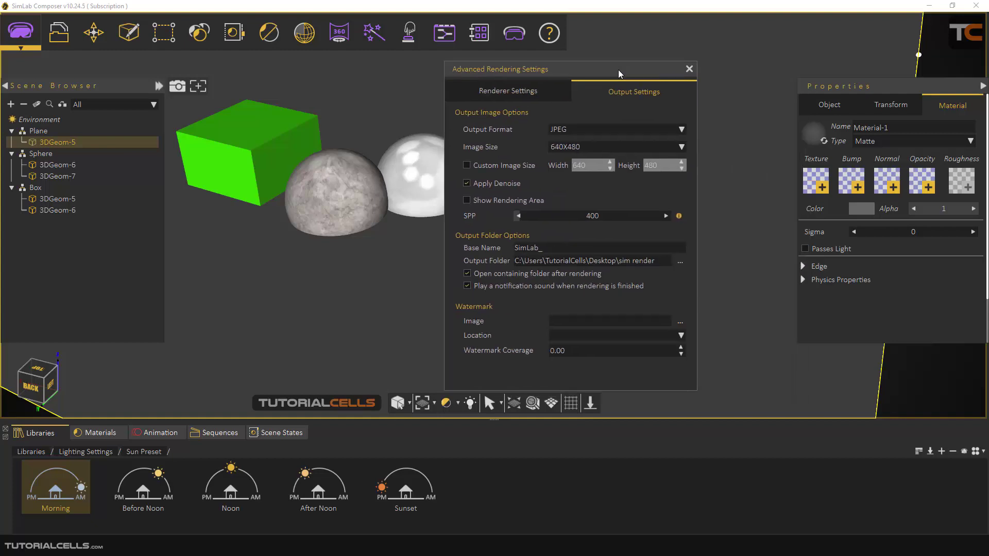
pyautogui.click(688, 68)
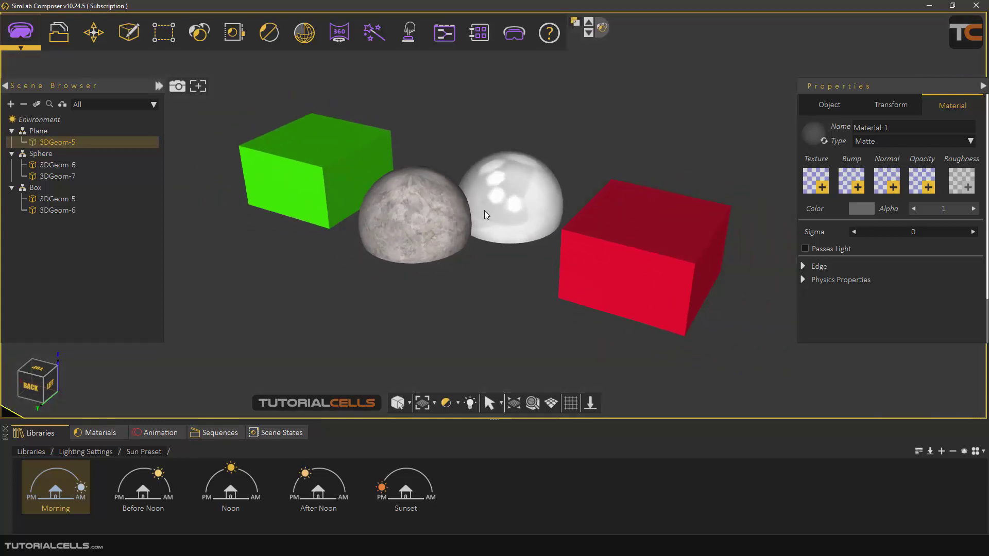
pyautogui.moveTo(488, 219)
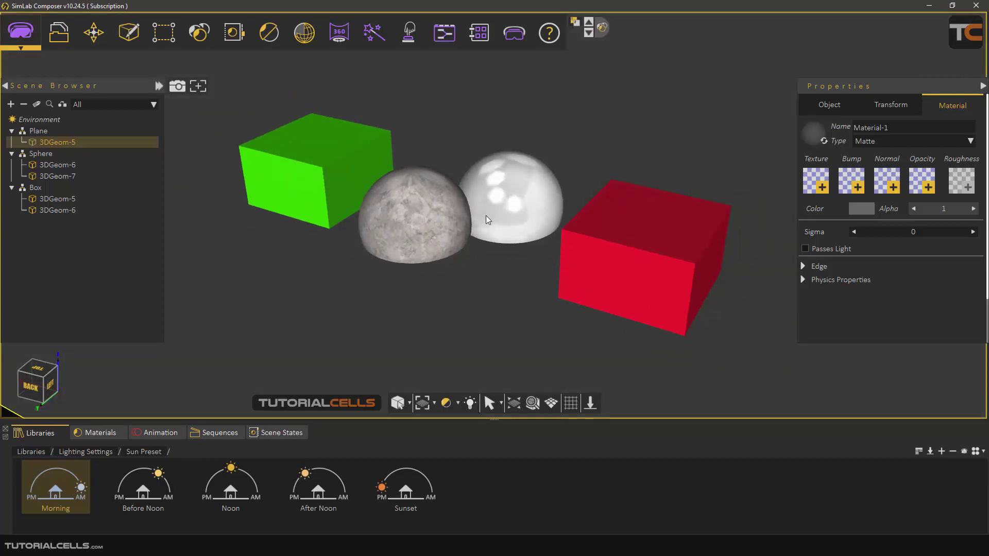